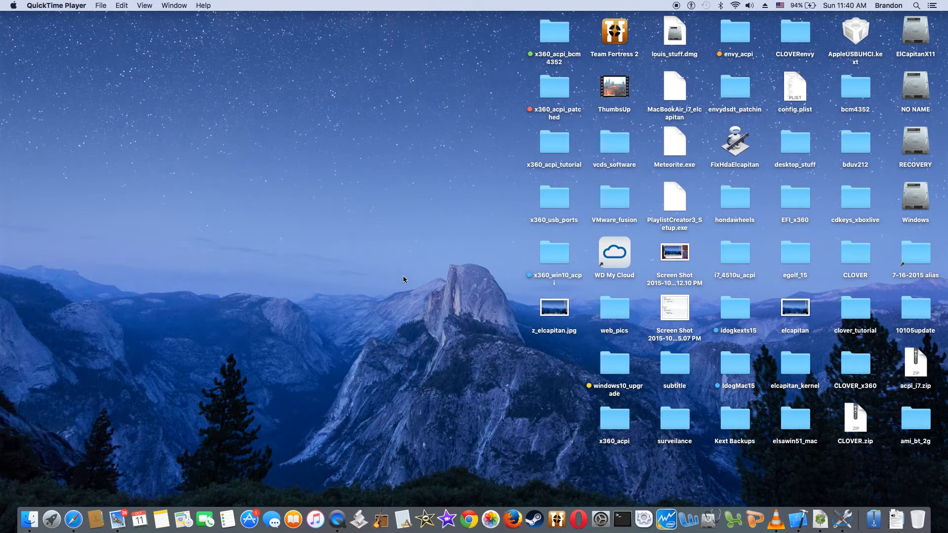
mouse_move(297, 287)
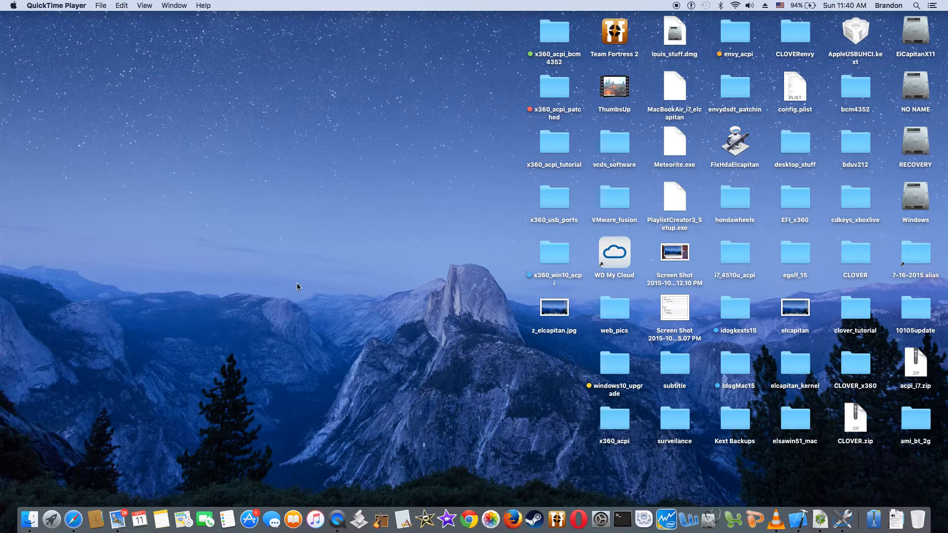
mouse_move(200, 89)
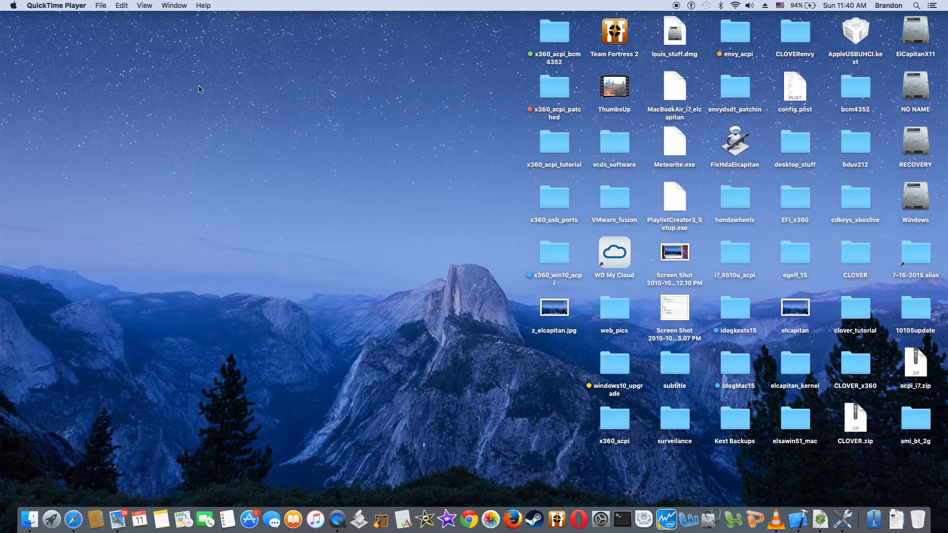
mouse_move(323, 159)
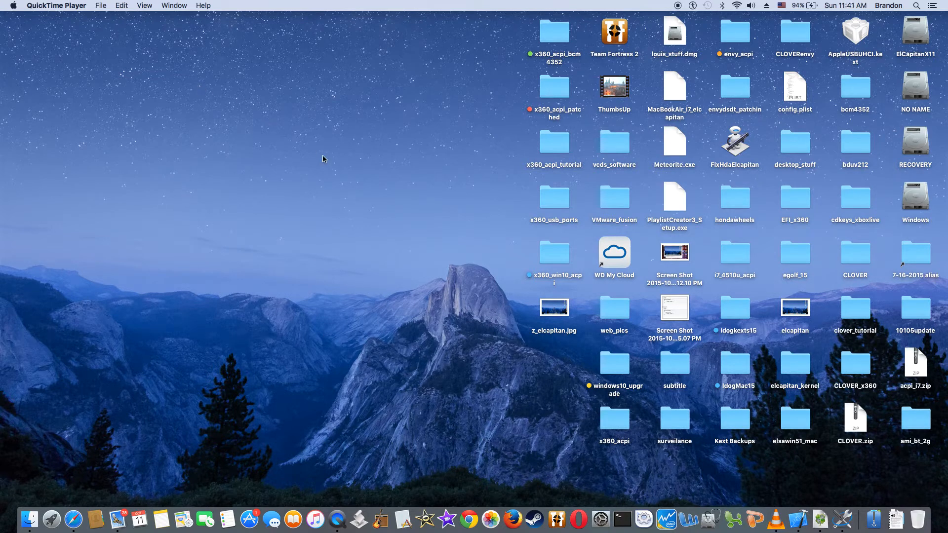
mouse_move(447, 290)
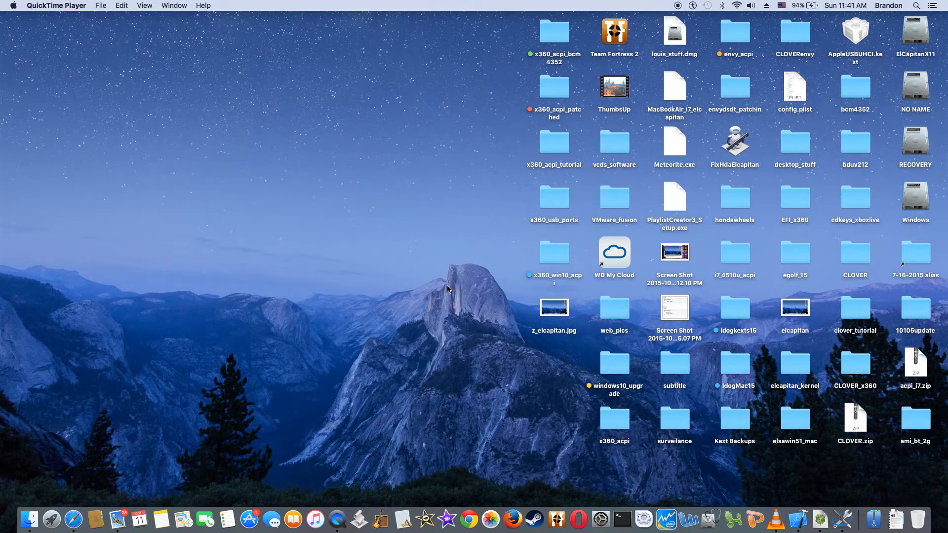
mouse_move(473, 197)
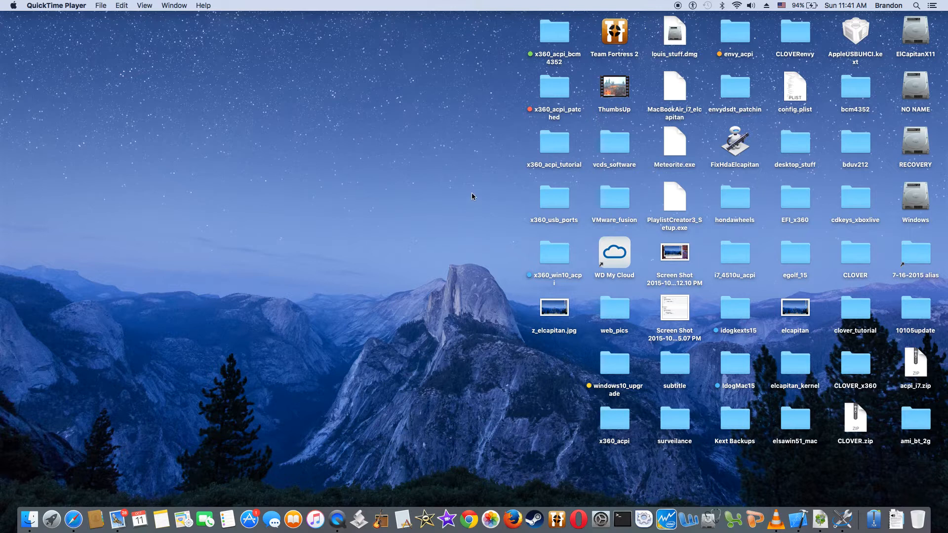
mouse_move(482, 168)
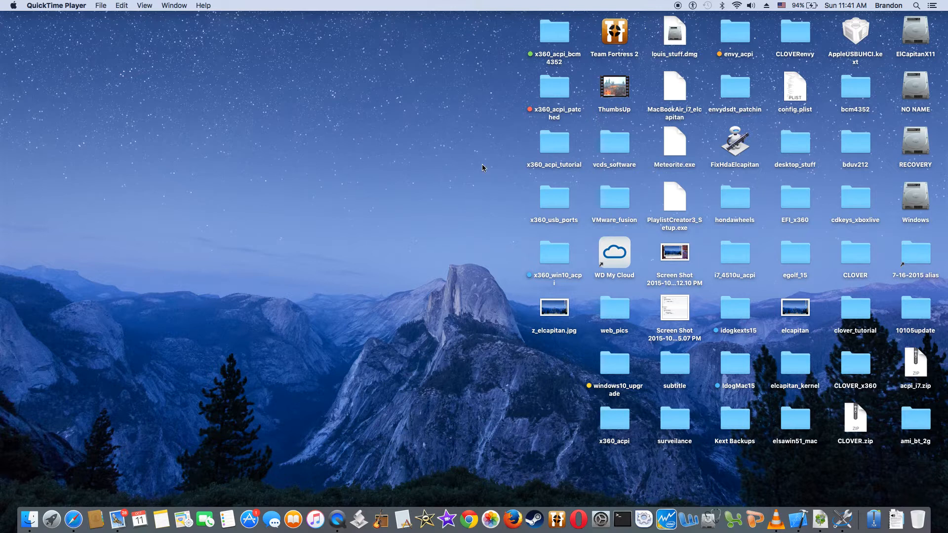
mouse_move(885, 89)
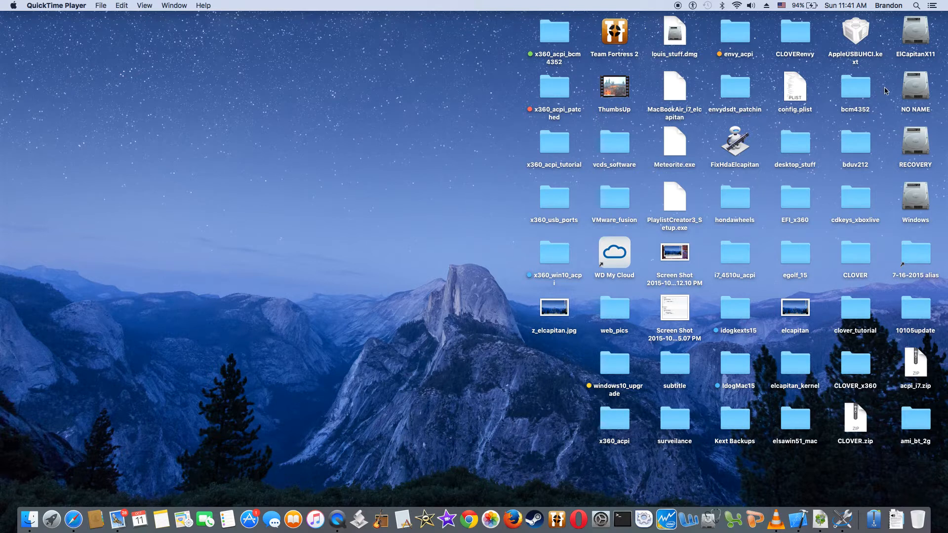
Open the NO NAME drive and unfold EFI > CLOVER > ACPI > patched to show the SSDT files.
double_click(914, 91)
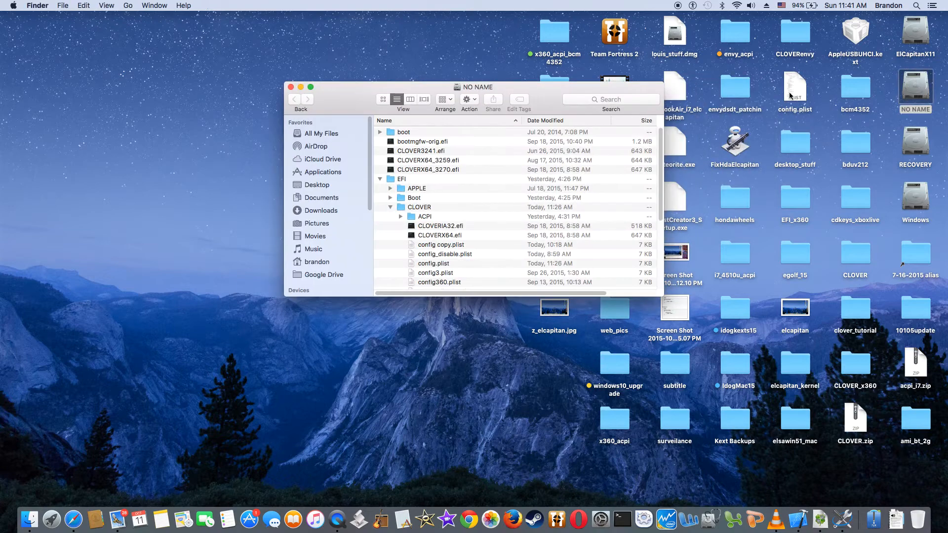
scroll("down", 3)
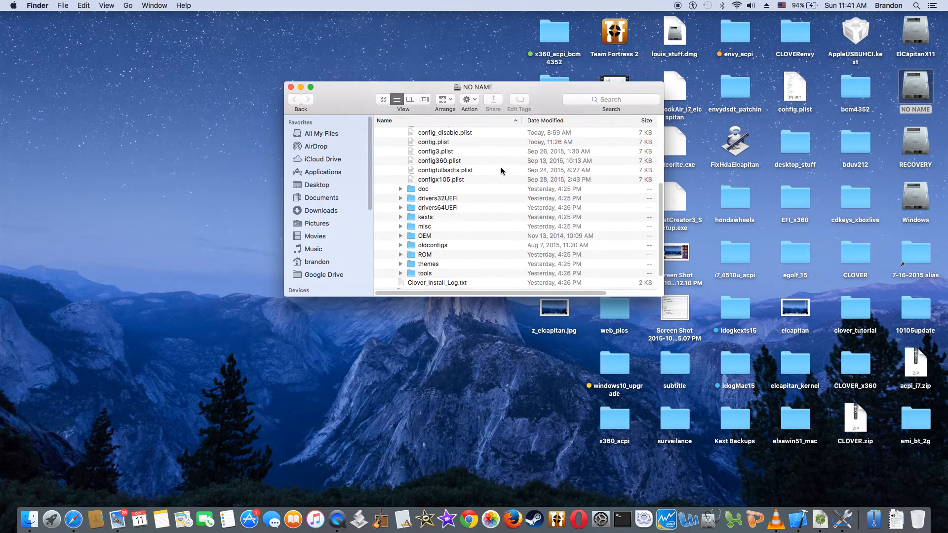
left_click(391, 171)
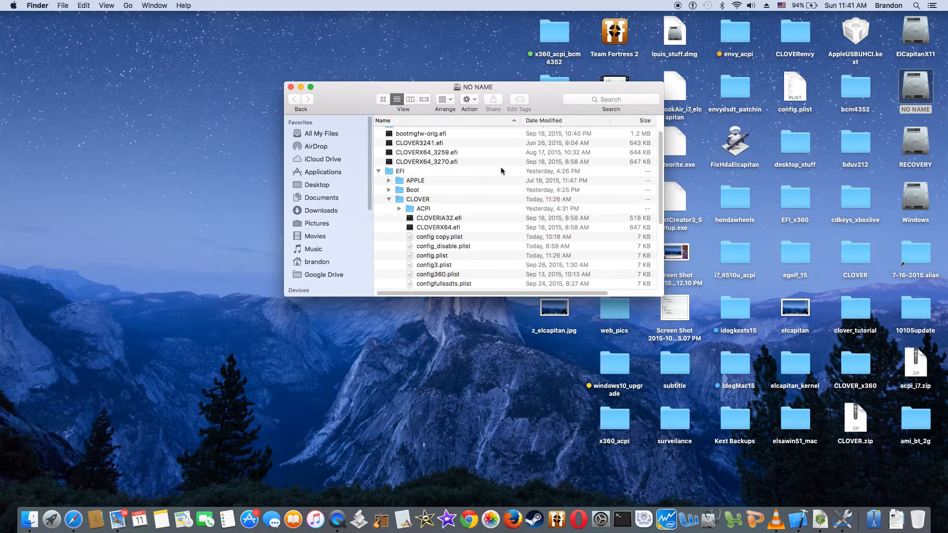
mouse_move(484, 188)
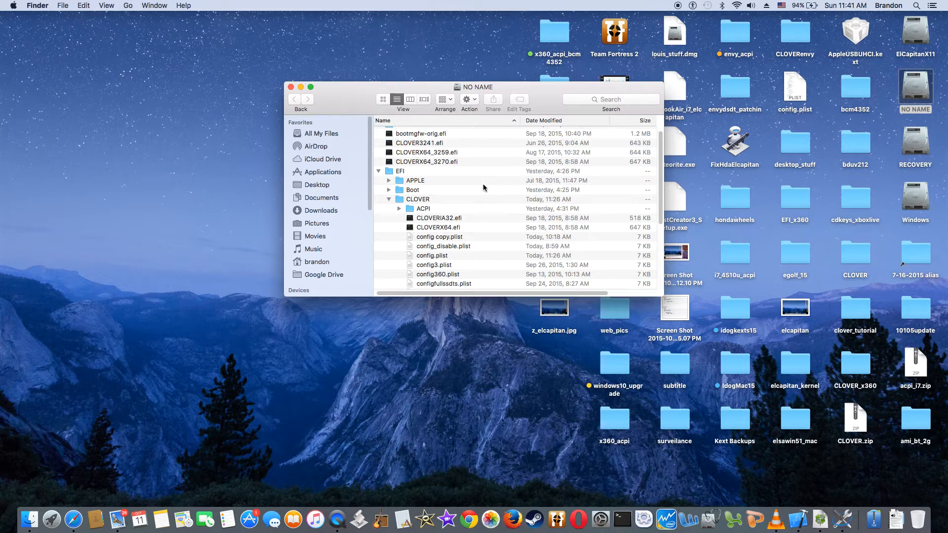
mouse_move(387, 206)
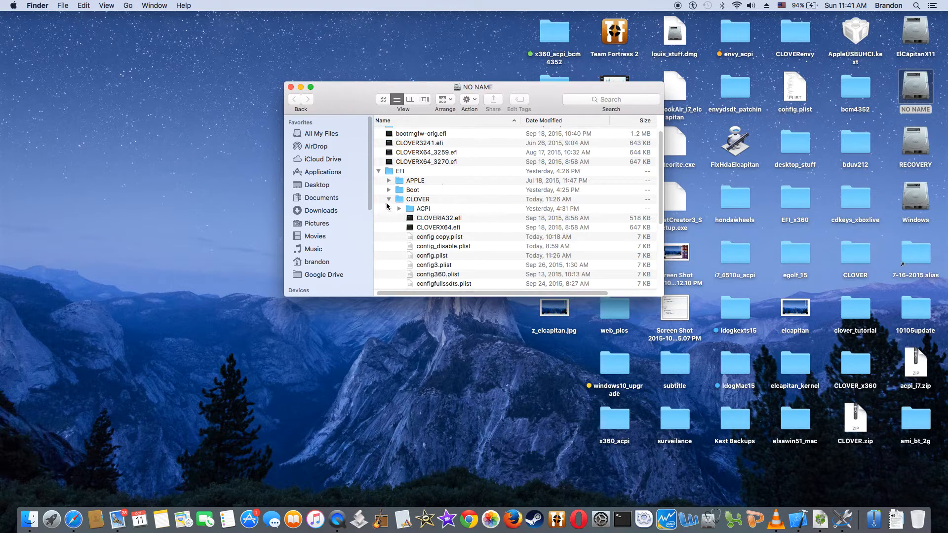
left_click(398, 208)
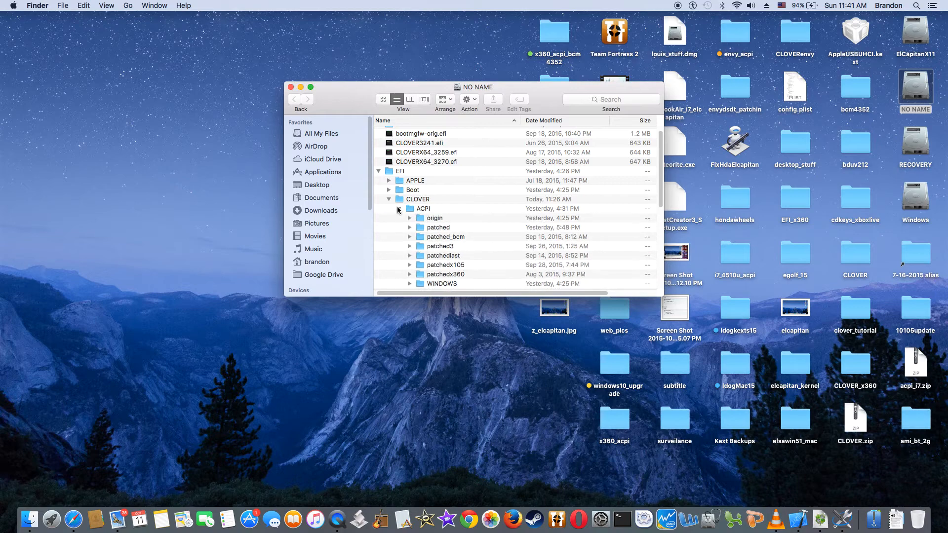
left_click(409, 227)
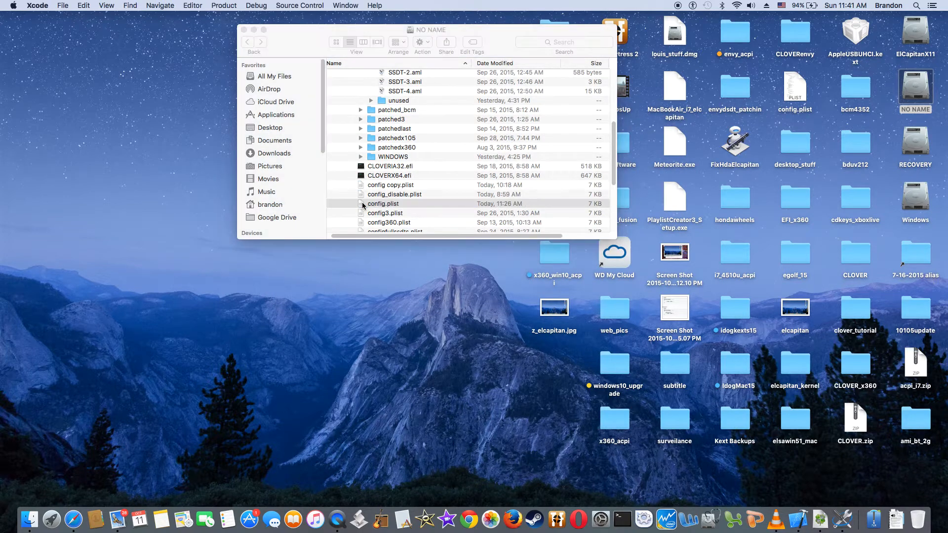
Open config.plist in Xcode and unfold ACPI's DSDT and SSDT entries plus the Boot settings.
double_click(383, 203)
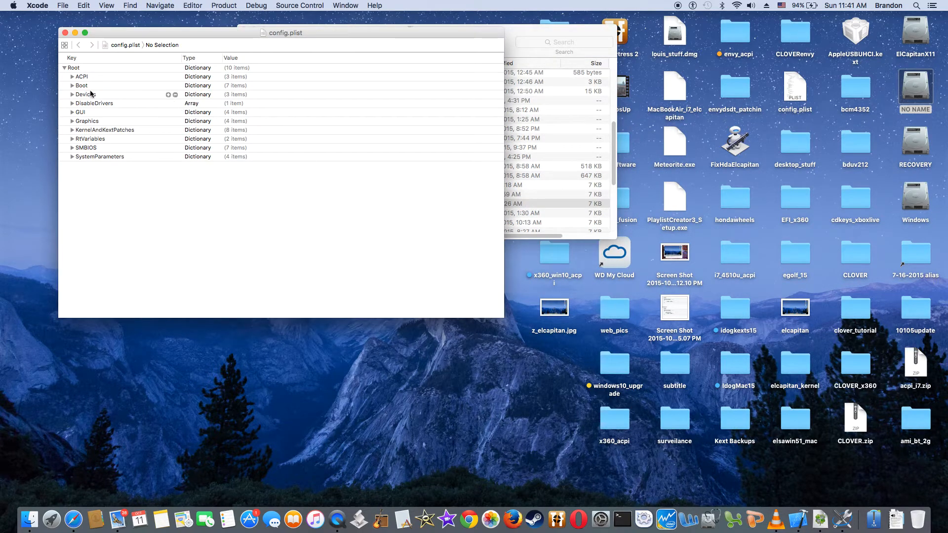
left_click(72, 76)
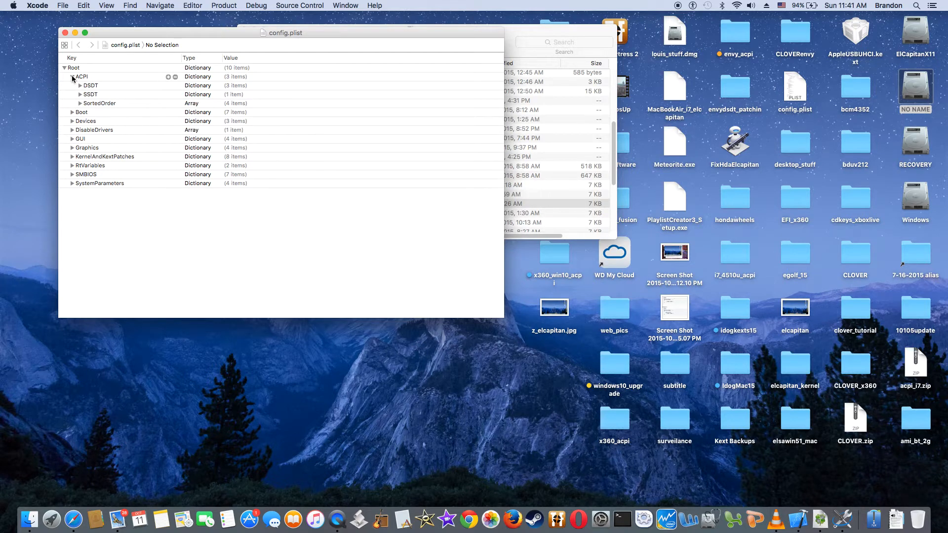
left_click(80, 85)
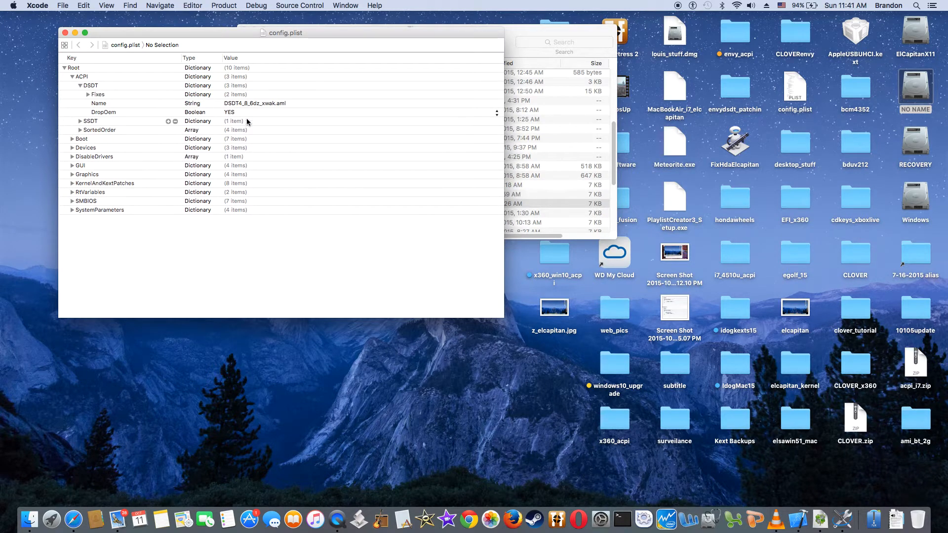
left_click(79, 85)
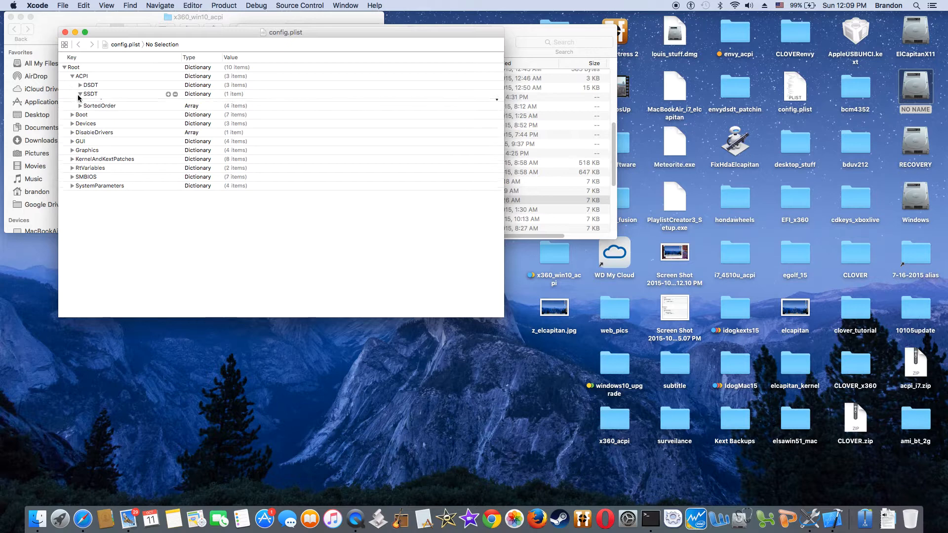
left_click(79, 94)
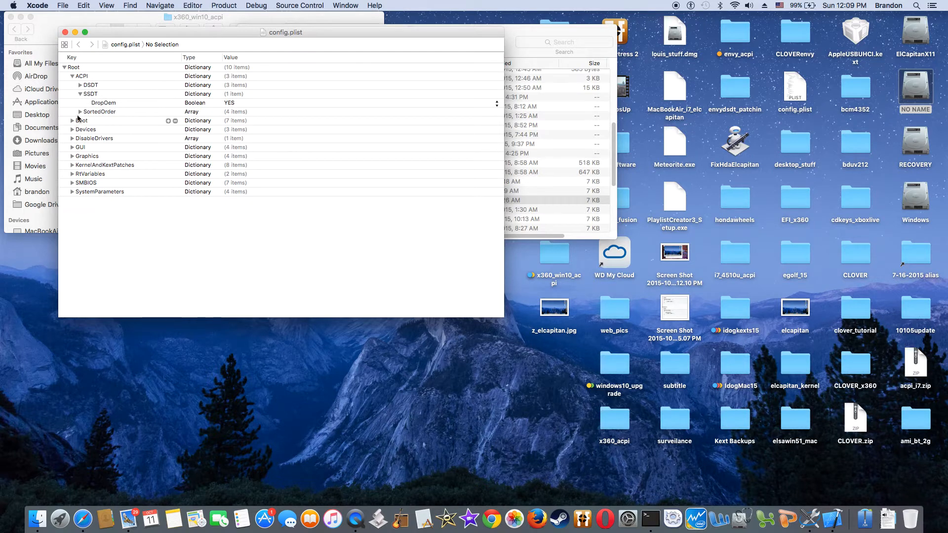
left_click(80, 112)
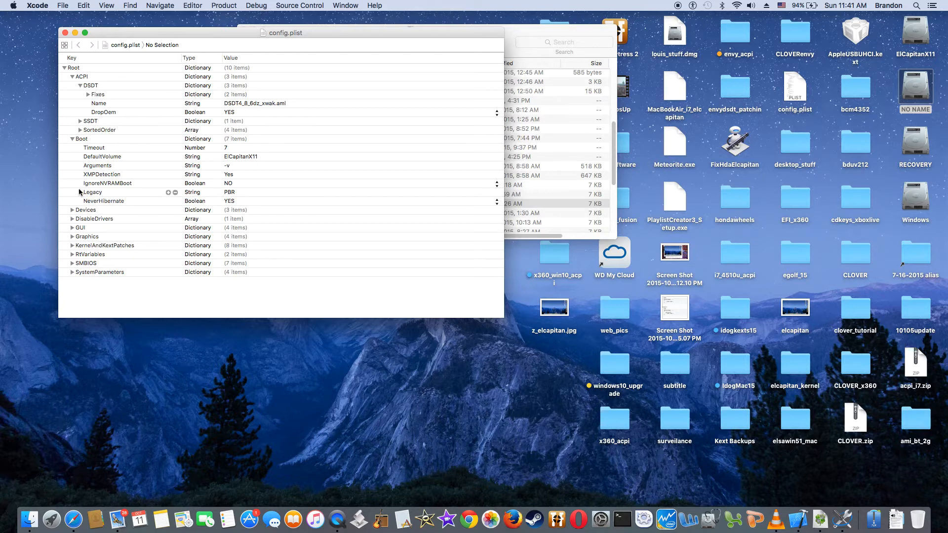
mouse_move(72, 212)
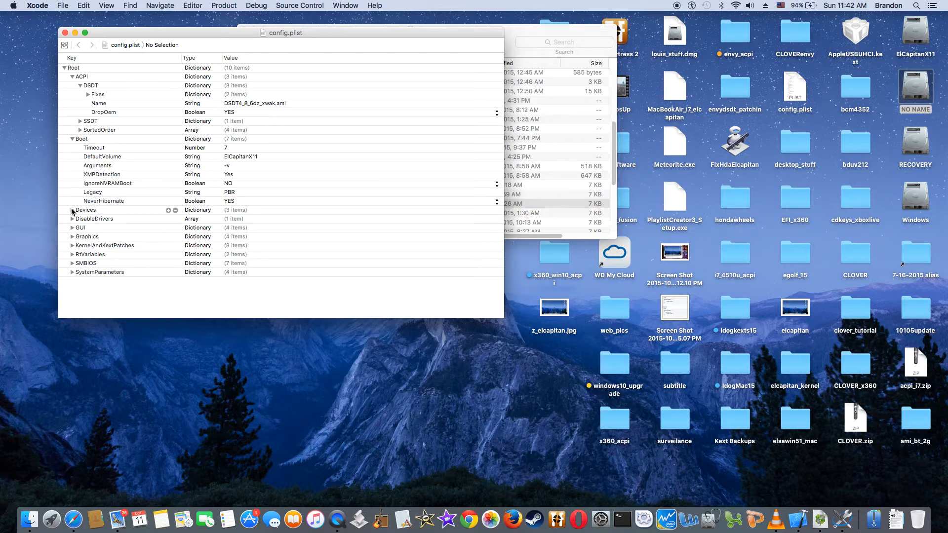
Unfold Devices (Audio, FakeID, USB) and KernelAndKextPatches (AppleRTC, KernelPm) in config.plist.
left_click(72, 209)
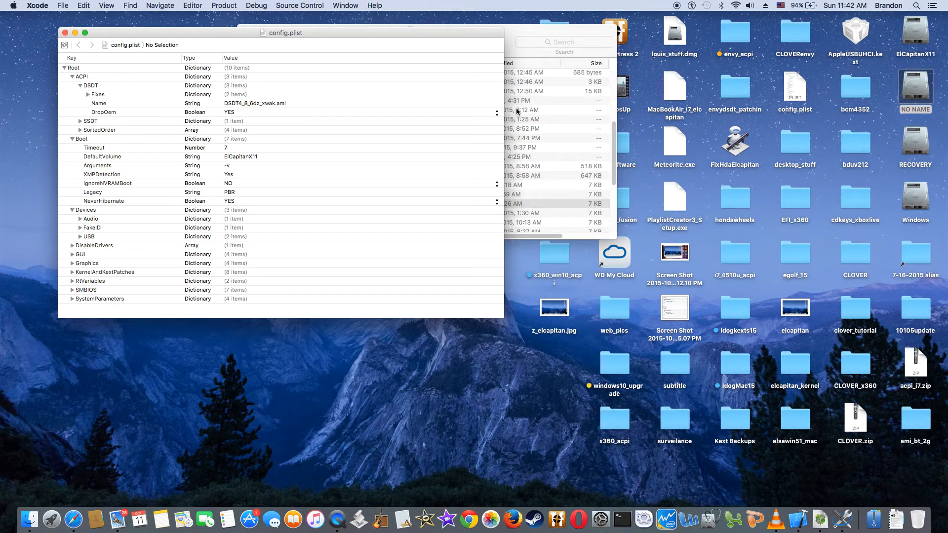
mouse_move(122, 252)
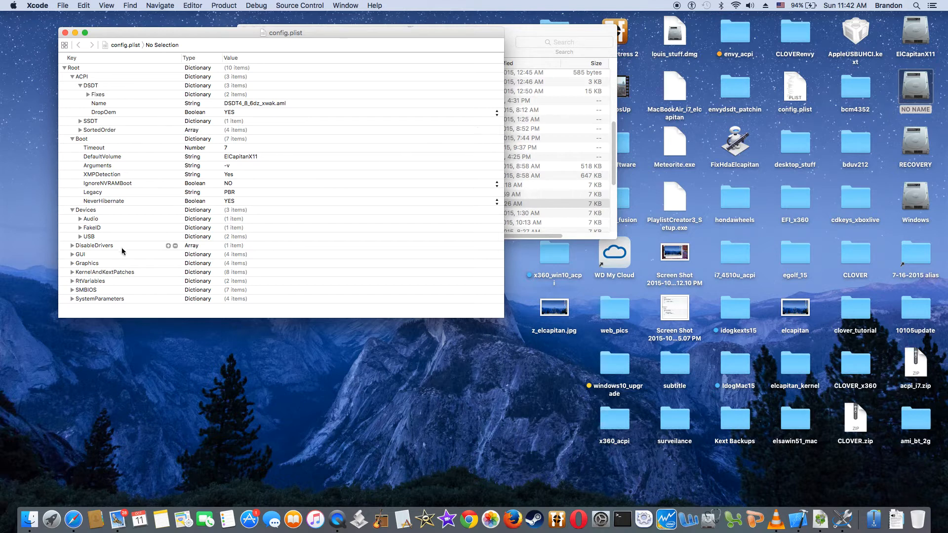
left_click(72, 273)
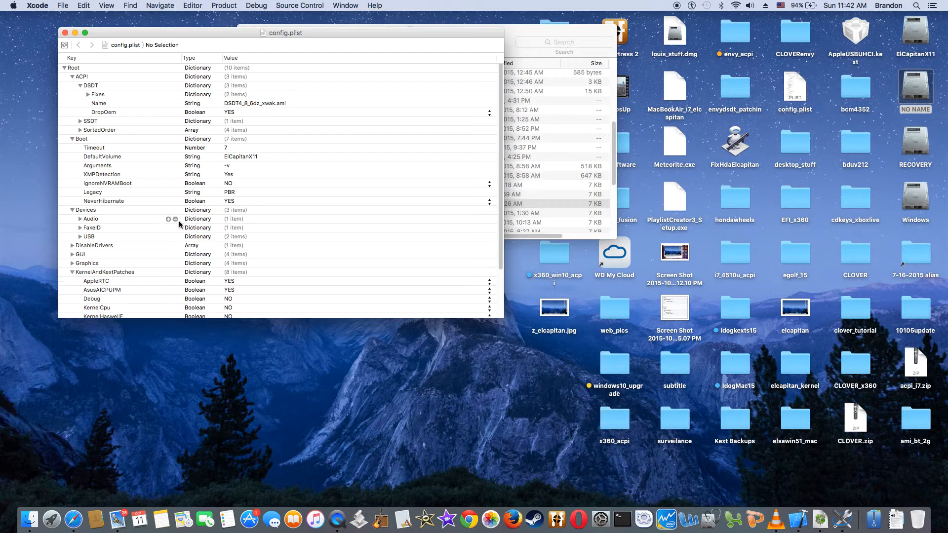
scroll("down", 3)
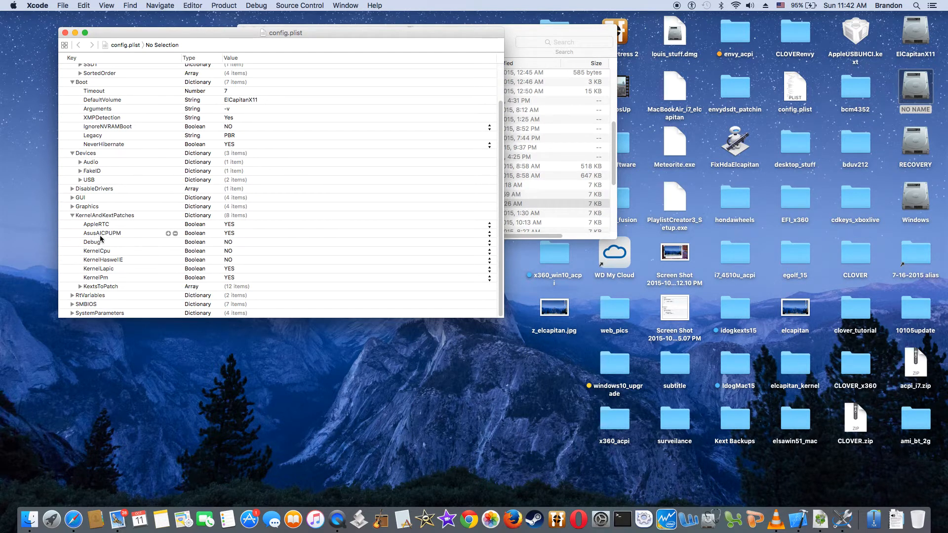
mouse_move(95, 259)
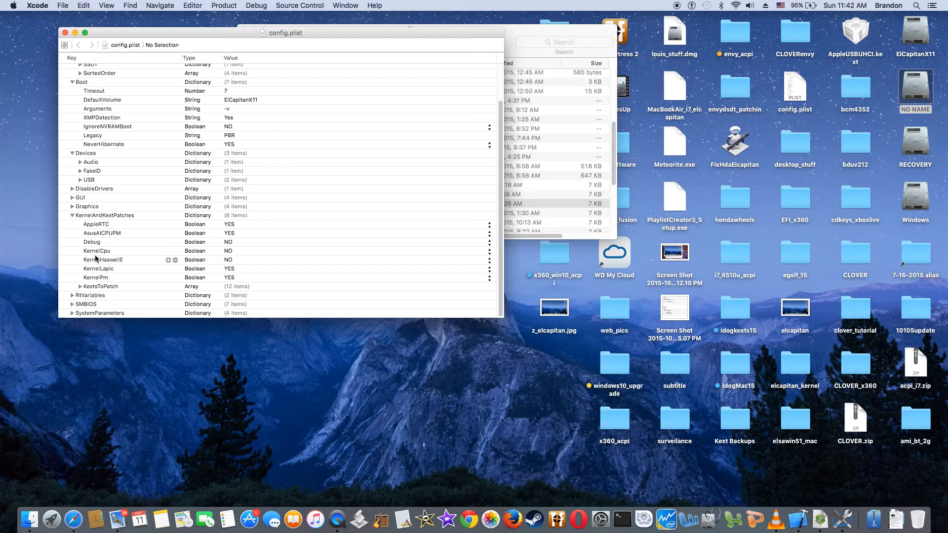
mouse_move(80, 290)
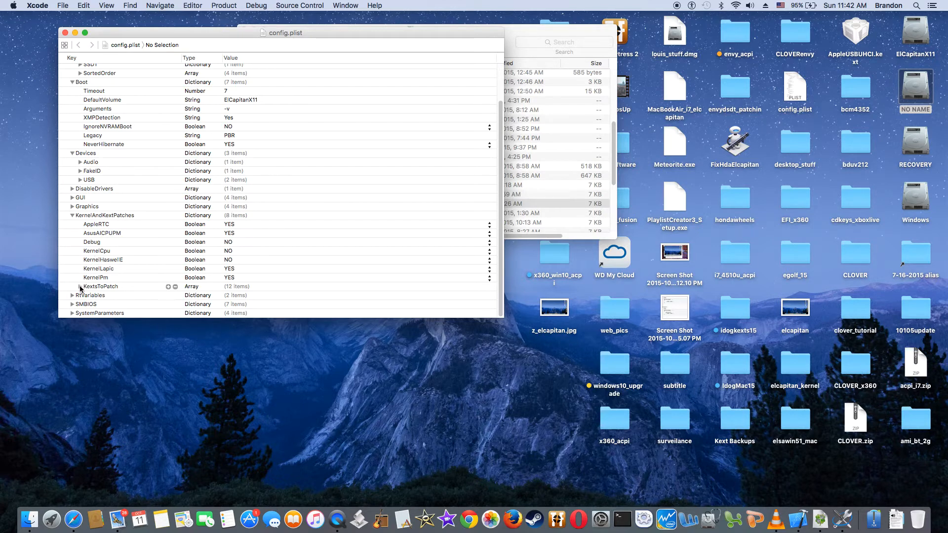
Expand KextsToPatch Items 0, 1 and 3 to reveal the AirPort and HDMI-audio patch details.
left_click(80, 197)
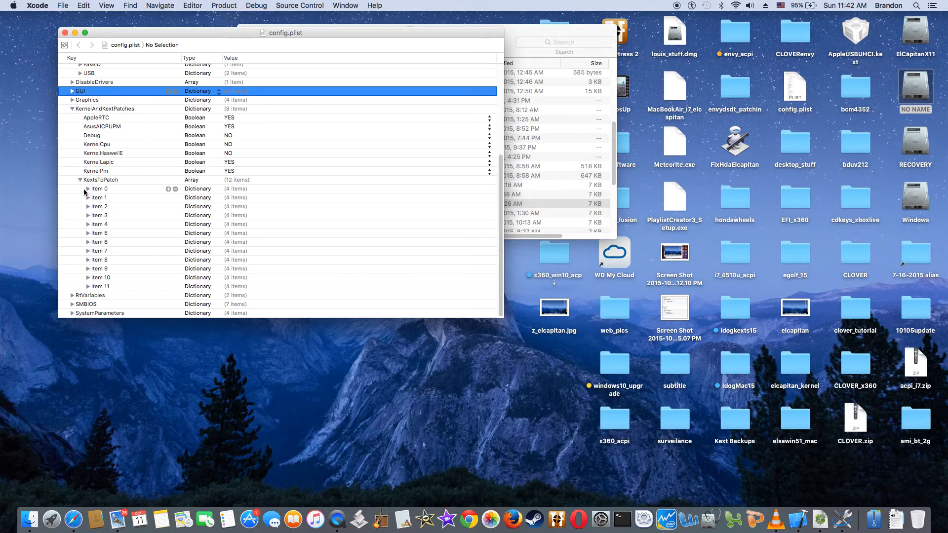
left_click(88, 189)
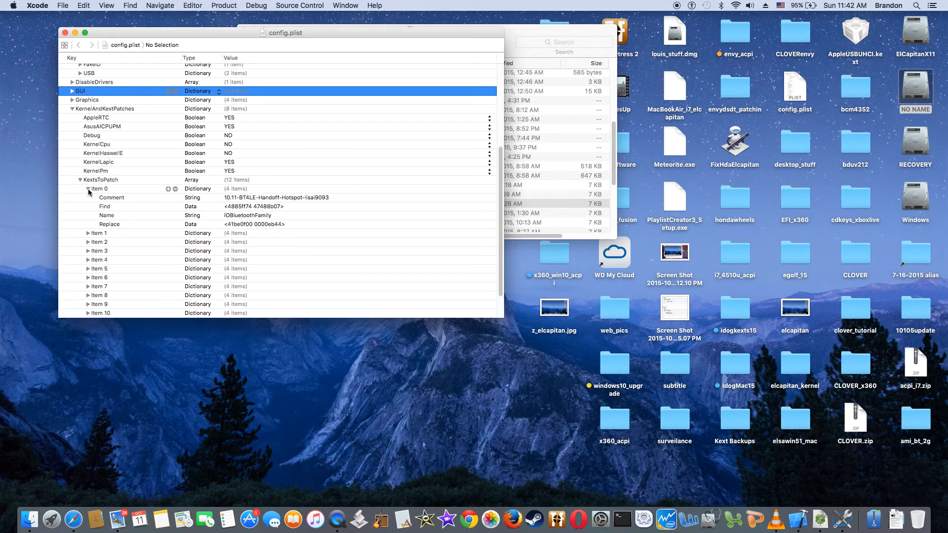
left_click(87, 233)
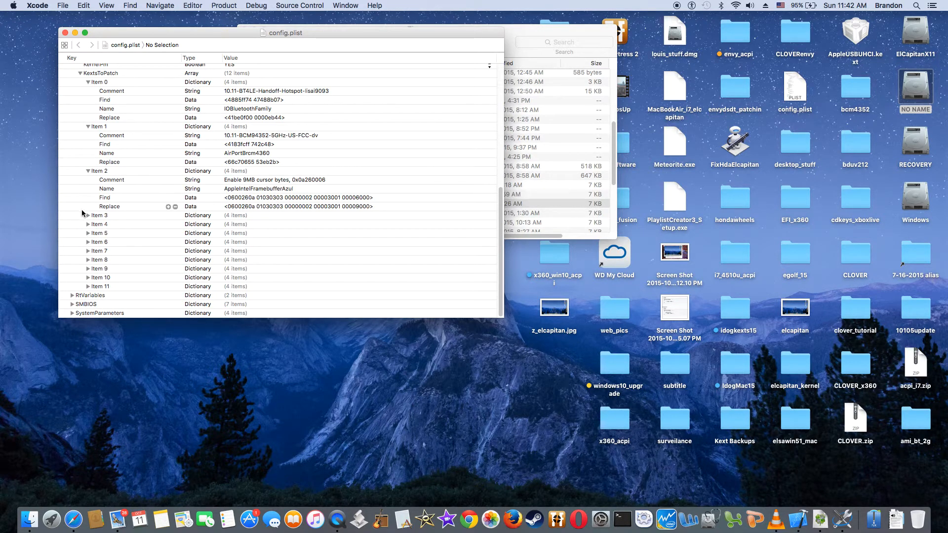
left_click(87, 215)
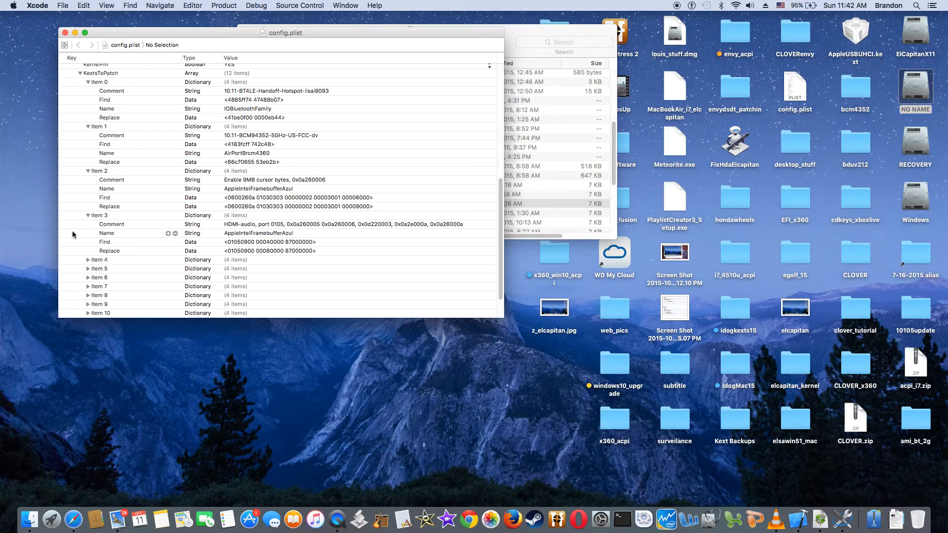
mouse_move(89, 263)
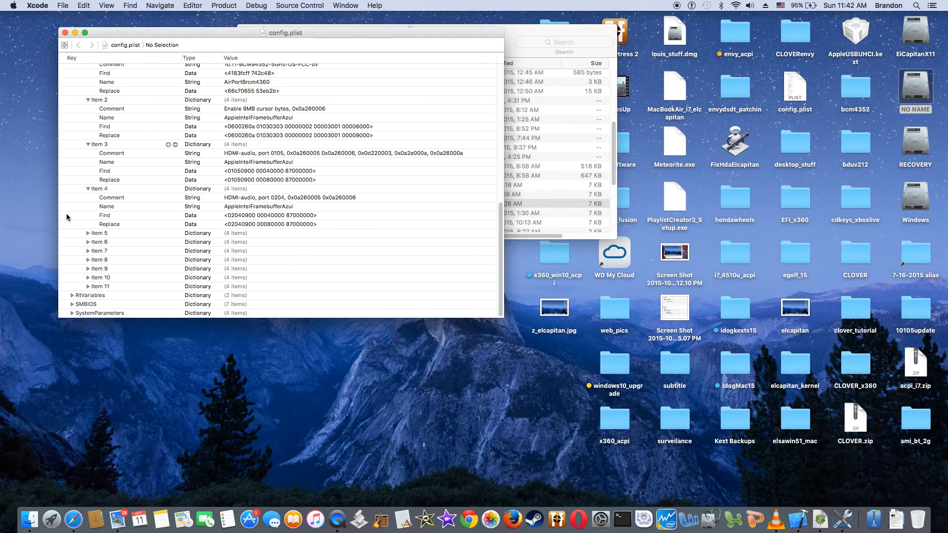
mouse_move(87, 235)
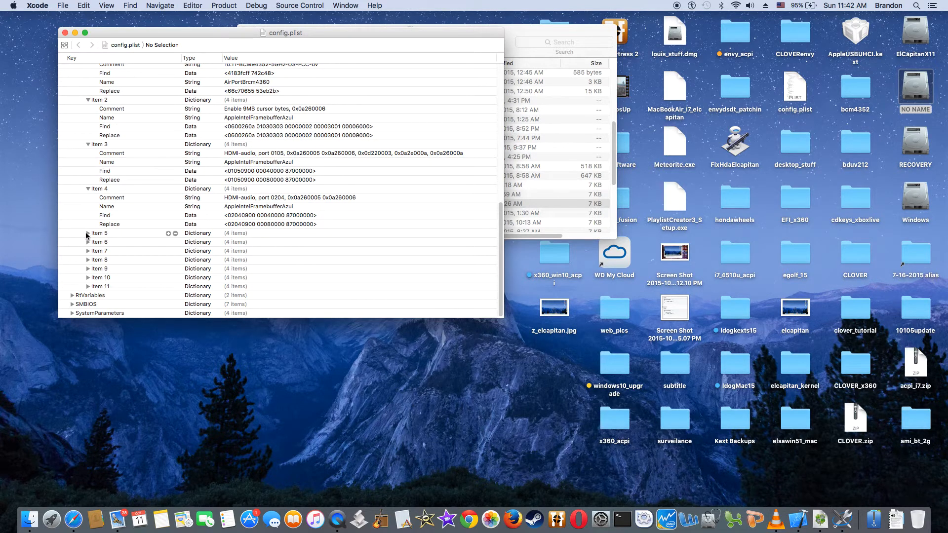
Peek at the disabled HDMI-audio patch in Item 5, then reveal the RtVariables MLB and ROM values.
left_click(88, 233)
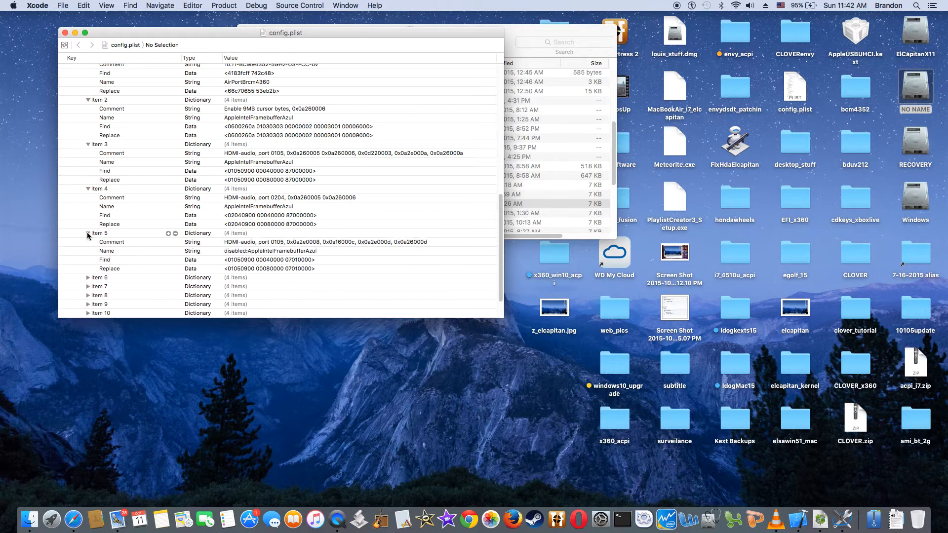
left_click(88, 233)
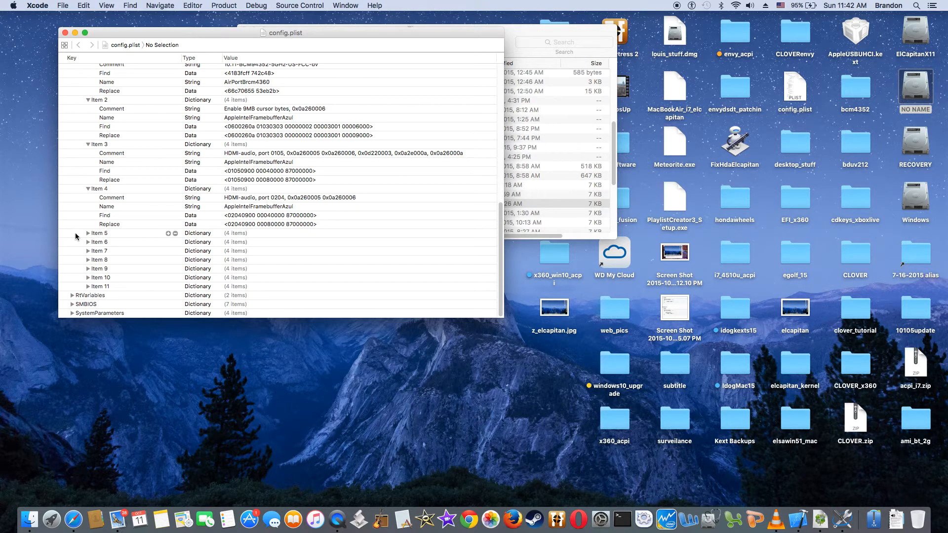
left_click(72, 295)
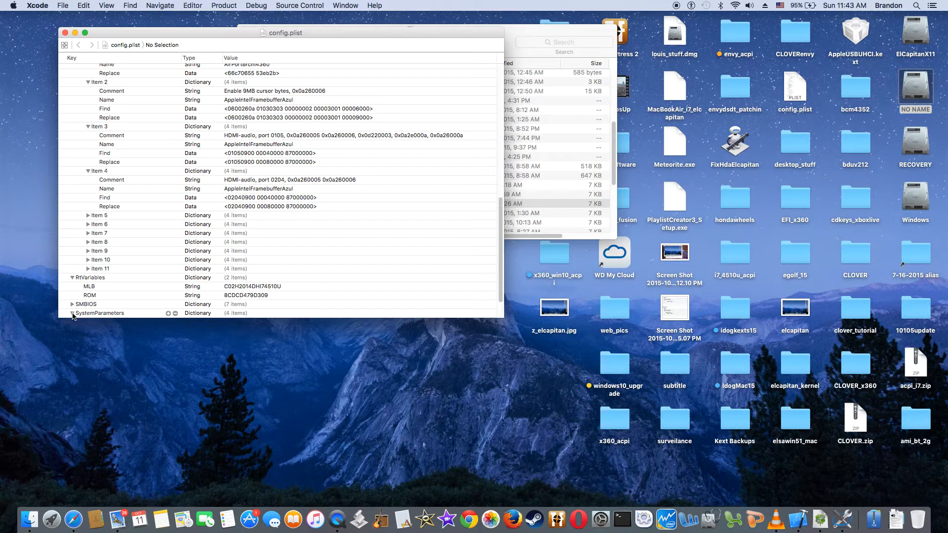
Reveal SystemParameters: CustomUUID, InjectSystemID YES, InjectKexts Detect, NoCaches NO.
left_click(72, 313)
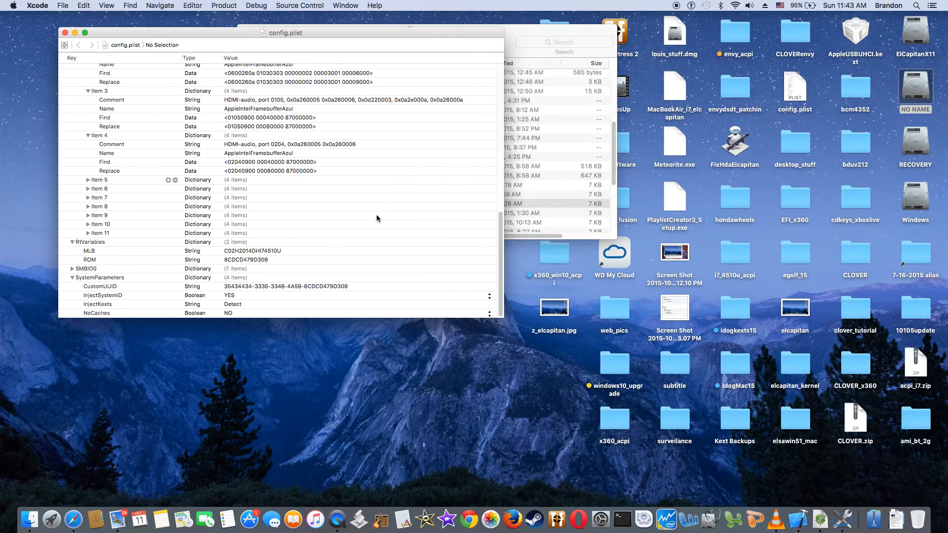
mouse_move(200, 185)
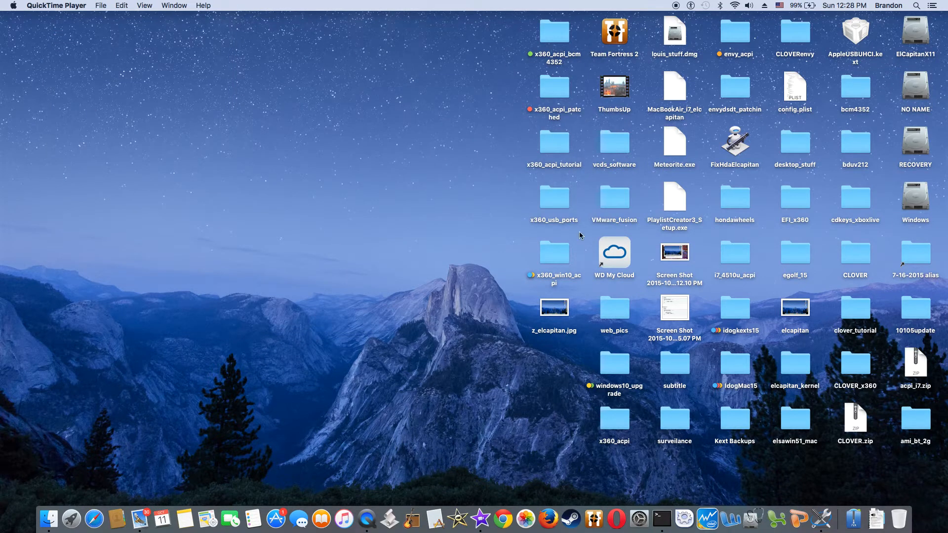
Open the ElCapitanX11 drive's Extensions folder and view info for AppleHDA.kext.
left_click(914, 30)
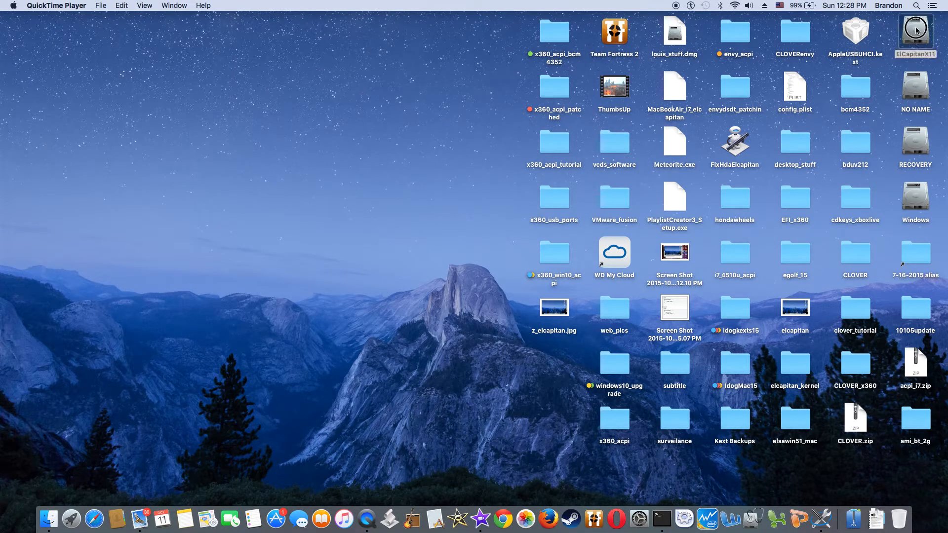
double_click(915, 30)
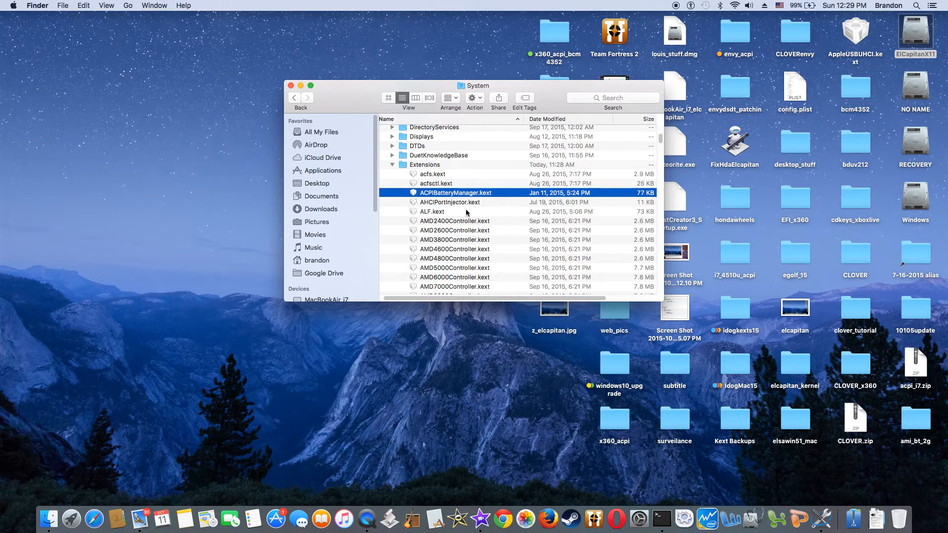
mouse_move(450, 208)
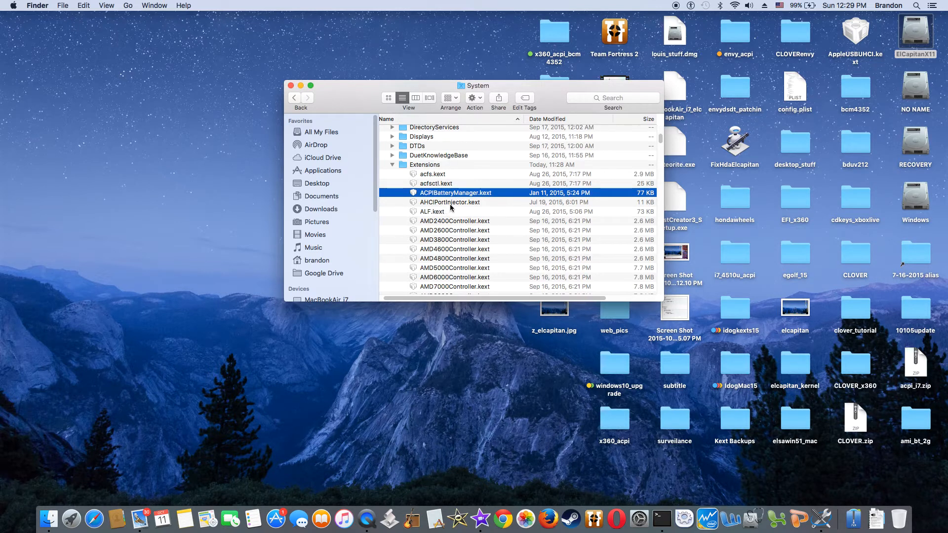
left_click(450, 202)
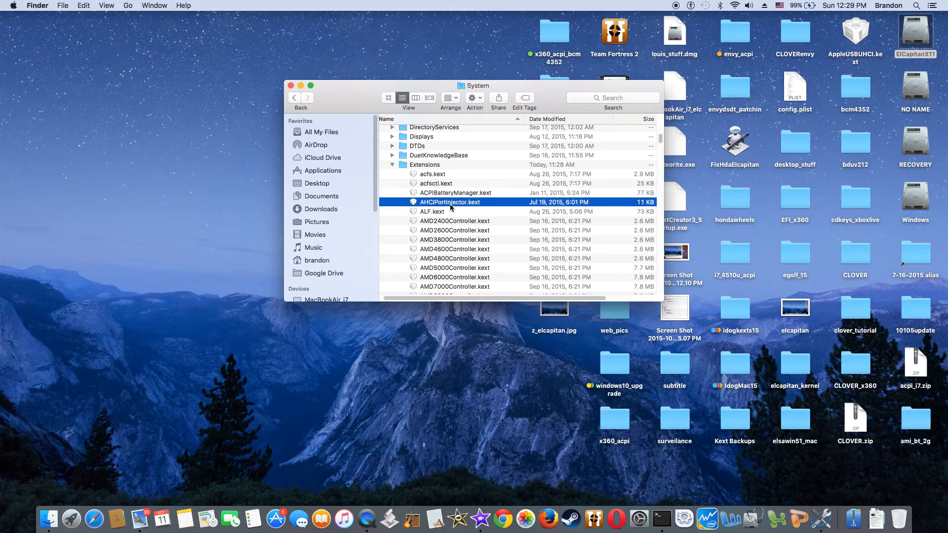
scroll("down", 3)
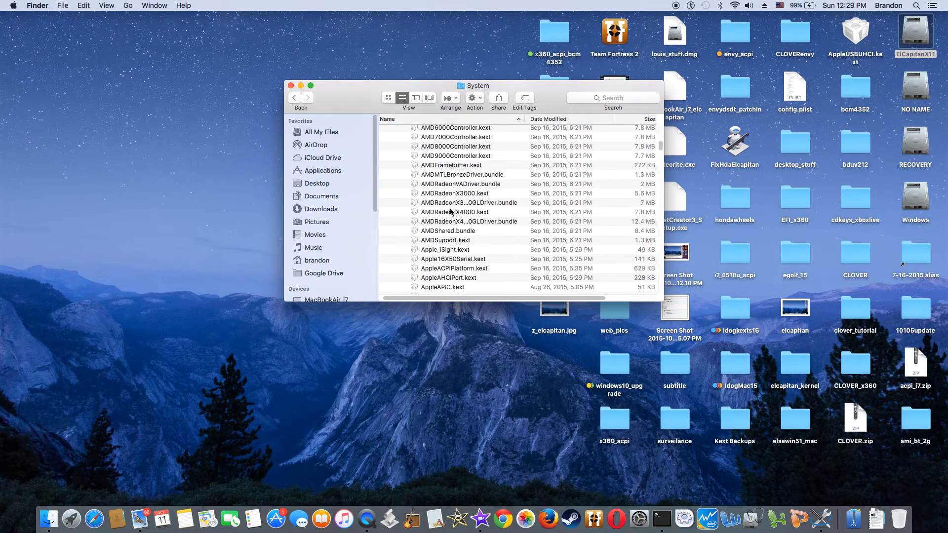
scroll("down", 3)
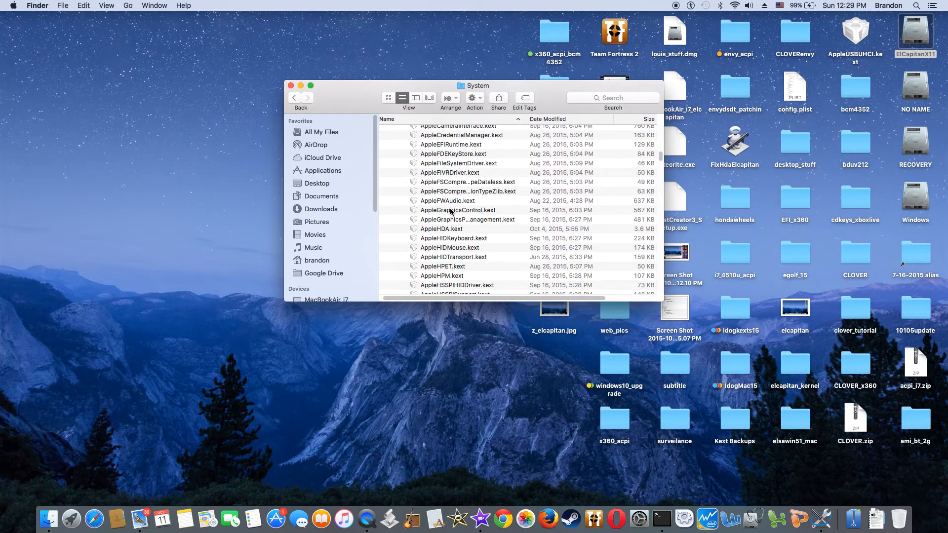
left_click(442, 228)
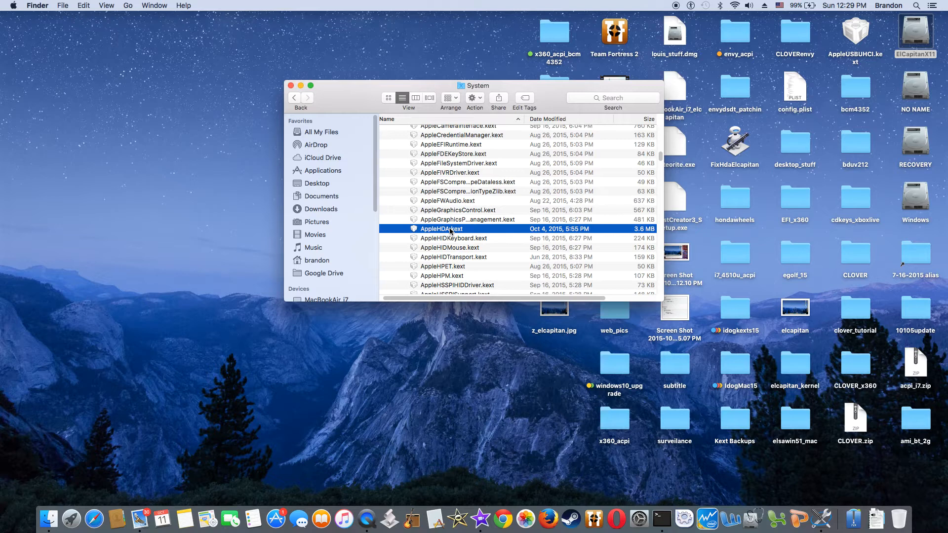
right_click(440, 228)
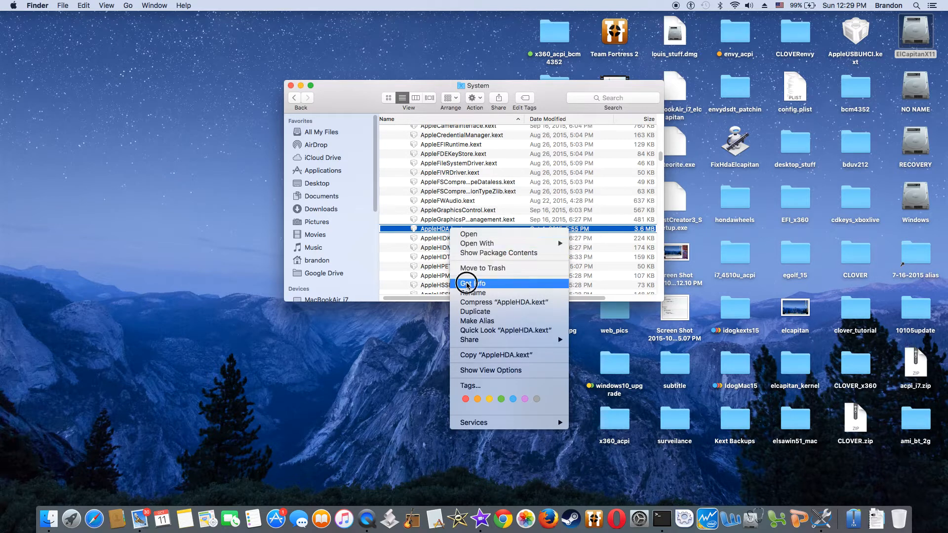
left_click(472, 283)
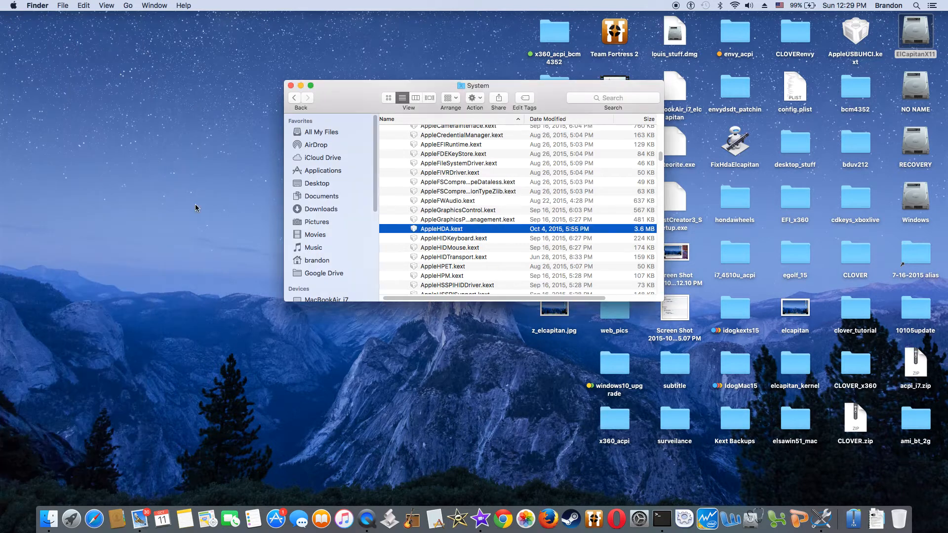
mouse_move(464, 249)
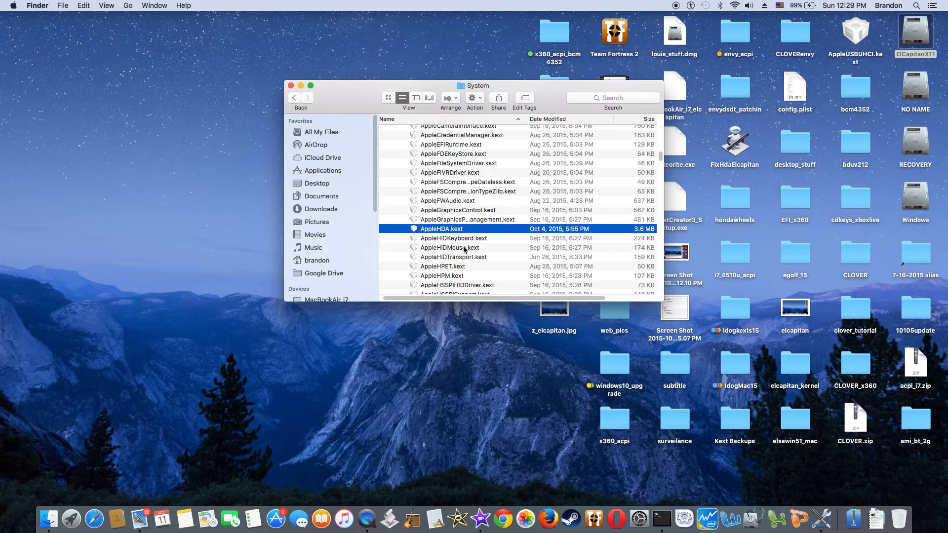
Point out BrcmFirmwareRepo, BrcmPatchRAM2 and CodecCommander kexts in Extensions.
scroll("down", 3)
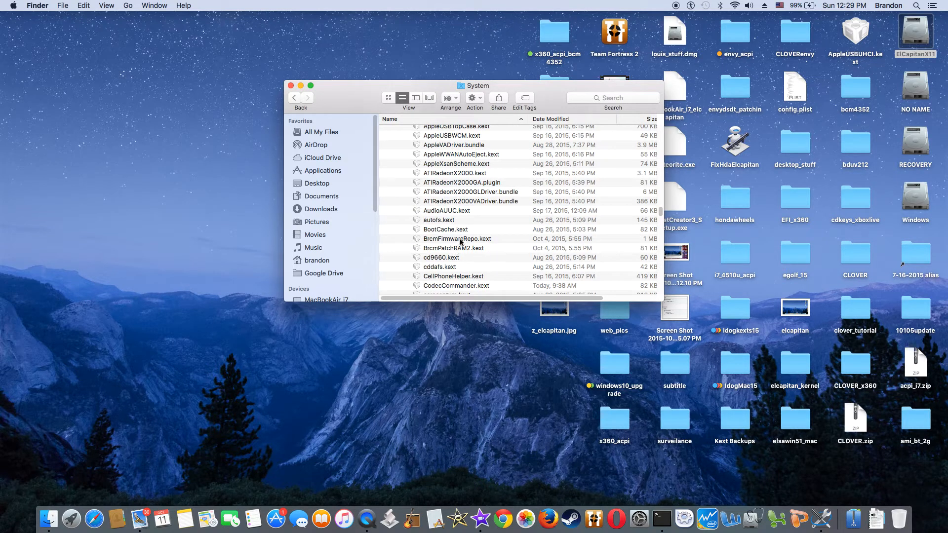
left_click(457, 238)
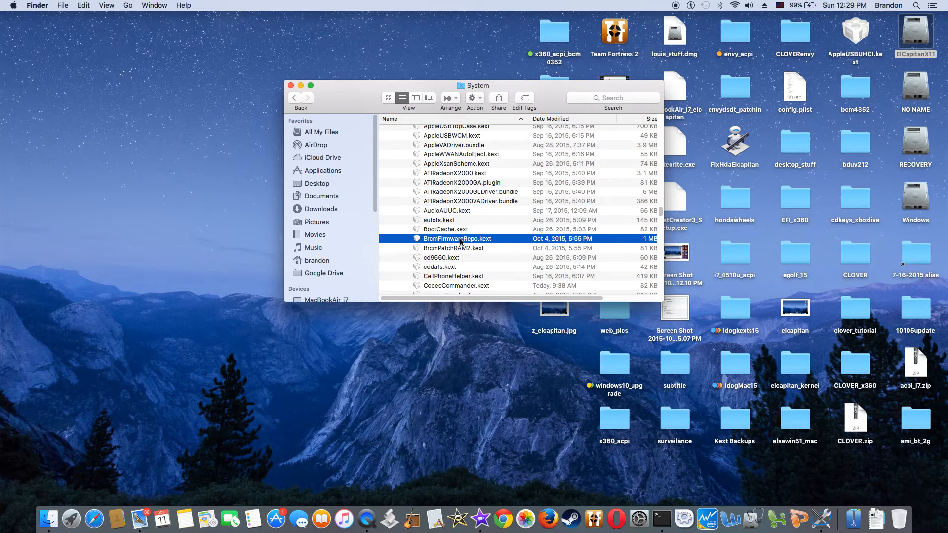
left_click(453, 248)
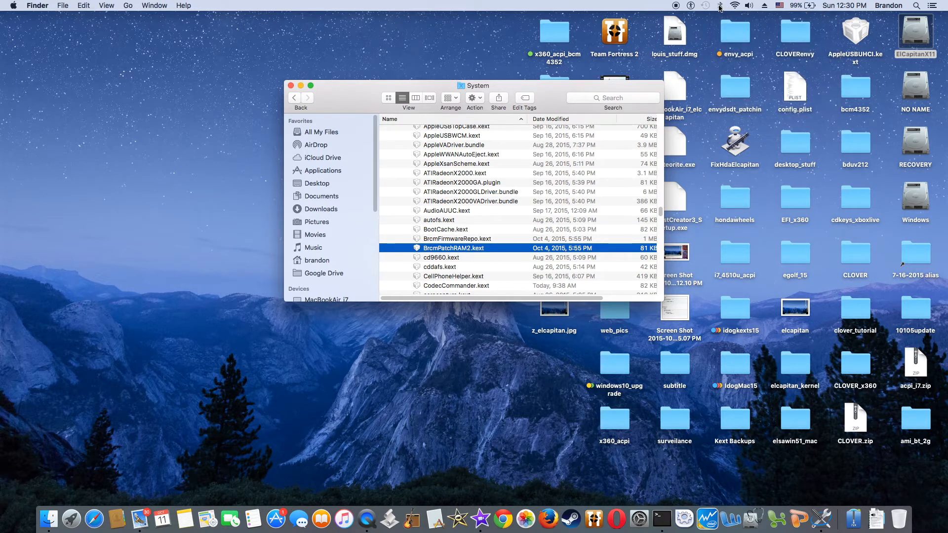
scroll("down", 3)
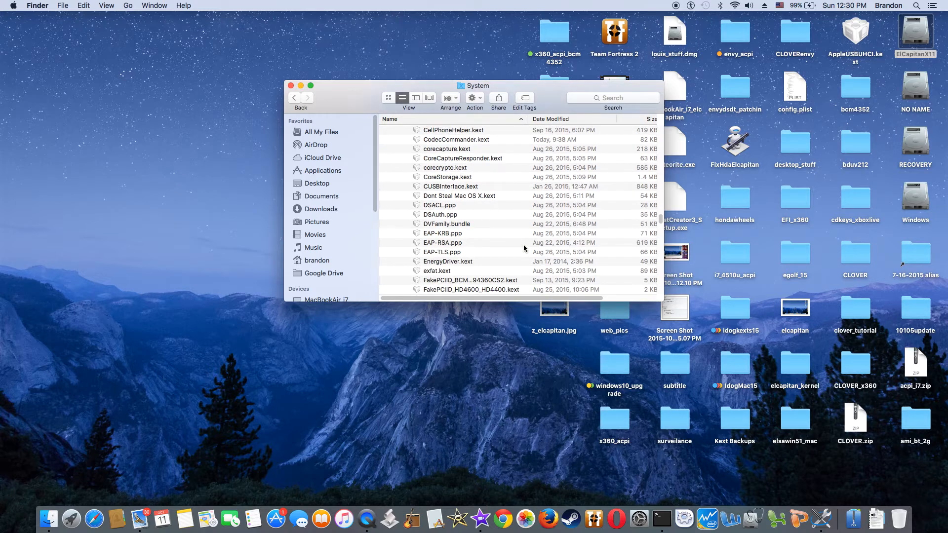
mouse_move(471, 144)
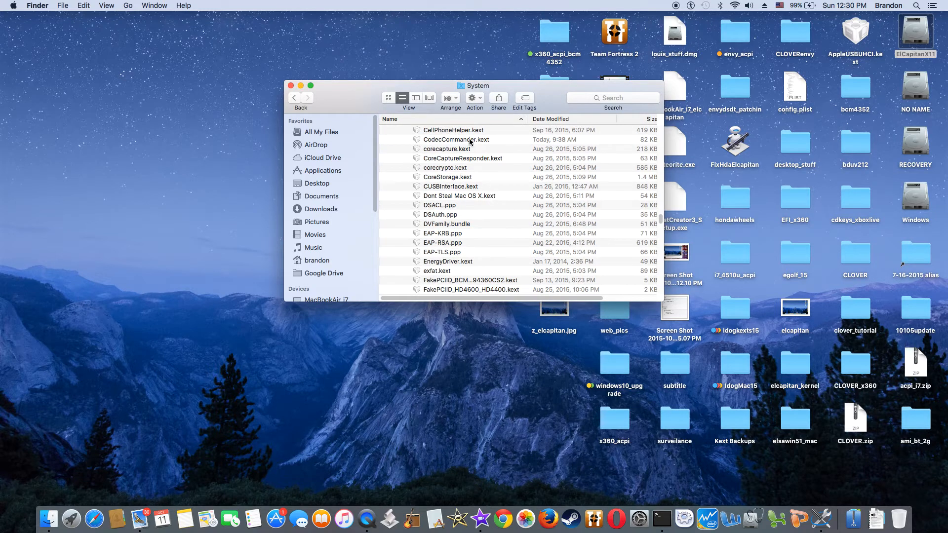
left_click(456, 139)
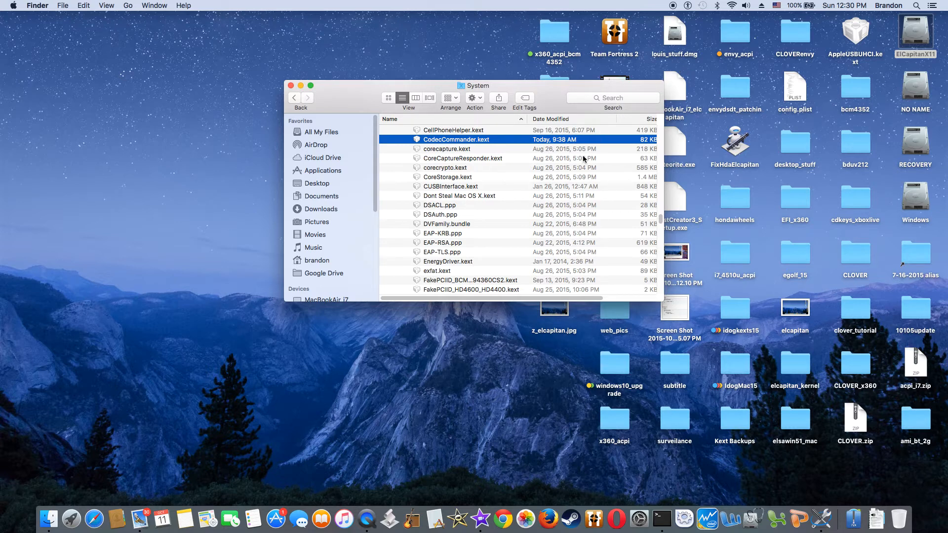
mouse_move(505, 197)
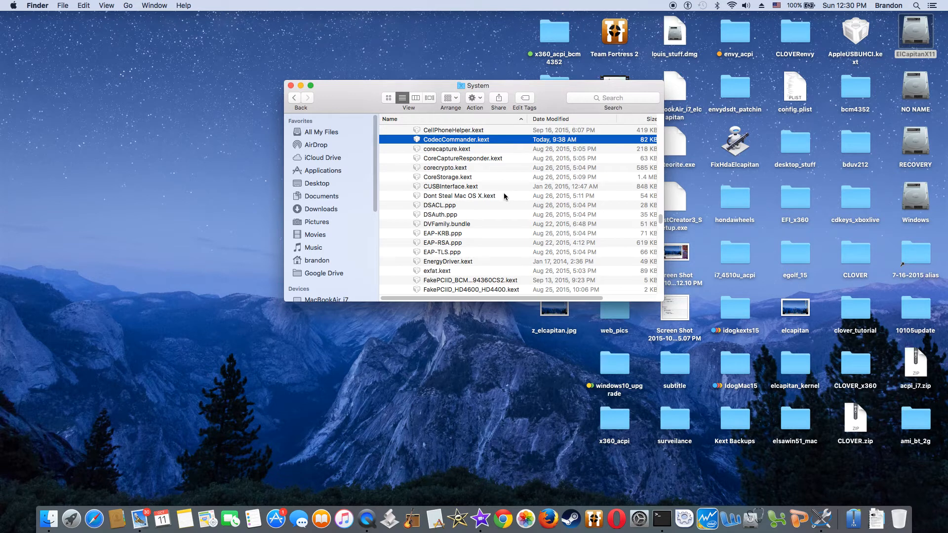
Locate the FakePCIID_HD4600_HD4400 and FakePCIID kexts further down the list.
scroll("down", 3)
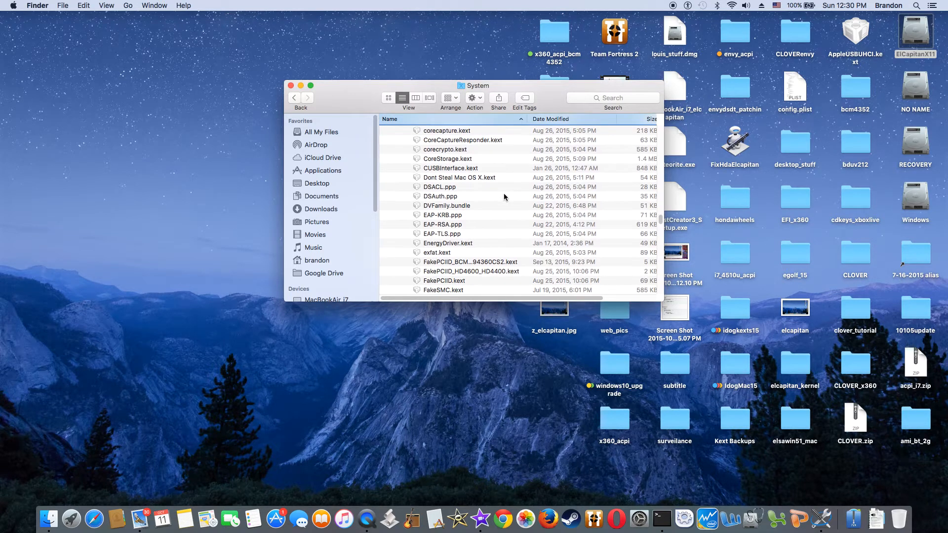
scroll("down", 3)
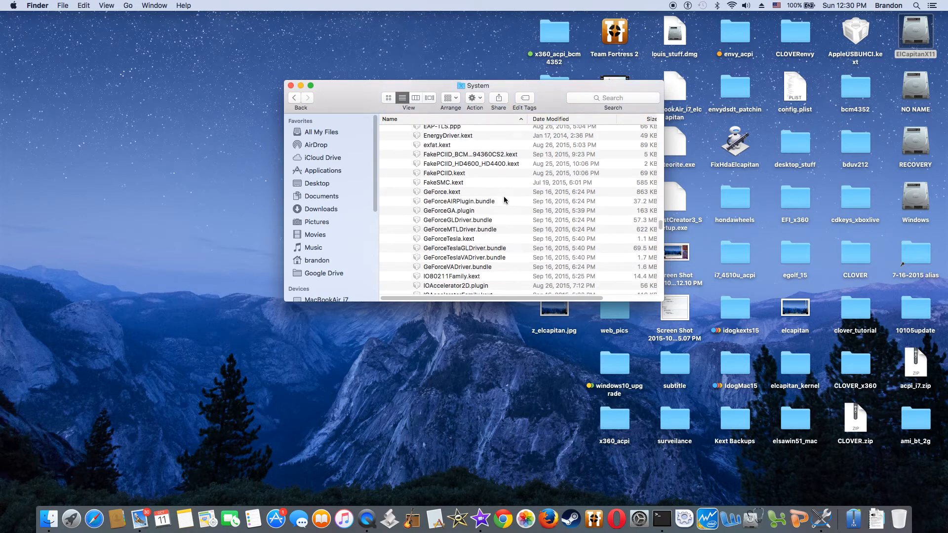
mouse_move(476, 158)
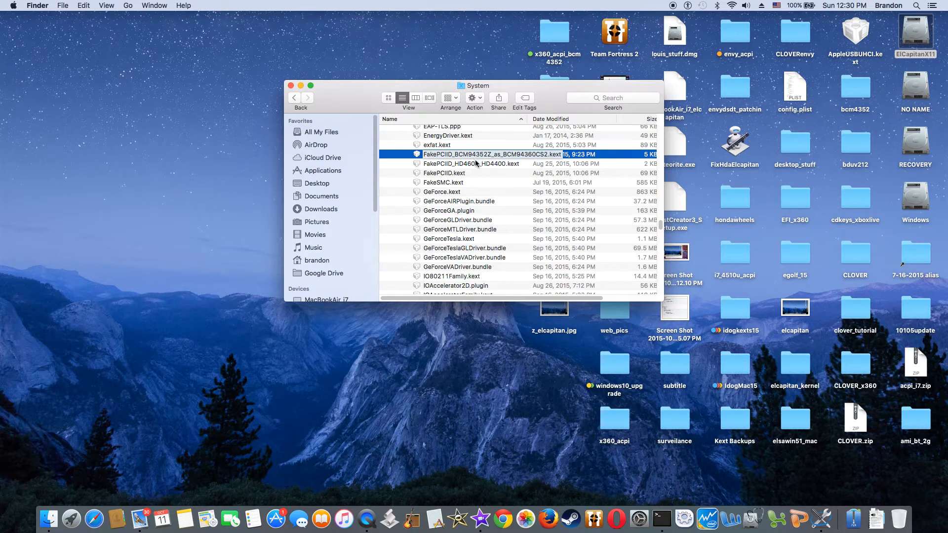
left_click(471, 163)
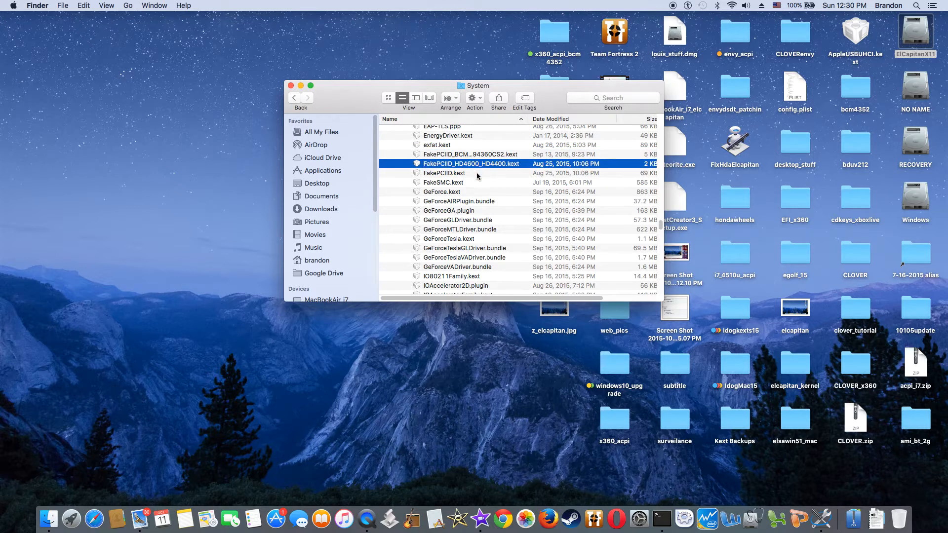
mouse_move(466, 182)
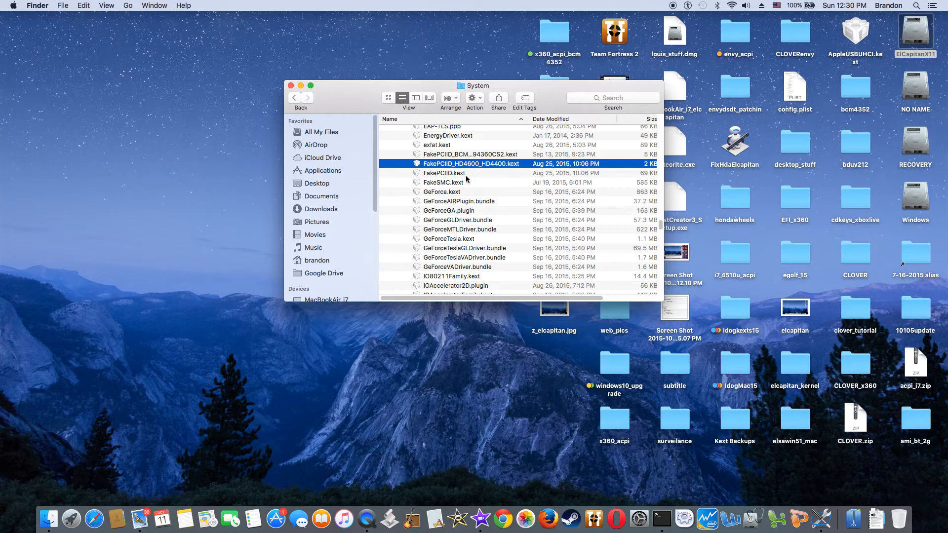
left_click(444, 172)
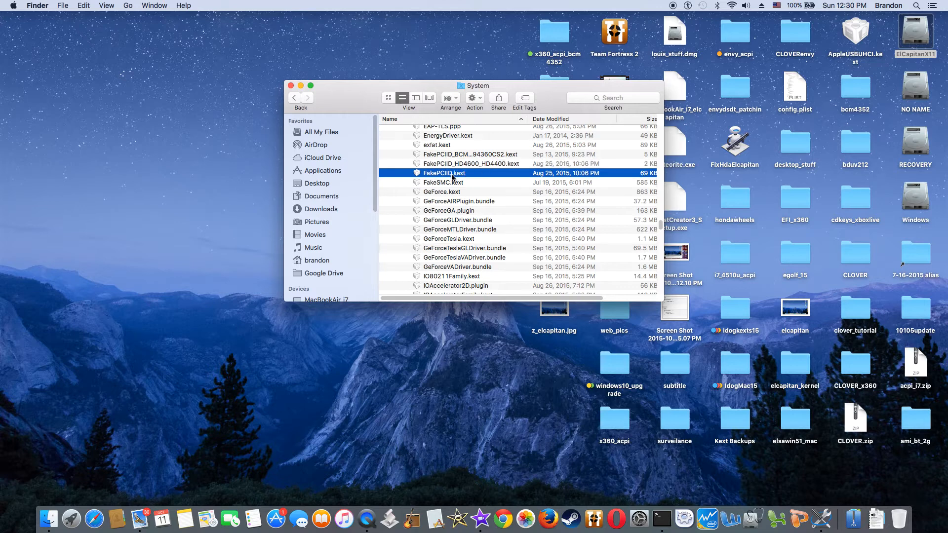
mouse_move(475, 183)
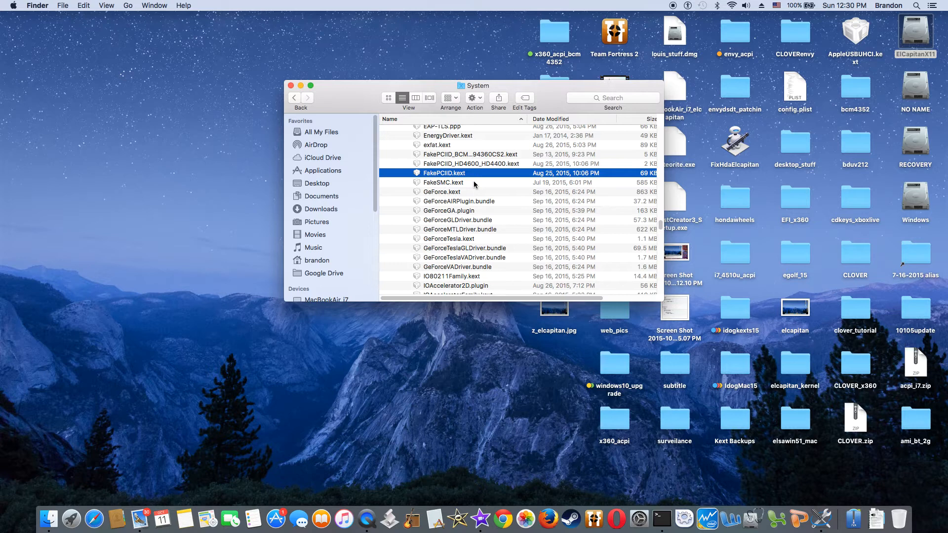
mouse_move(473, 187)
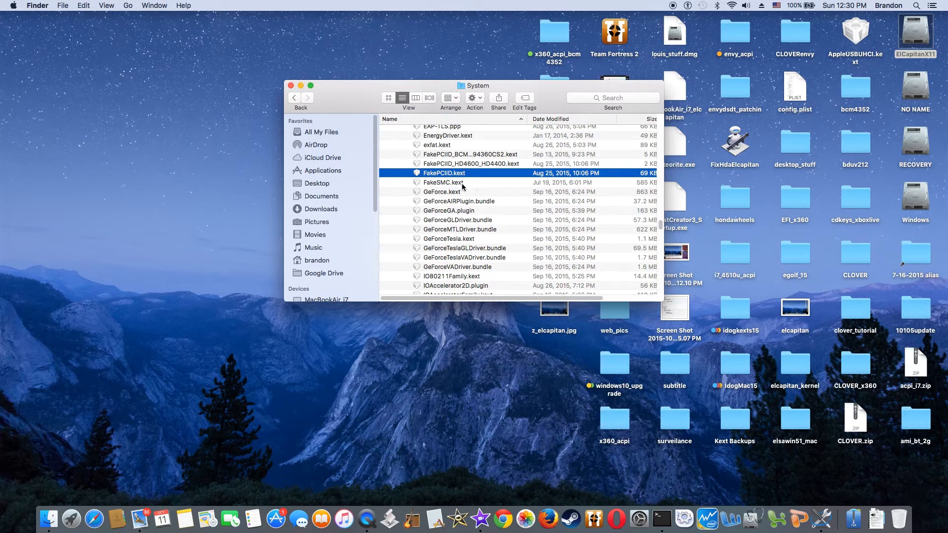
left_click(443, 182)
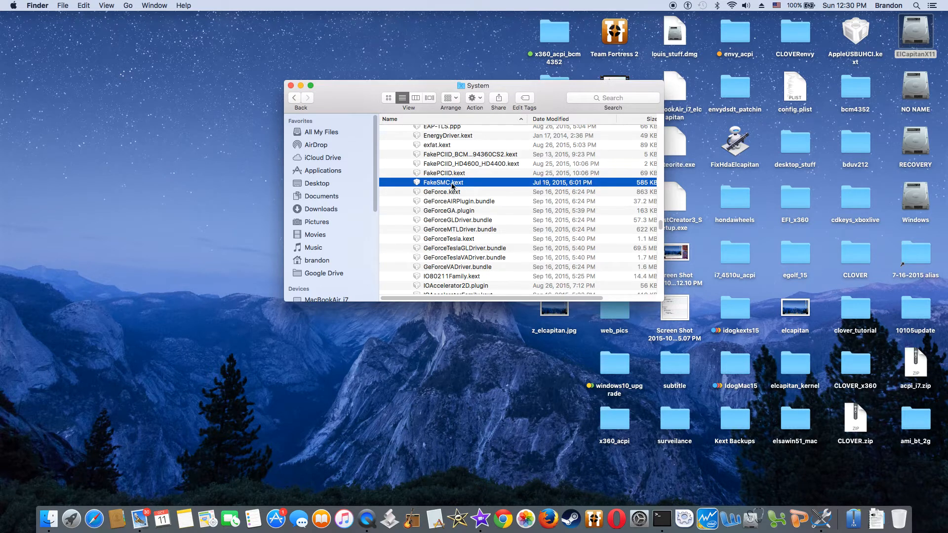
right_click(443, 181)
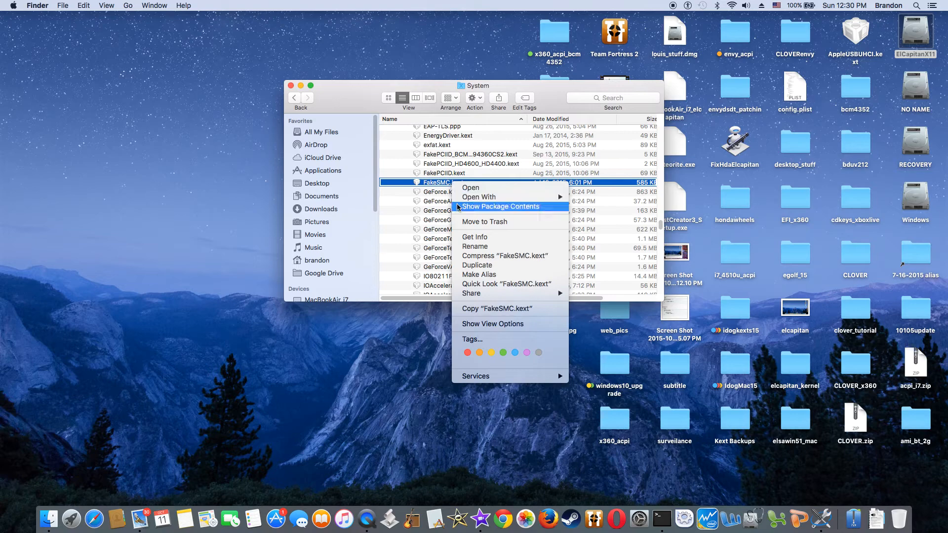
left_click(475, 236)
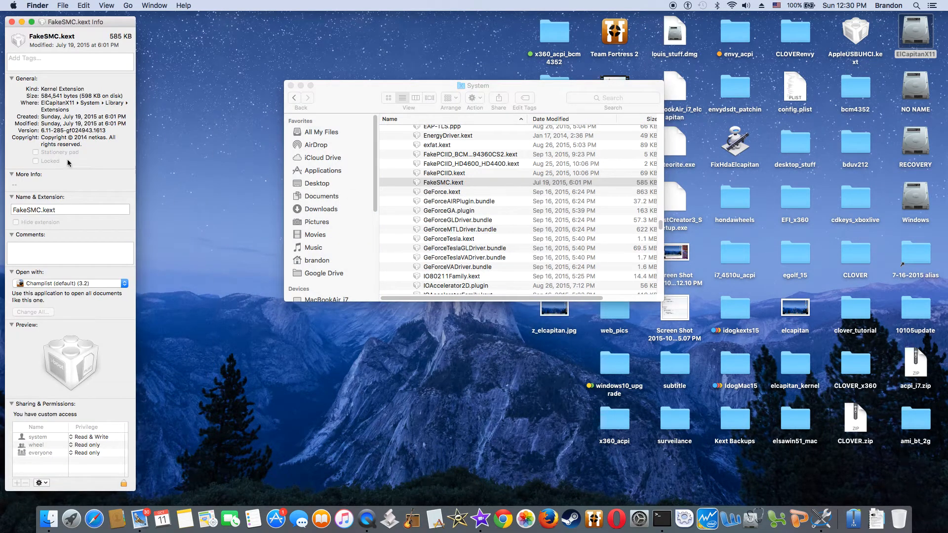
mouse_move(11, 33)
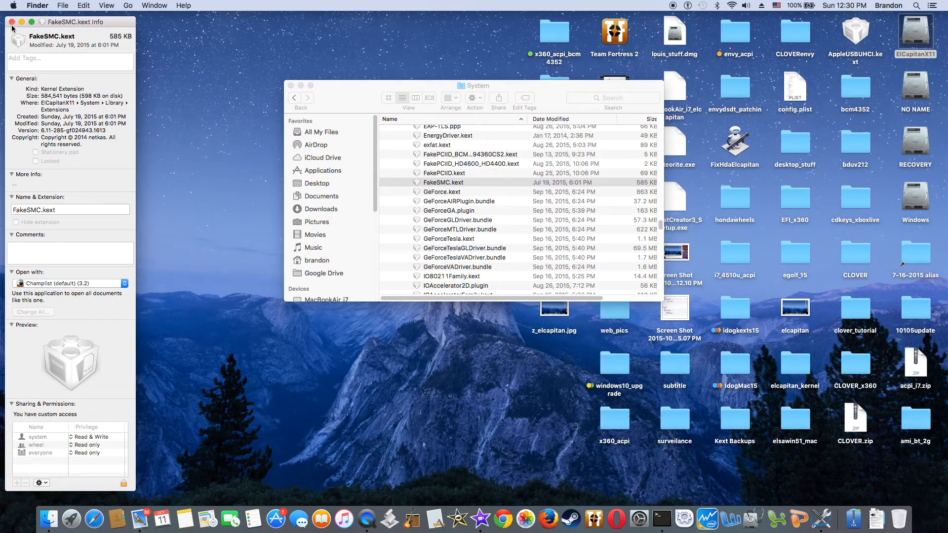
left_click(10, 22)
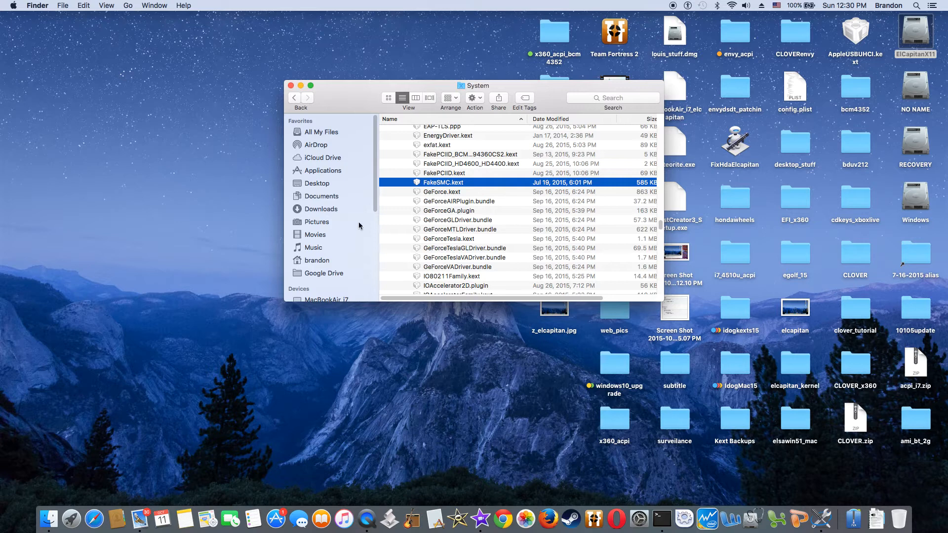
Scroll down to VoodooPS2Controller.kext and choose an action from its context menu.
scroll("down", 3)
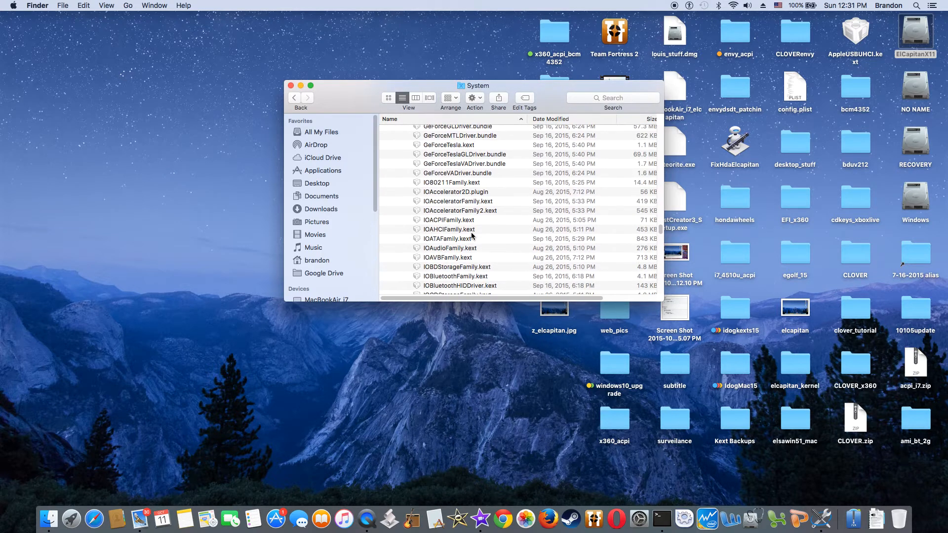
scroll("up", 3)
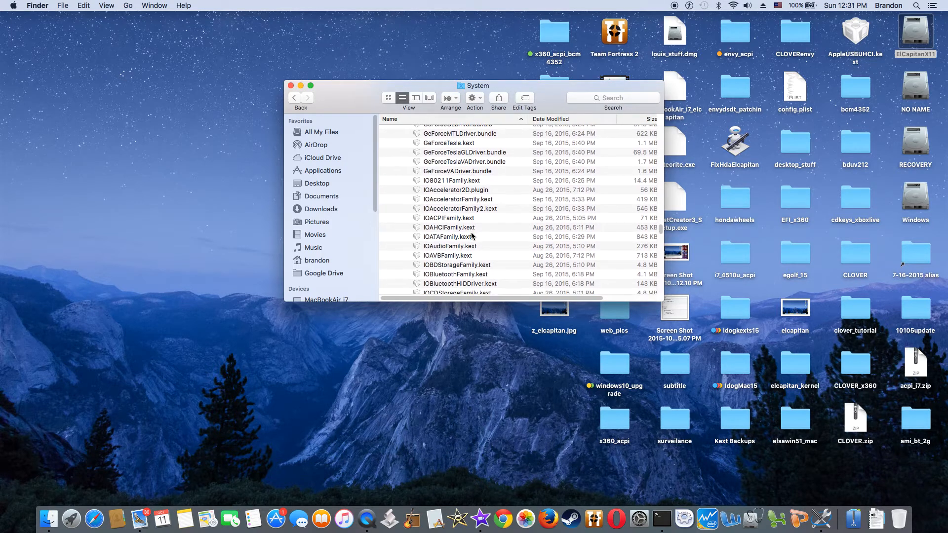
scroll("down", 3)
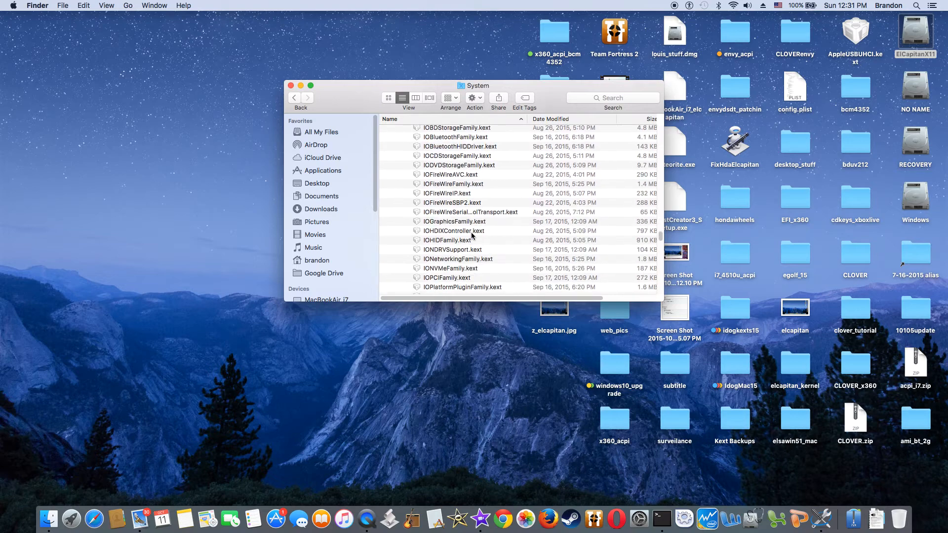
scroll("down", 3)
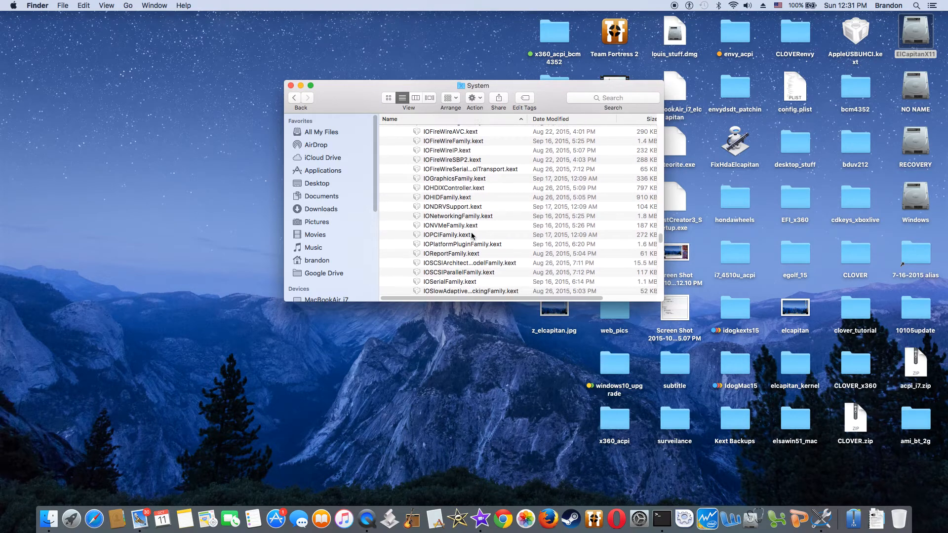
scroll("down", 3)
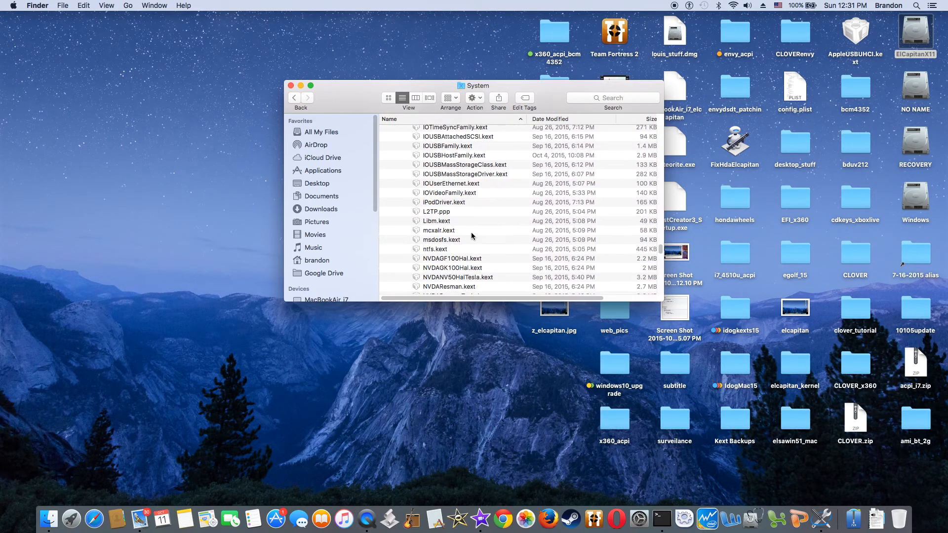
scroll("down", 3)
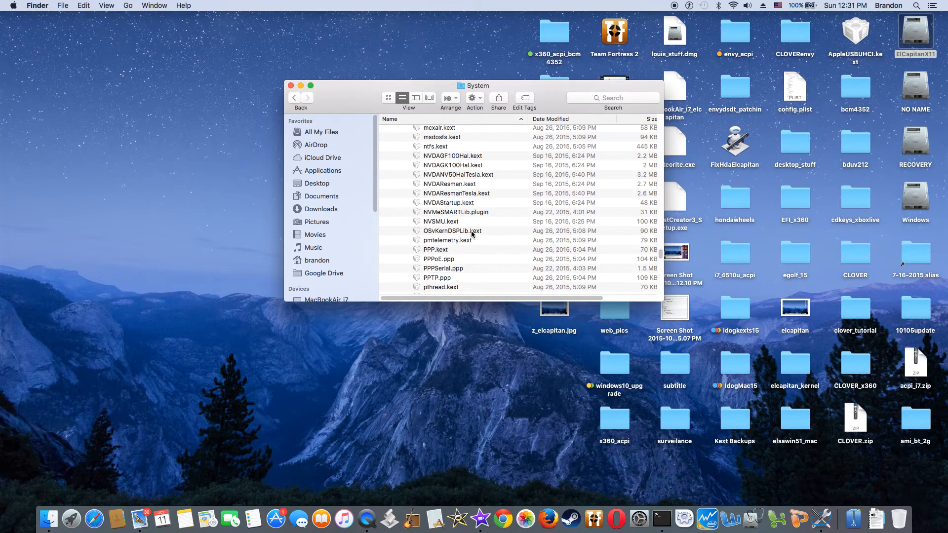
scroll("down", 3)
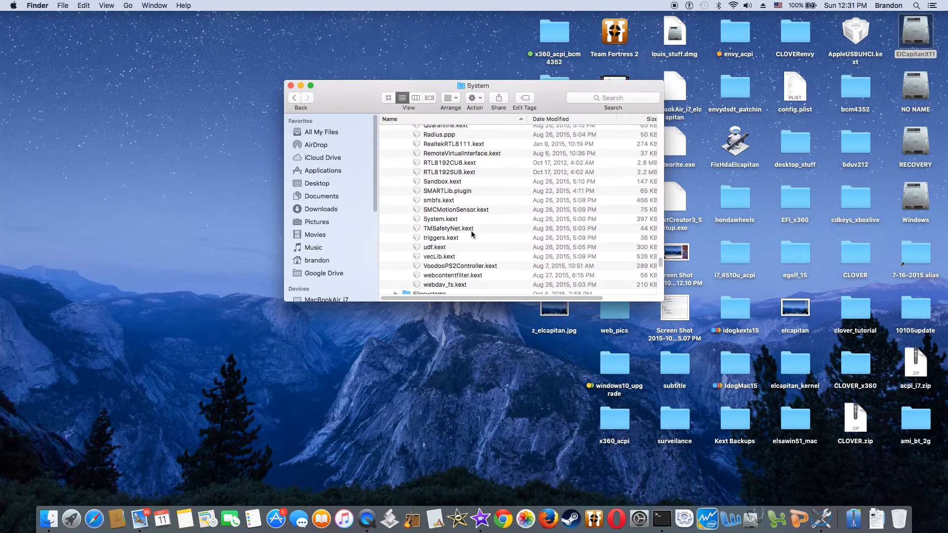
scroll("down", 3)
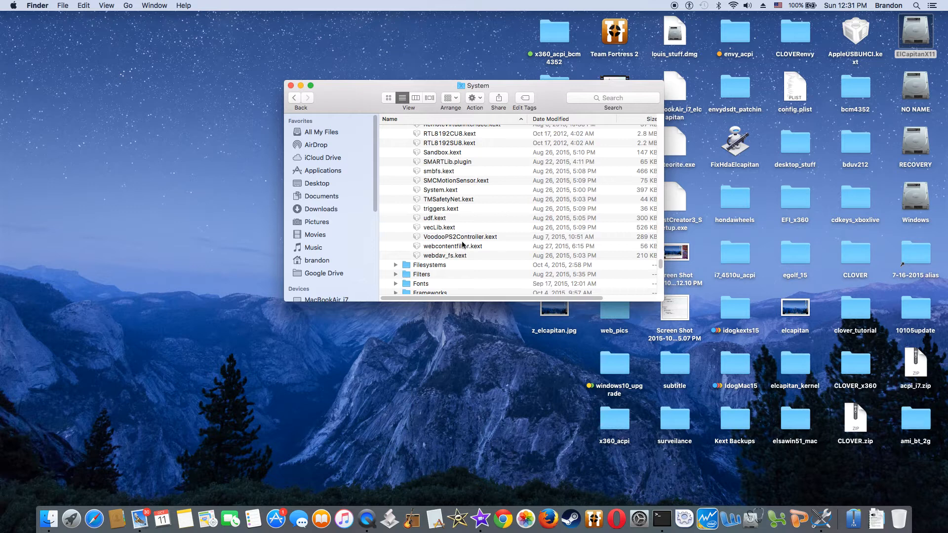
left_click(460, 236)
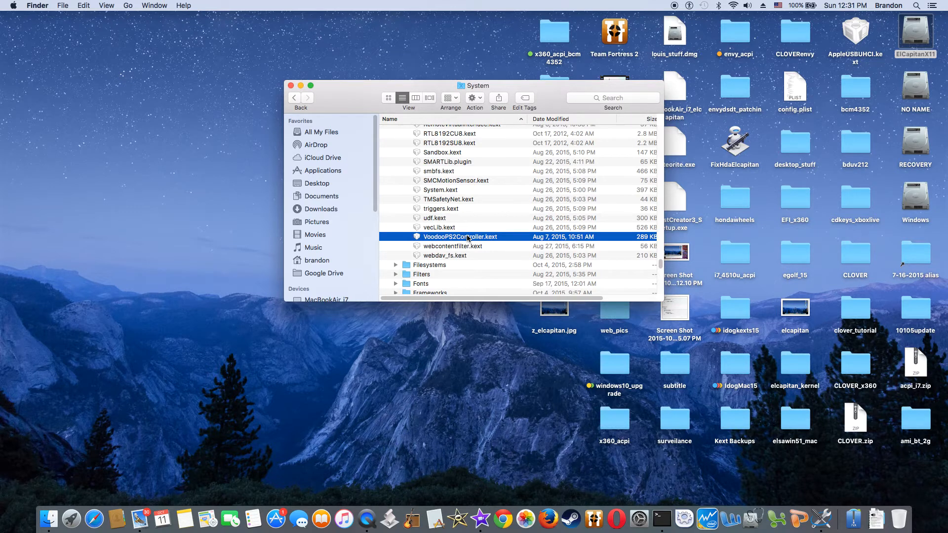
right_click(459, 236)
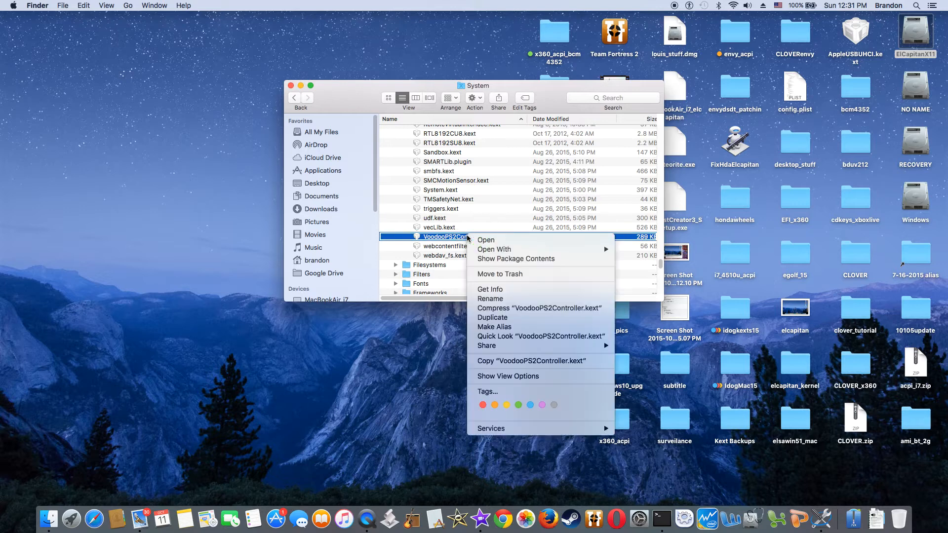
left_click(490, 289)
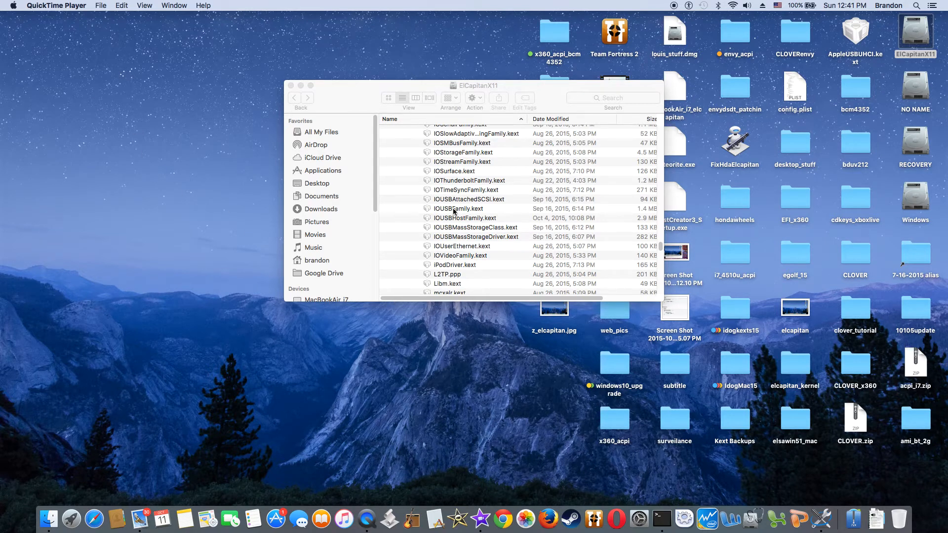
mouse_move(462, 242)
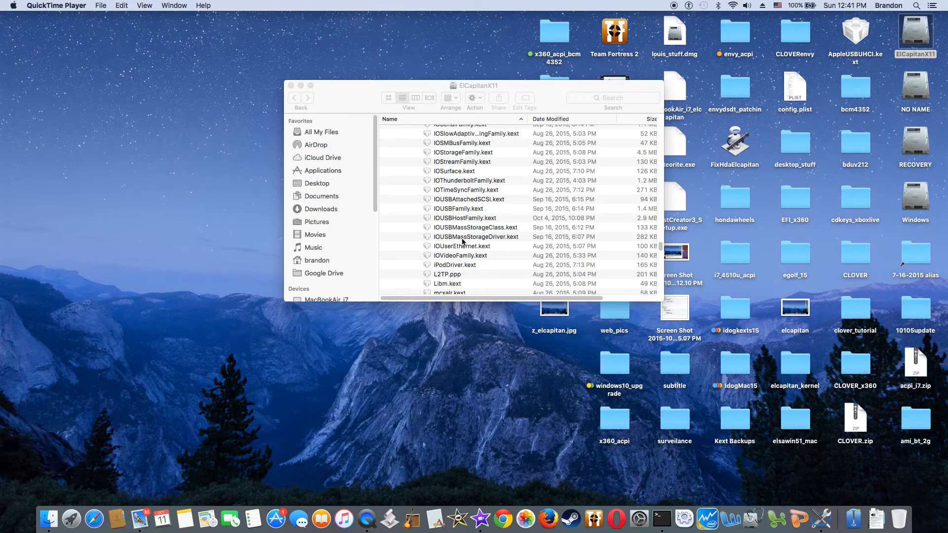
mouse_move(471, 216)
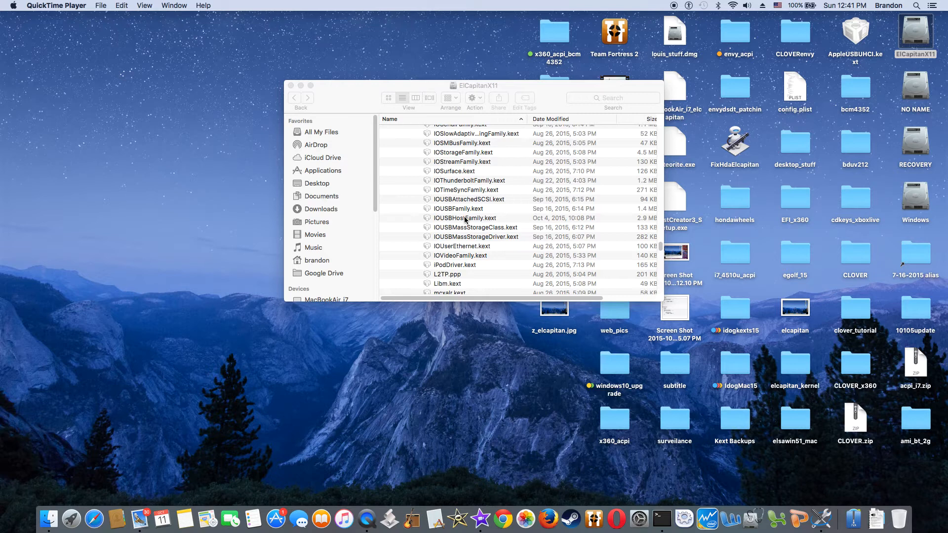
Show the package contents of IOUSBHostFamily.kext and open its Contents folder.
left_click(465, 217)
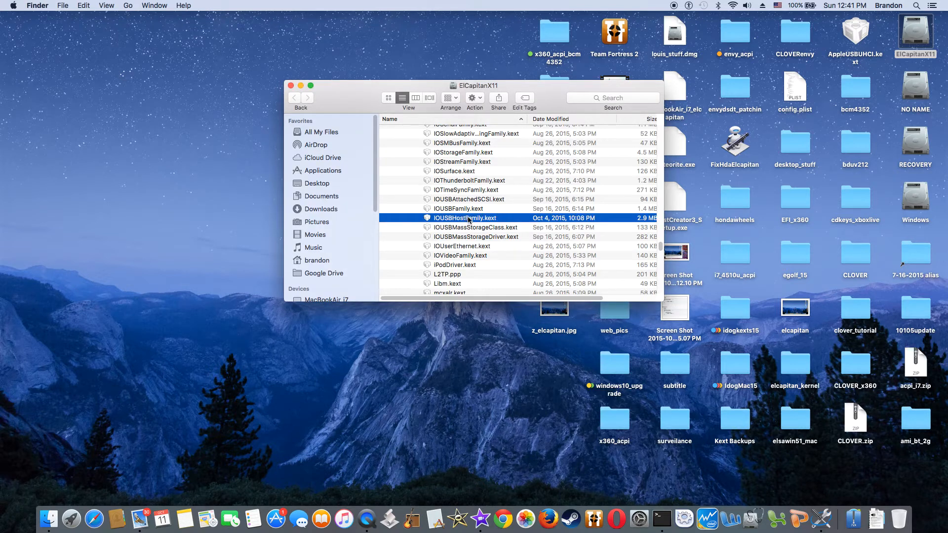
right_click(465, 217)
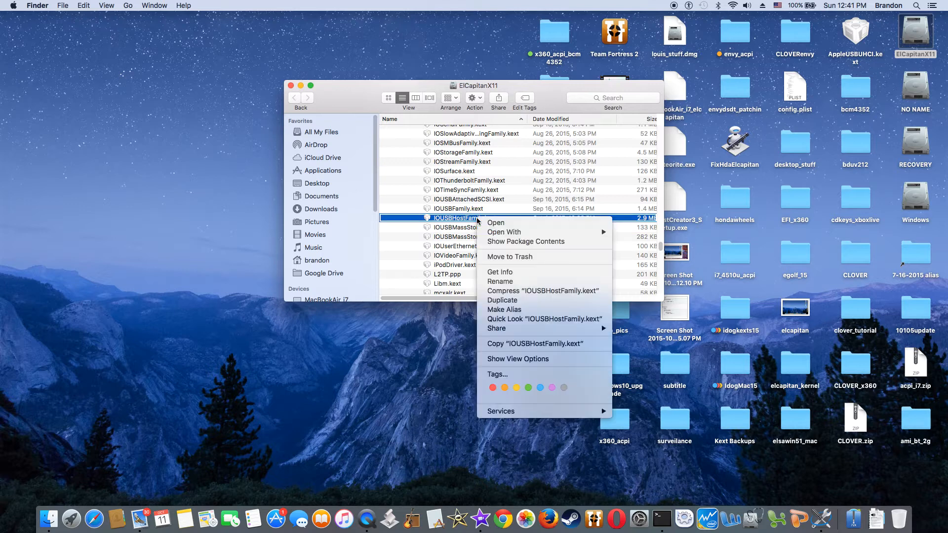
left_click(525, 241)
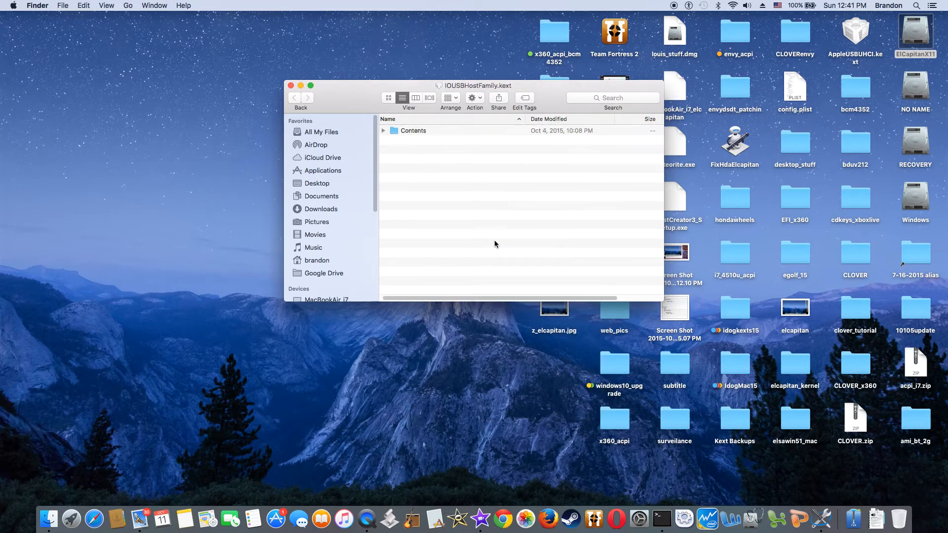
left_click(413, 130)
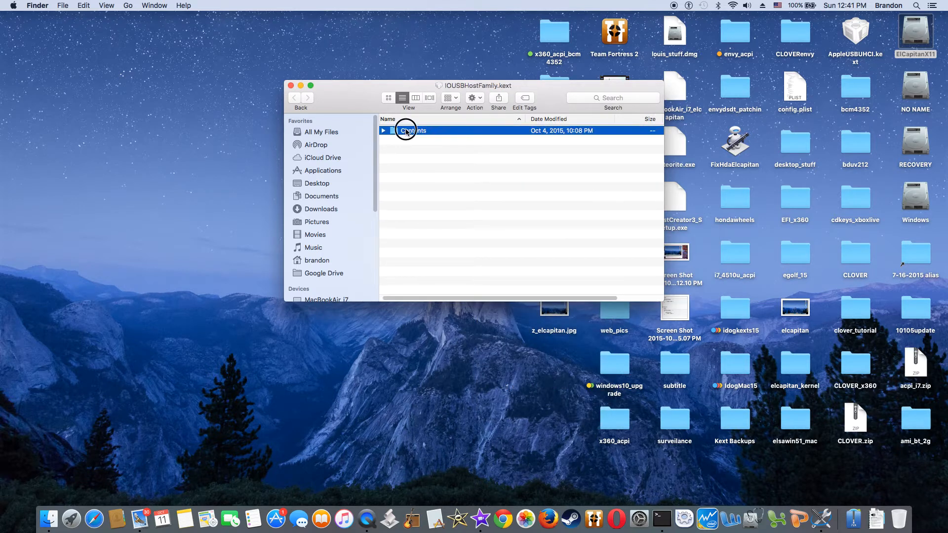
double_click(414, 130)
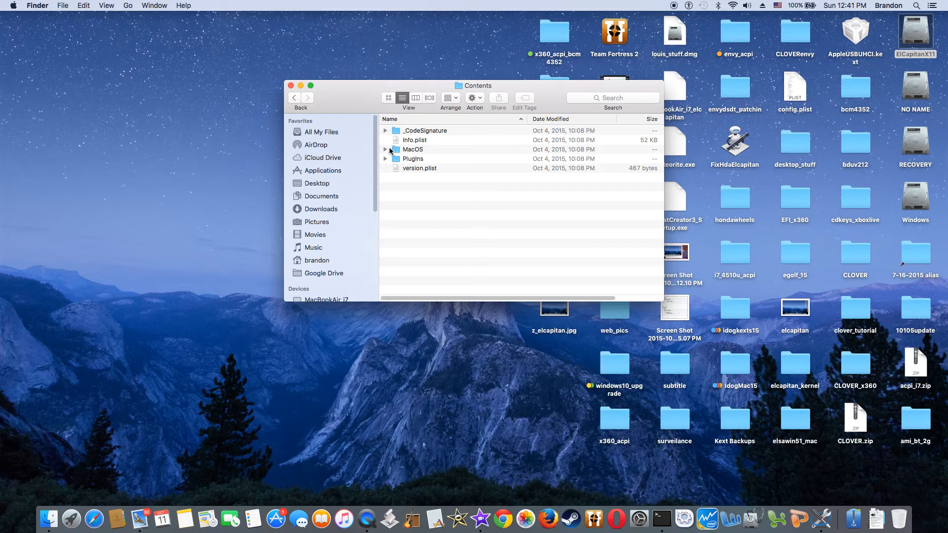
mouse_move(386, 165)
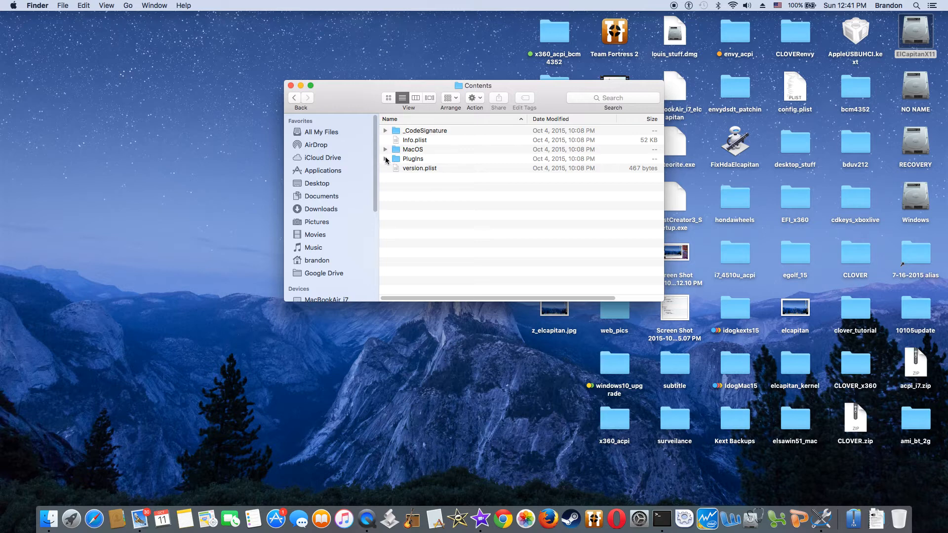
Expand Plugins to list AppleUSBEHCIPCI and AppleUSBXHCIPCI kexts, cancelling the Champlist prompt.
left_click(385, 158)
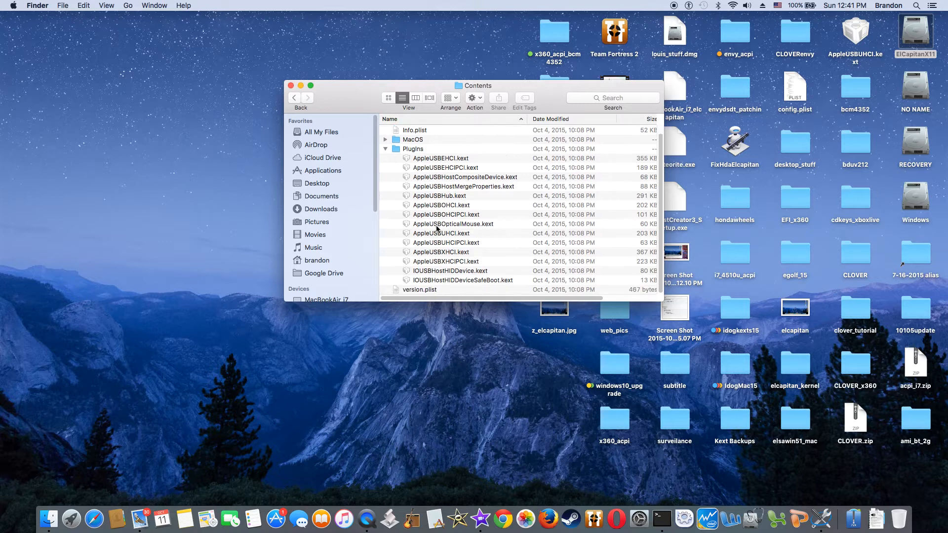
mouse_move(456, 256)
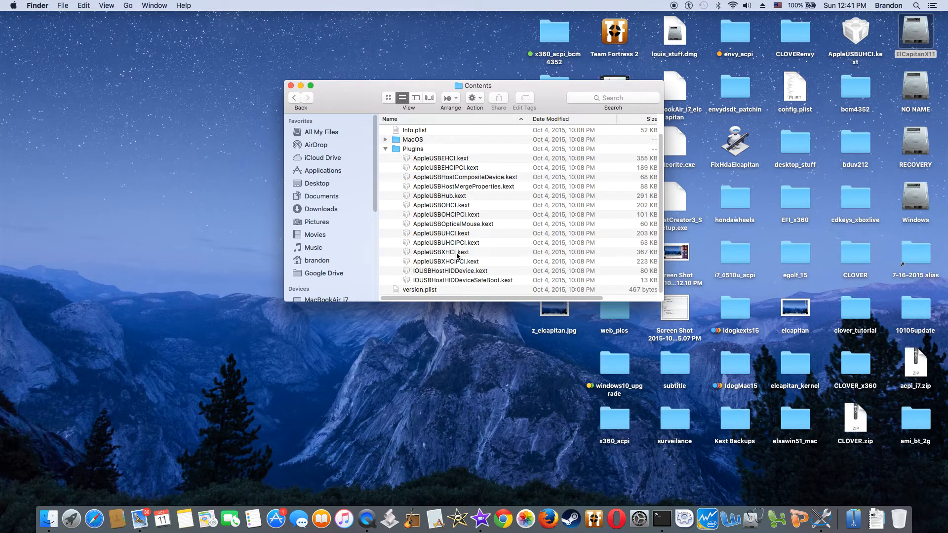
mouse_move(444, 174)
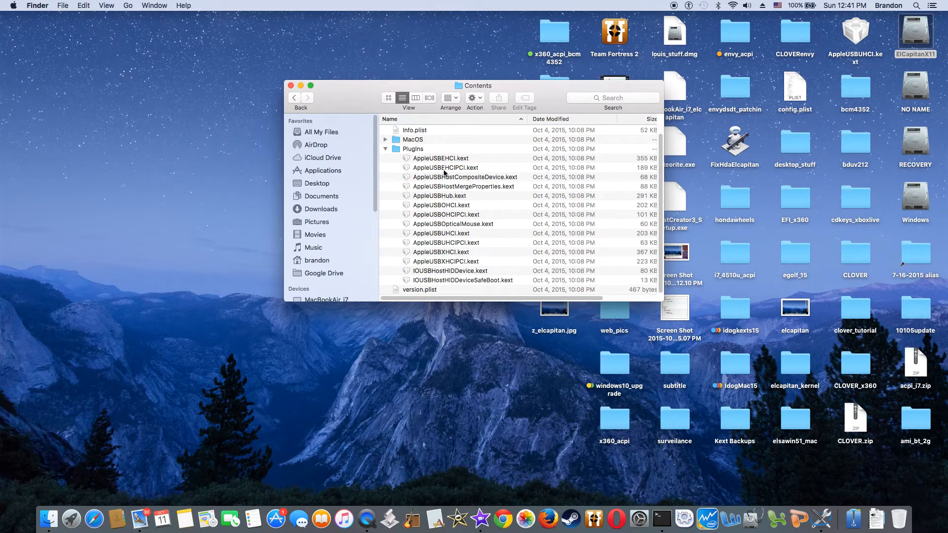
left_click(445, 168)
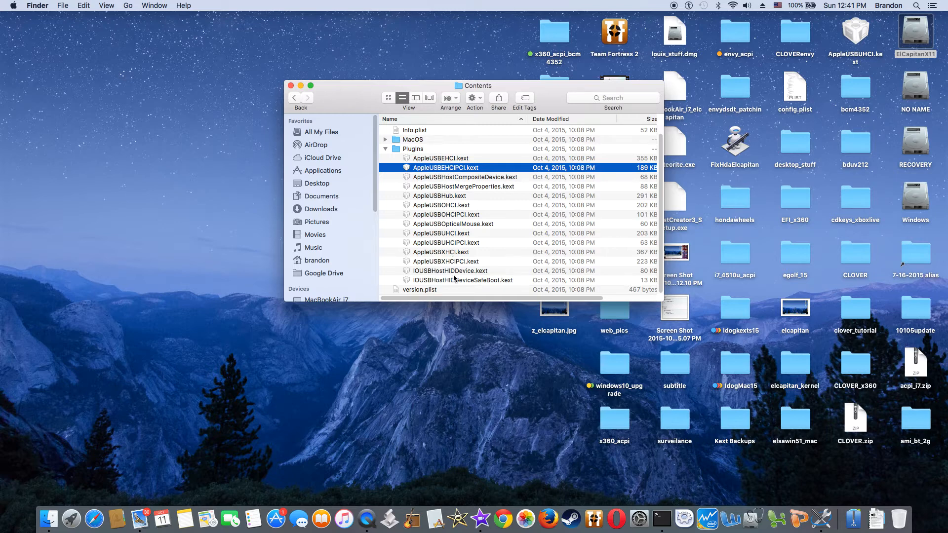
left_click(446, 261)
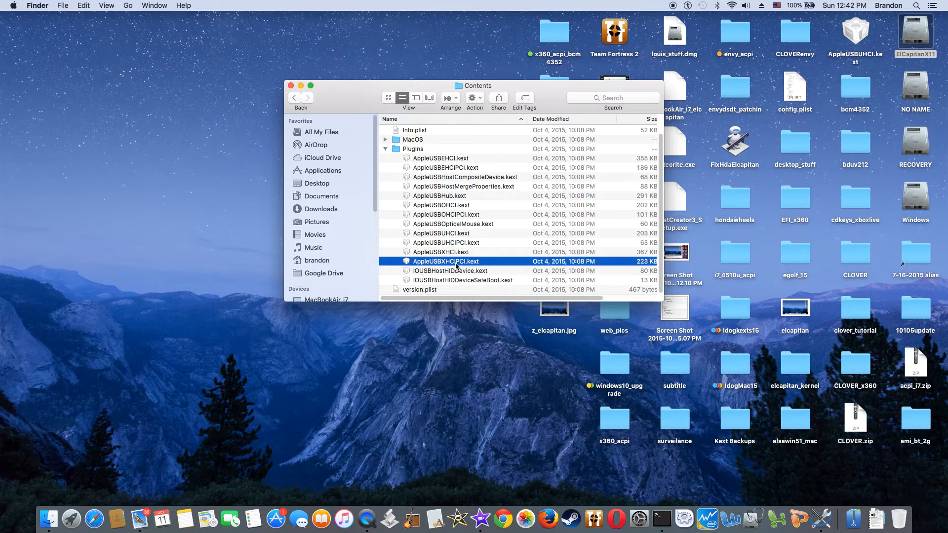
mouse_move(475, 265)
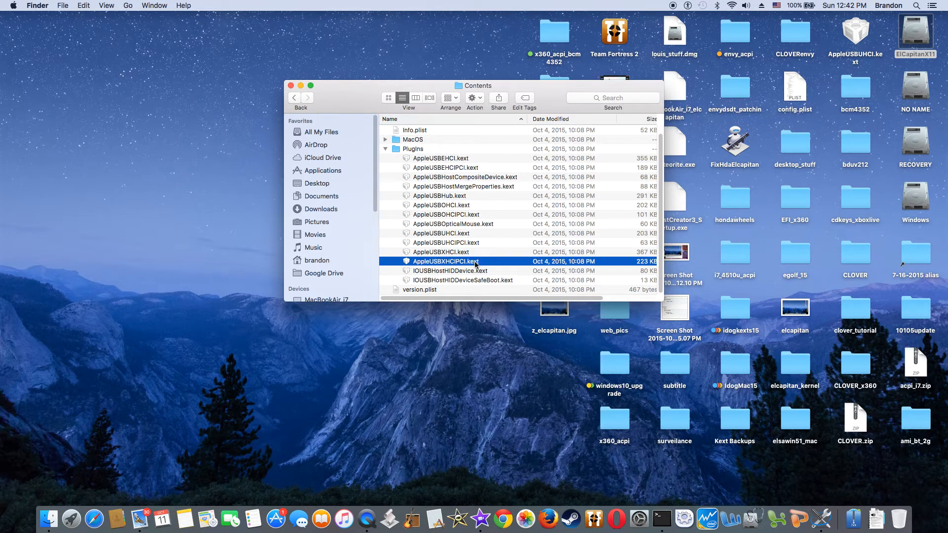
mouse_move(462, 190)
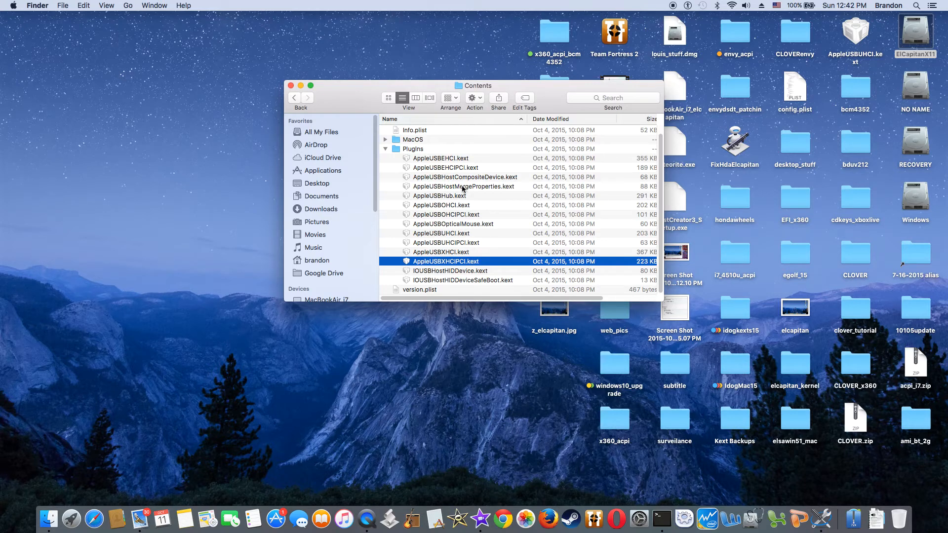
left_click(445, 168)
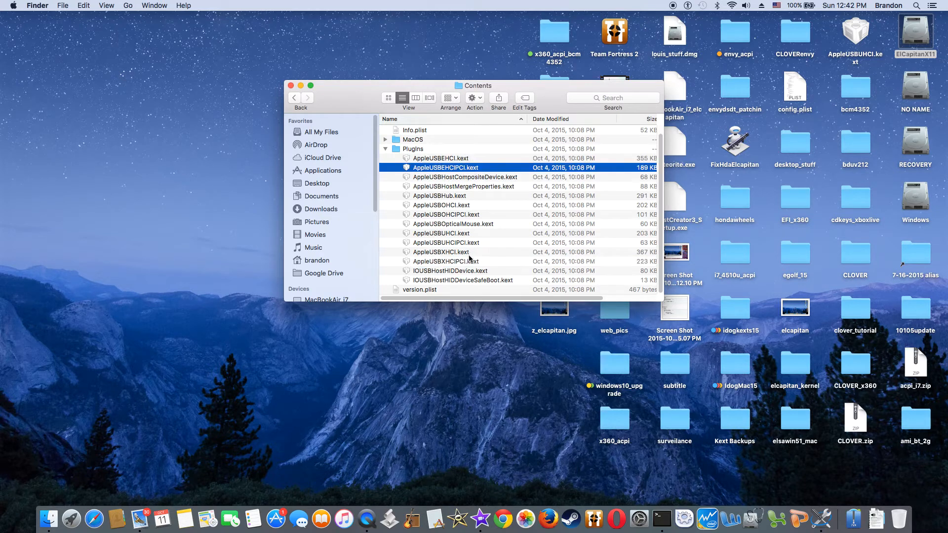
mouse_move(468, 267)
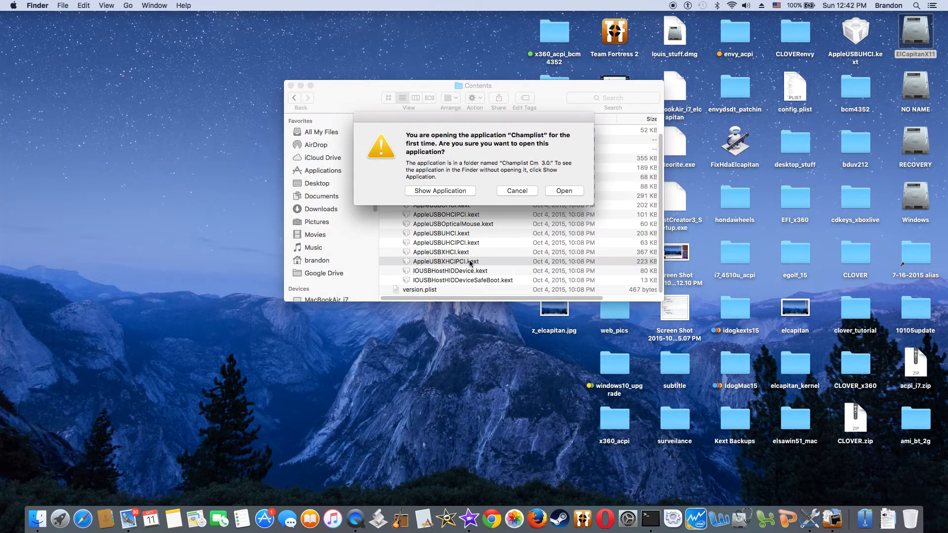
mouse_move(517, 190)
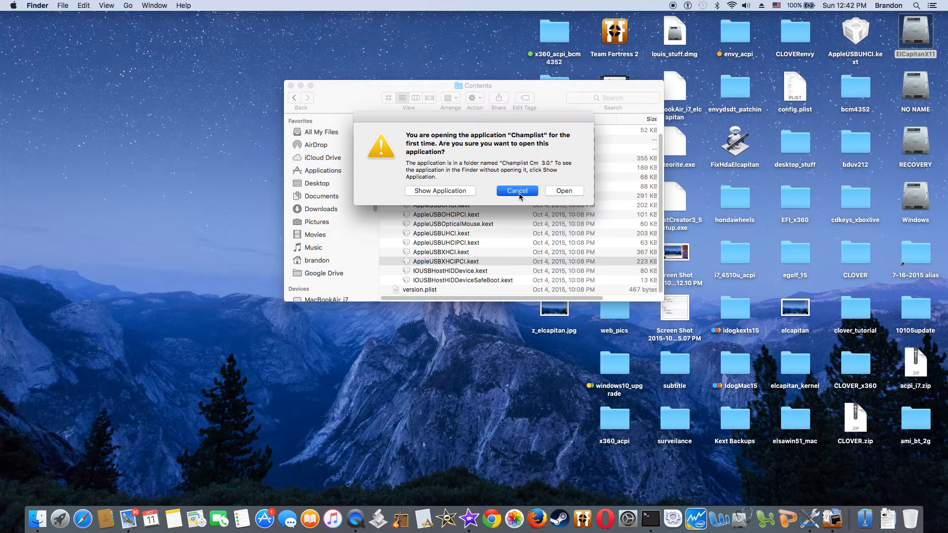
left_click(516, 191)
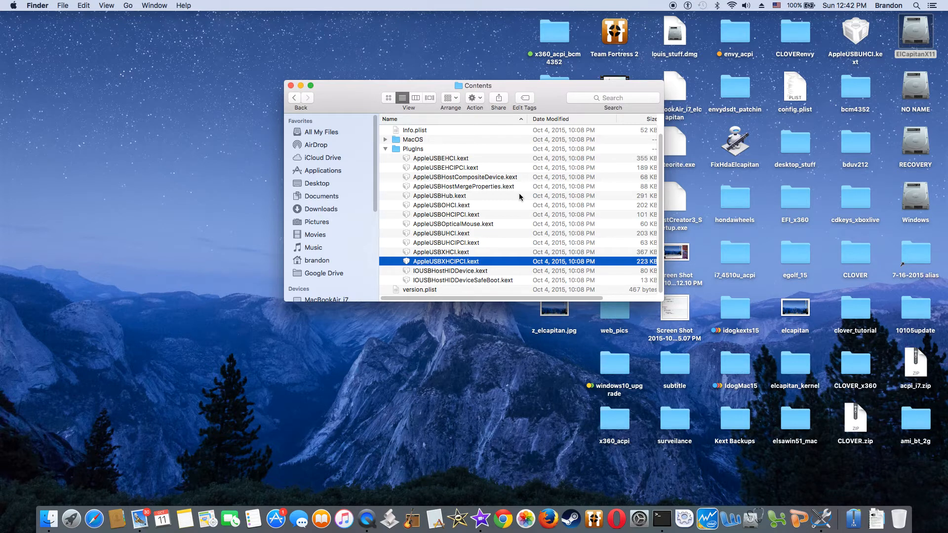
mouse_move(495, 251)
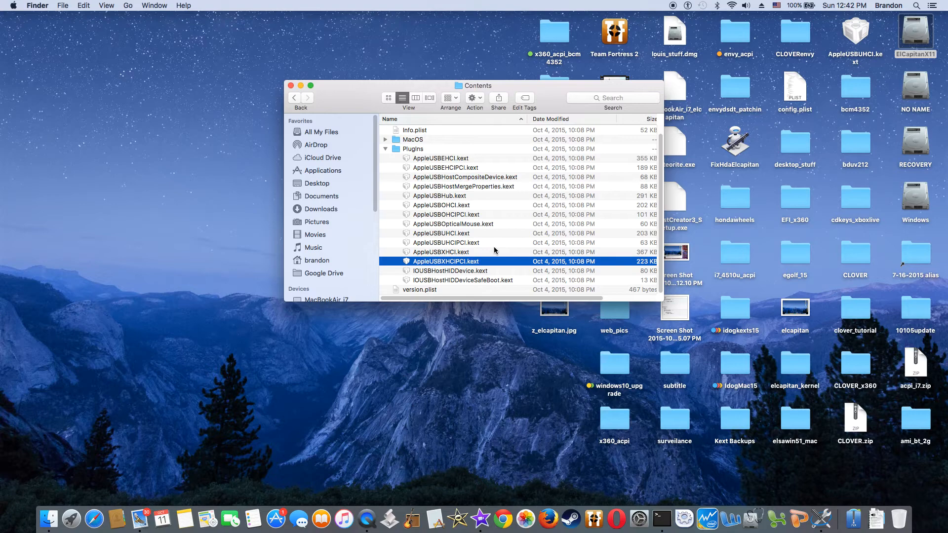
Review Audio and Bluetooth hardware in System Information, then show the USB 2.0/3.0 device tree.
left_click(12, 6)
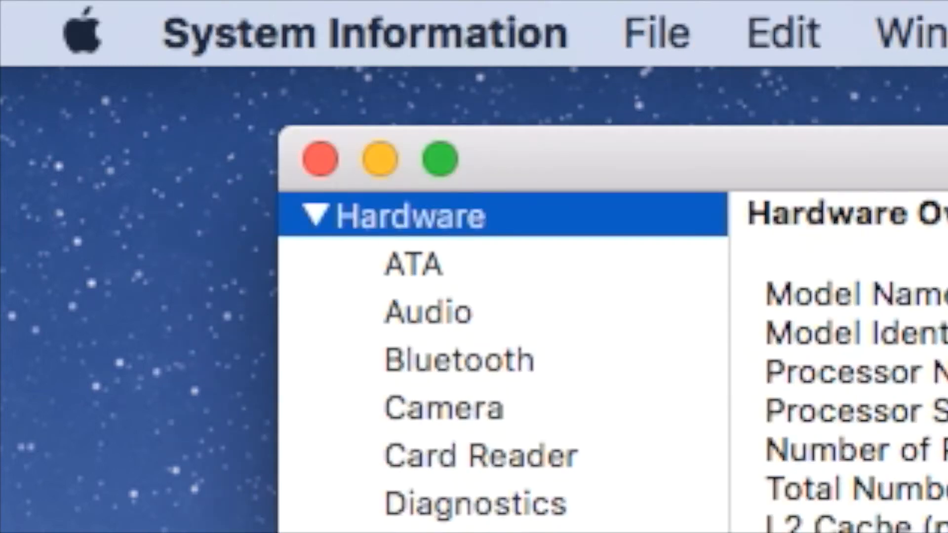
mouse_move(541, 335)
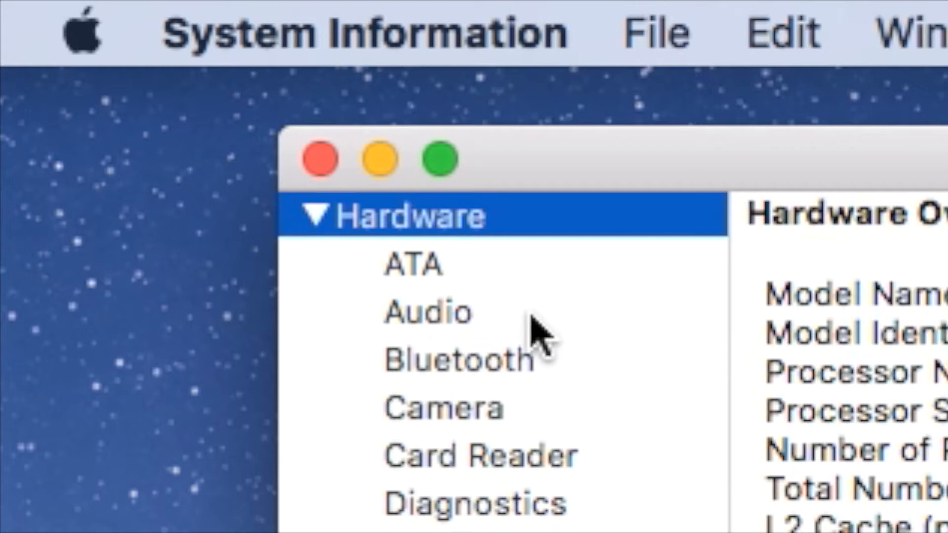
mouse_move(462, 348)
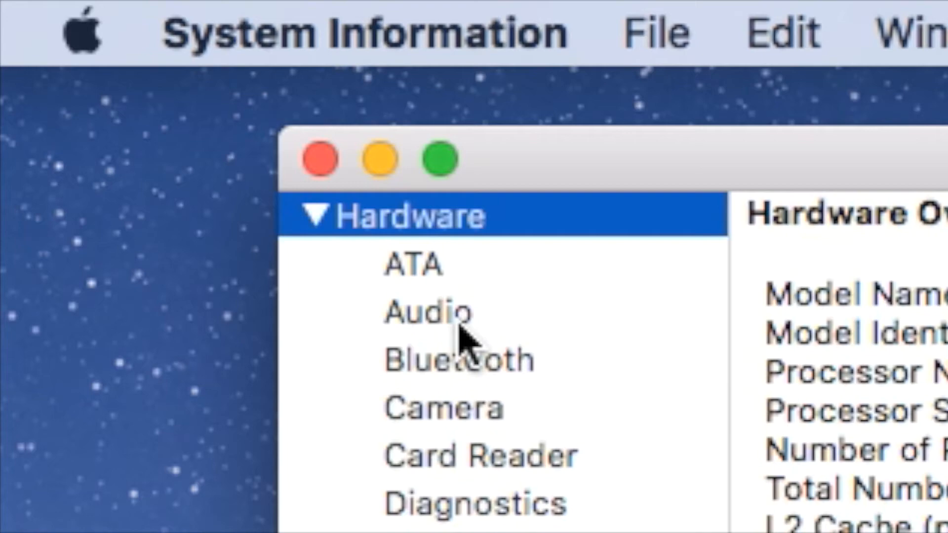
left_click(428, 310)
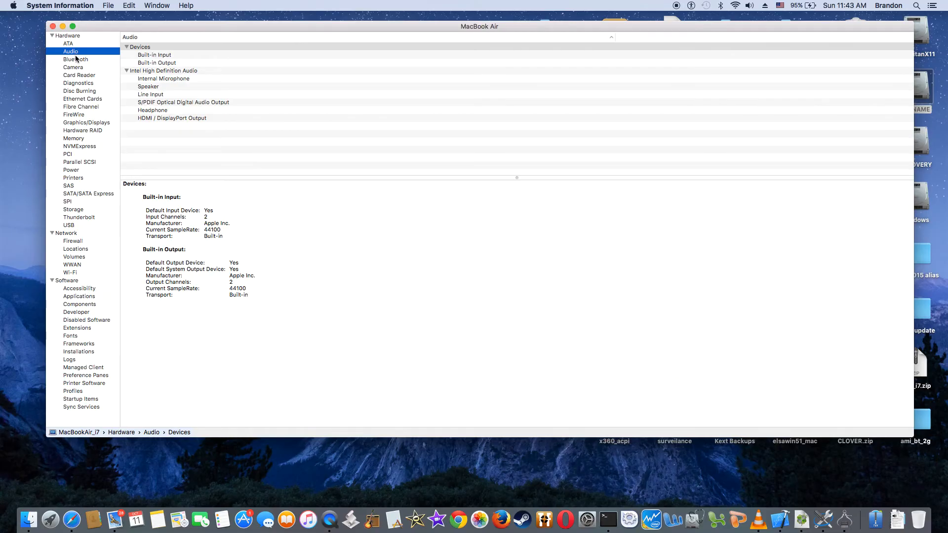
left_click(75, 58)
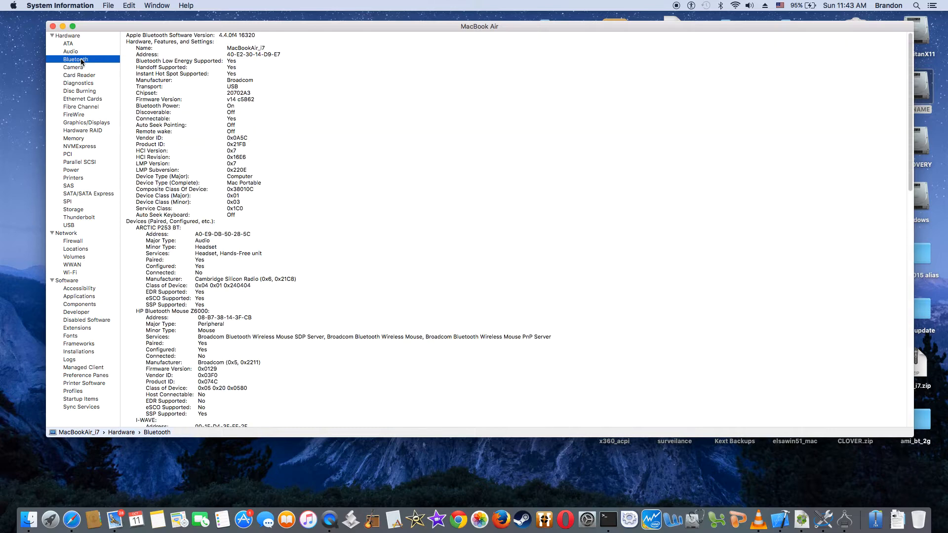
mouse_move(112, 193)
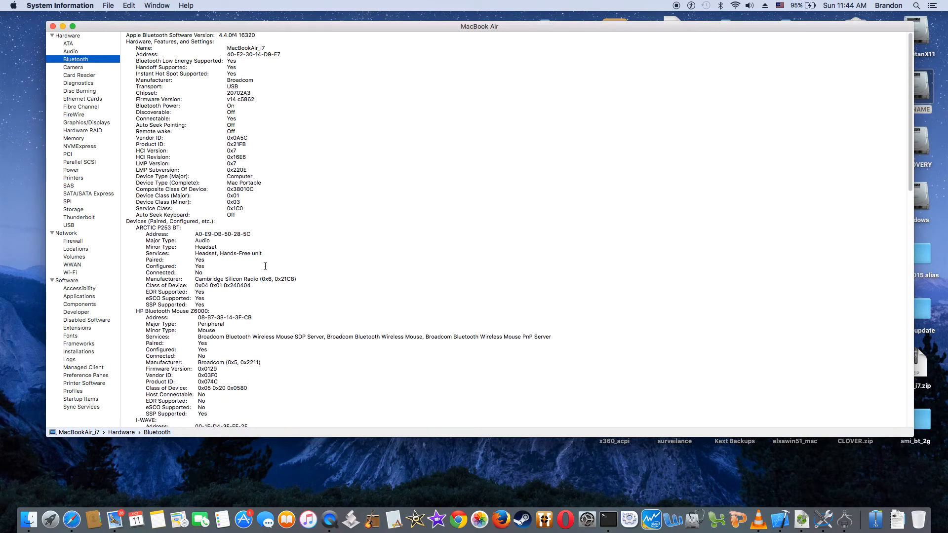
mouse_move(72, 230)
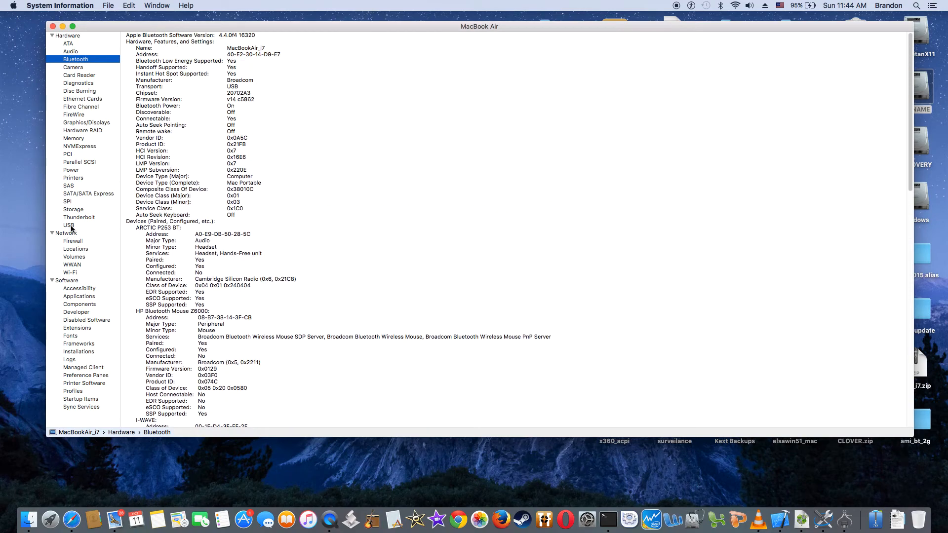
left_click(69, 225)
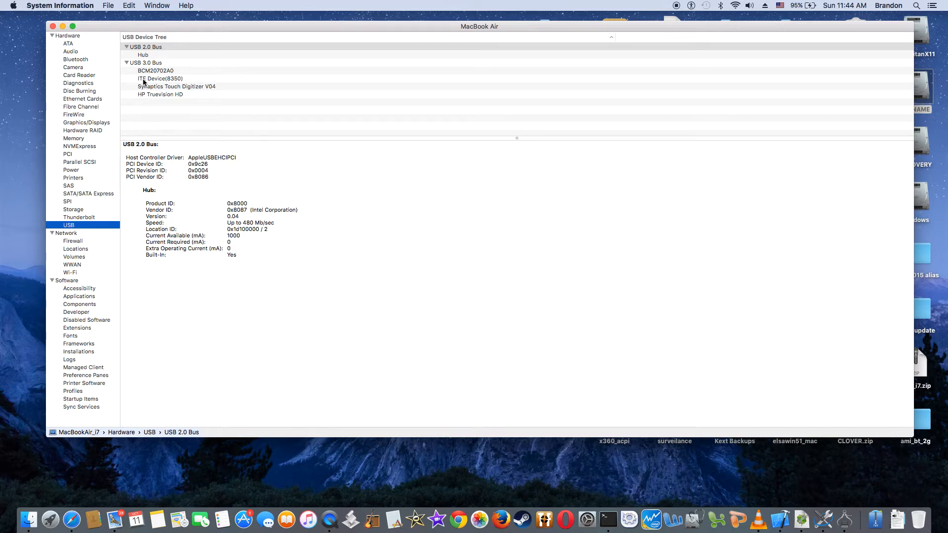
mouse_move(161, 119)
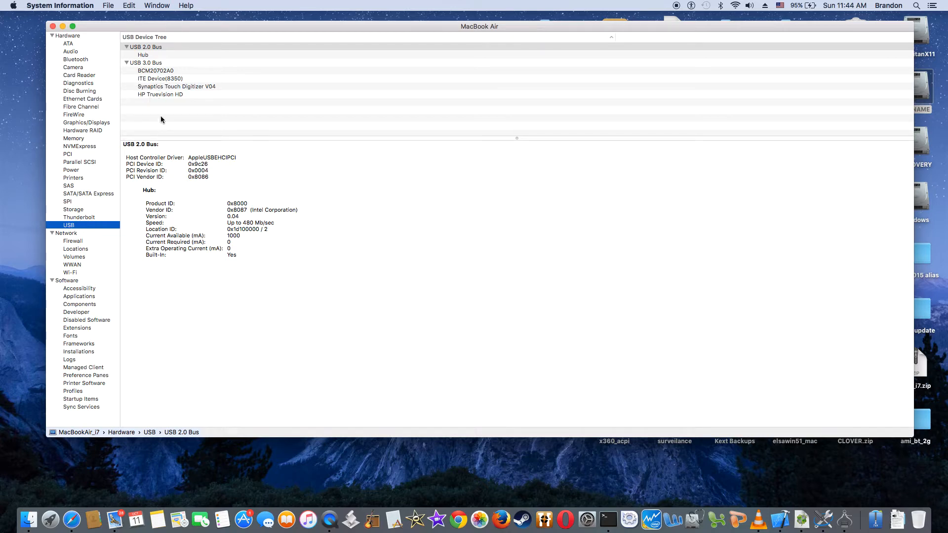
mouse_move(94, 174)
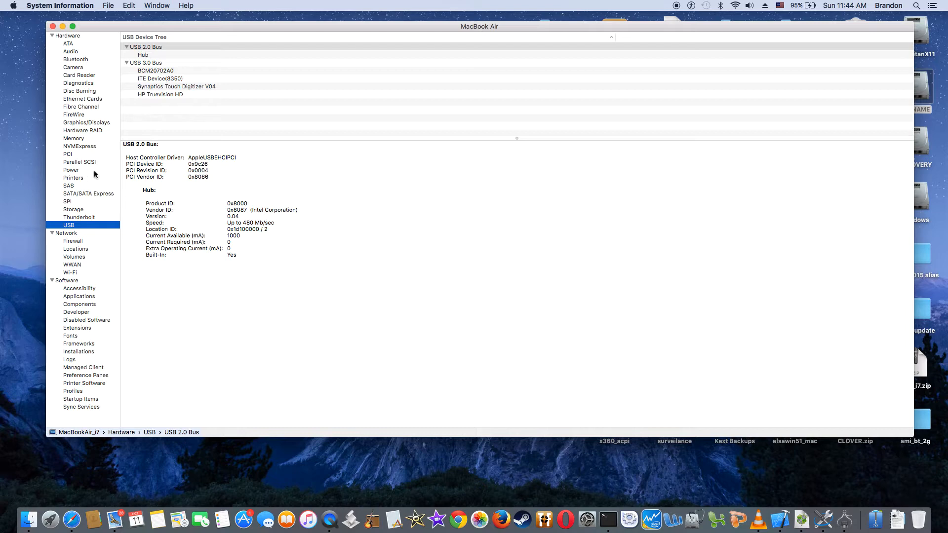
mouse_move(83, 140)
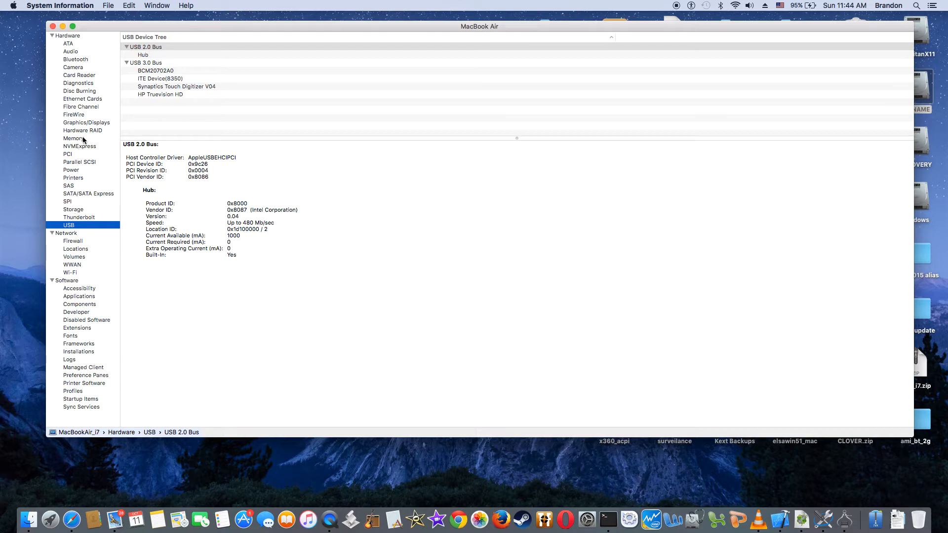
left_click(87, 122)
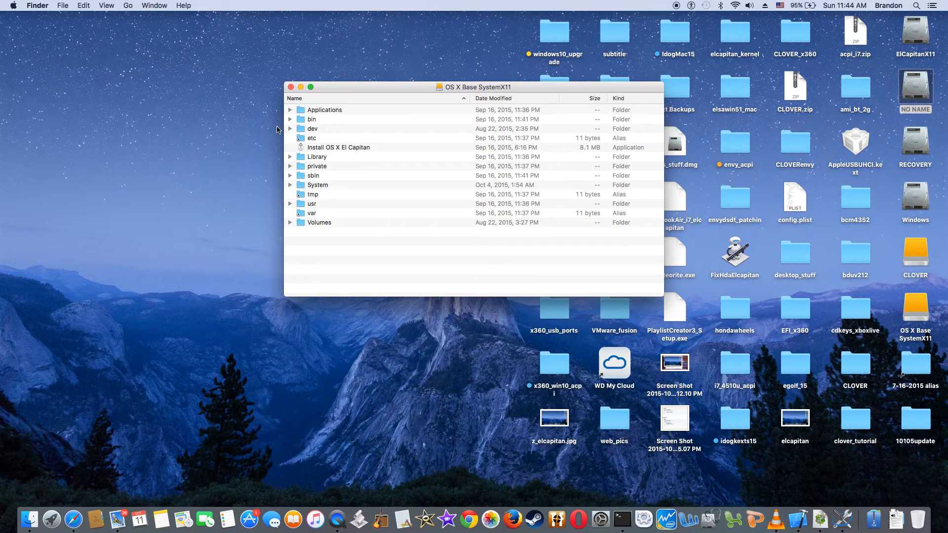
Close the OS X Base SystemX11 window and make a first eject attempt on the CLOVER partition.
left_click(290, 87)
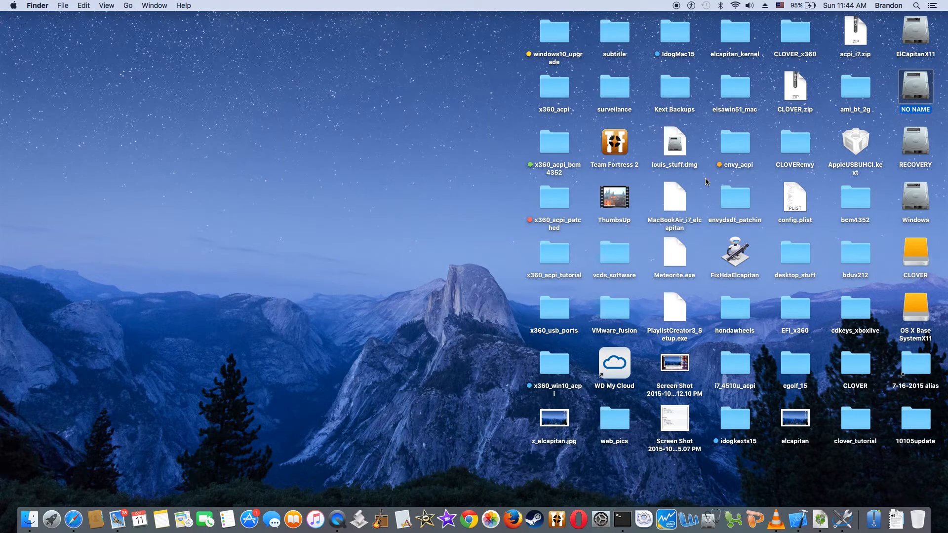
left_click(914, 253)
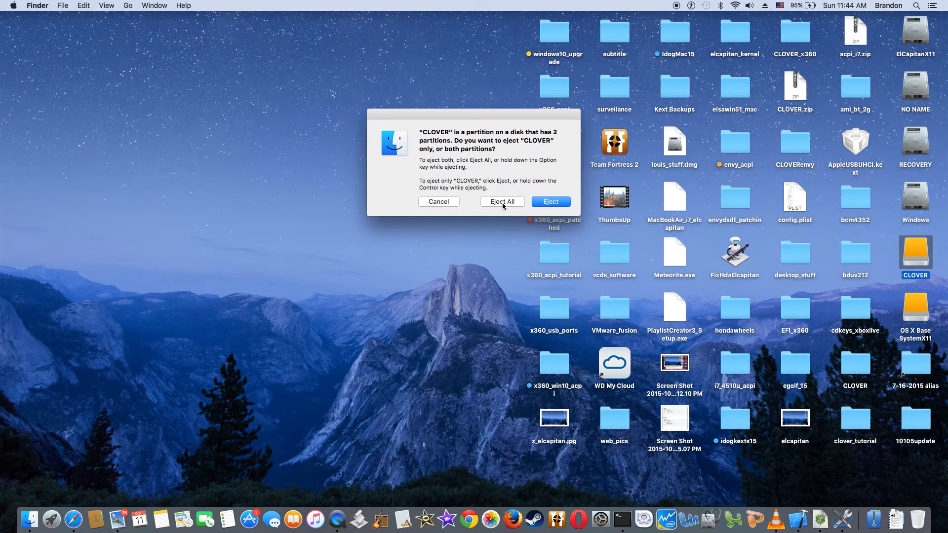
left_click(502, 201)
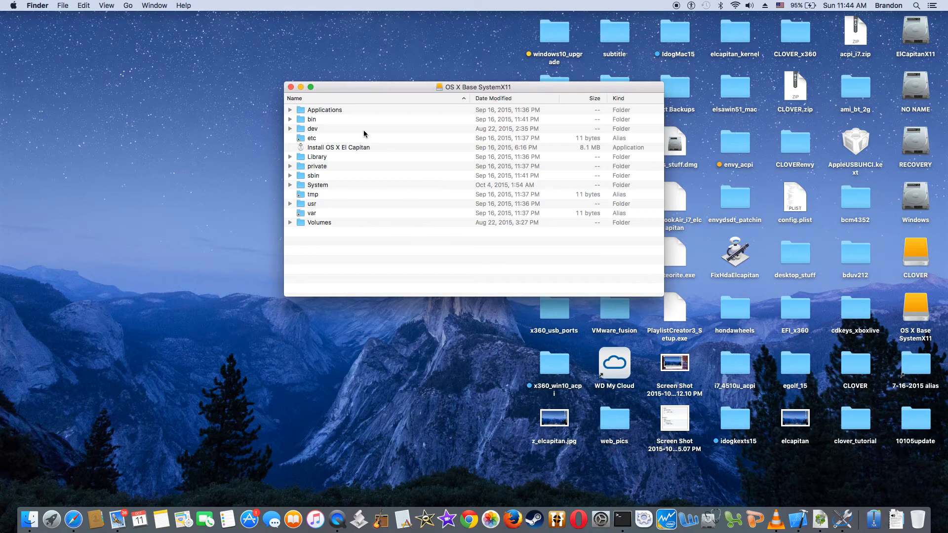
left_click(291, 87)
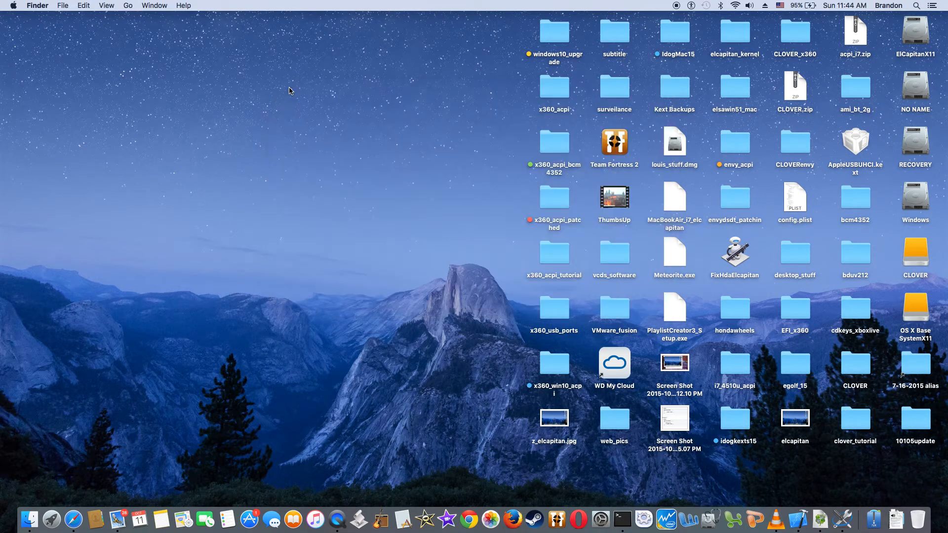
mouse_move(919, 248)
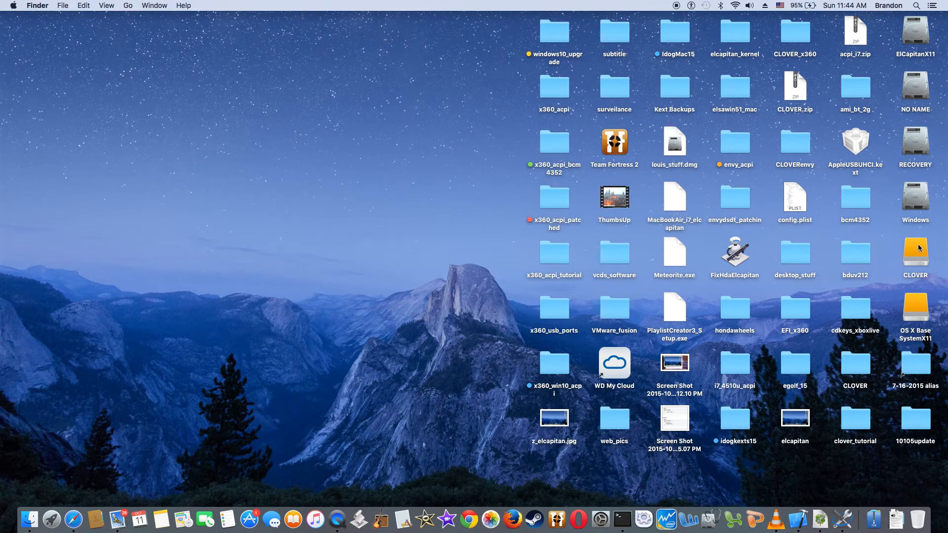
Eject the CLOVER disk with its OS X Base SystemX11 partition via the two-partition prompt.
right_click(914, 248)
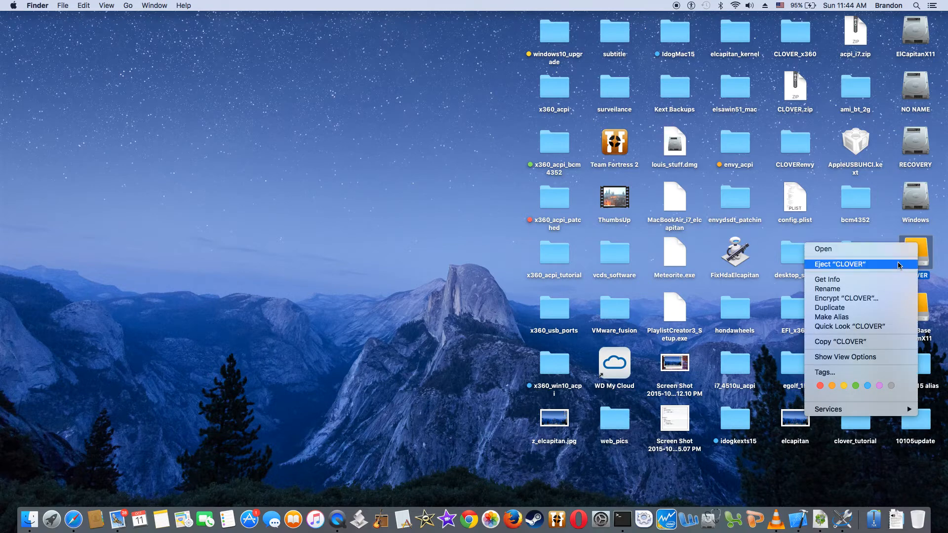
left_click(839, 264)
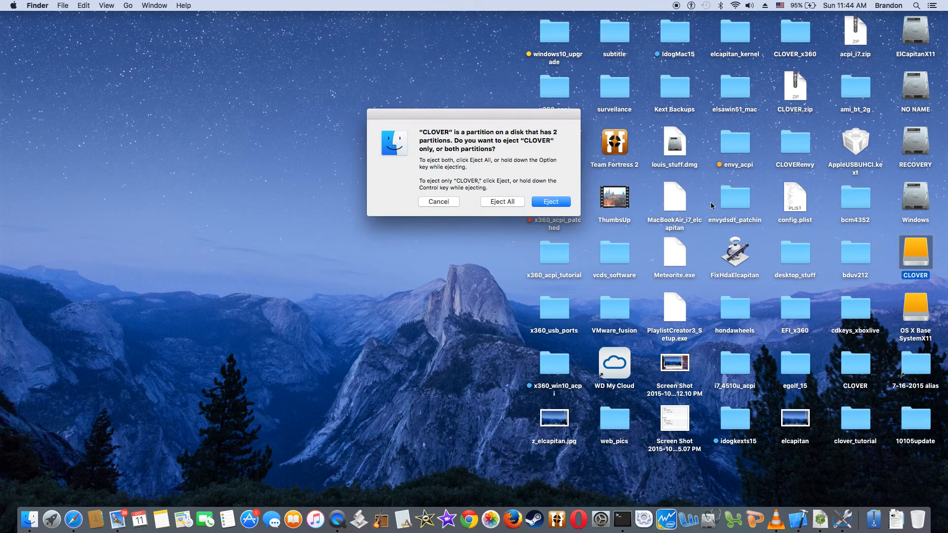
left_click(550, 202)
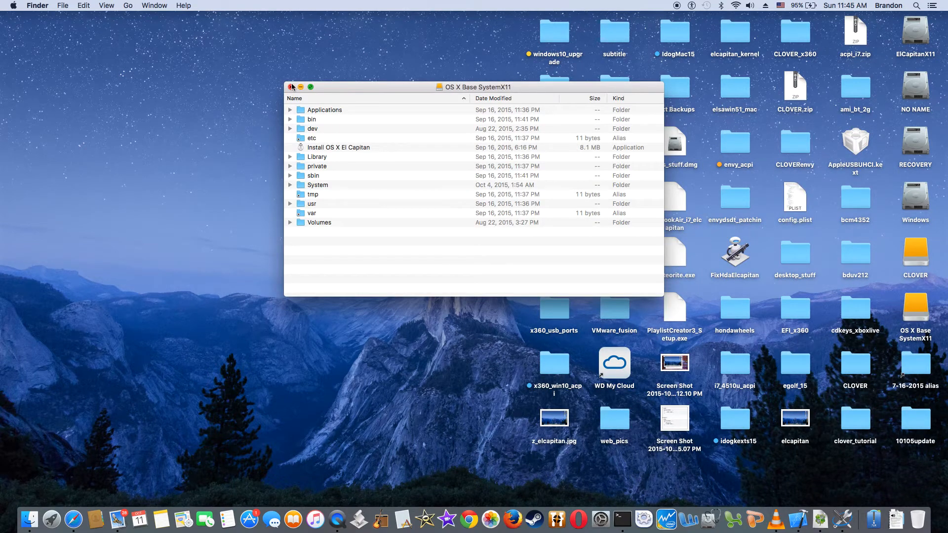
left_click(292, 87)
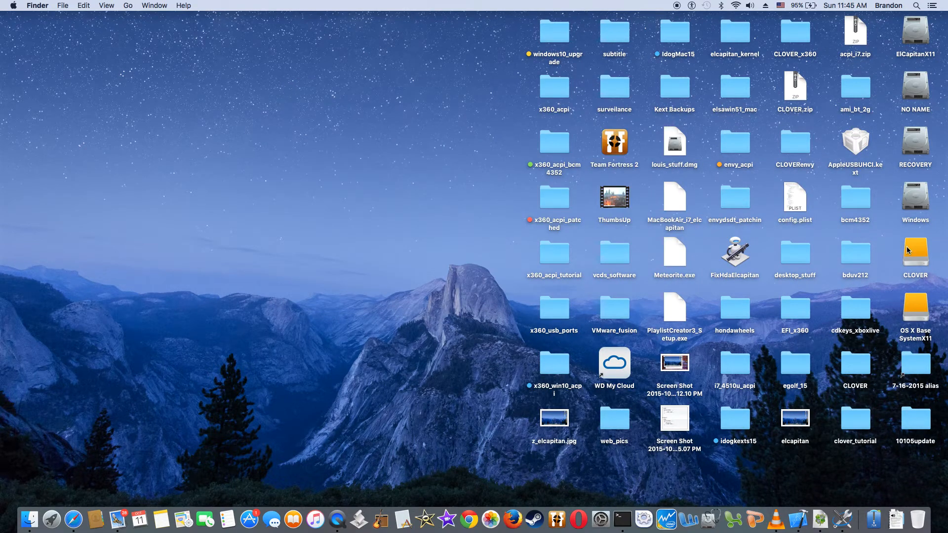
right_click(914, 250)
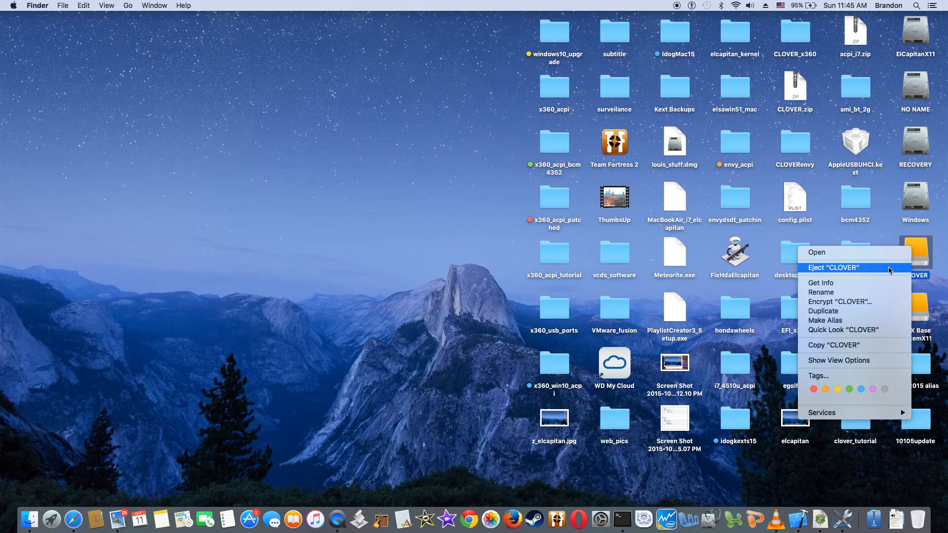
left_click(833, 268)
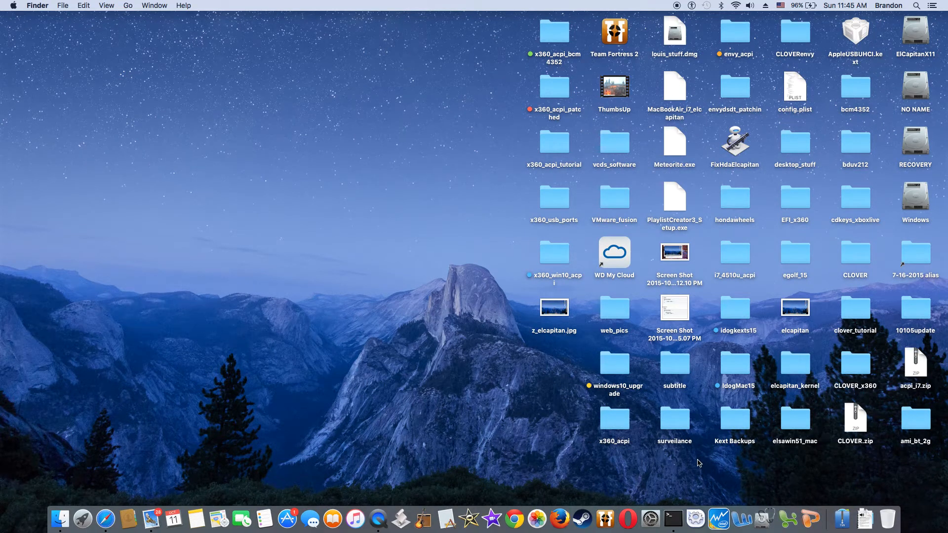
mouse_move(496, 236)
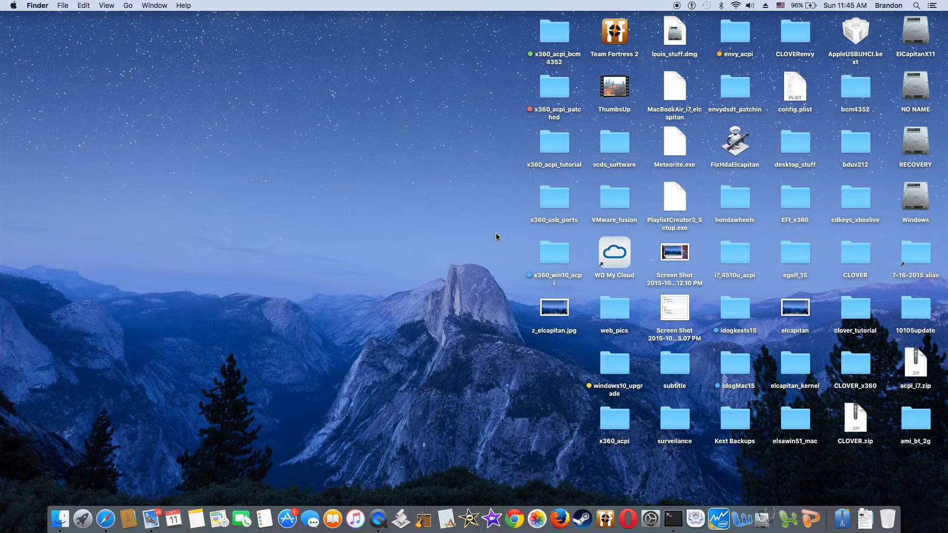
mouse_move(535, 266)
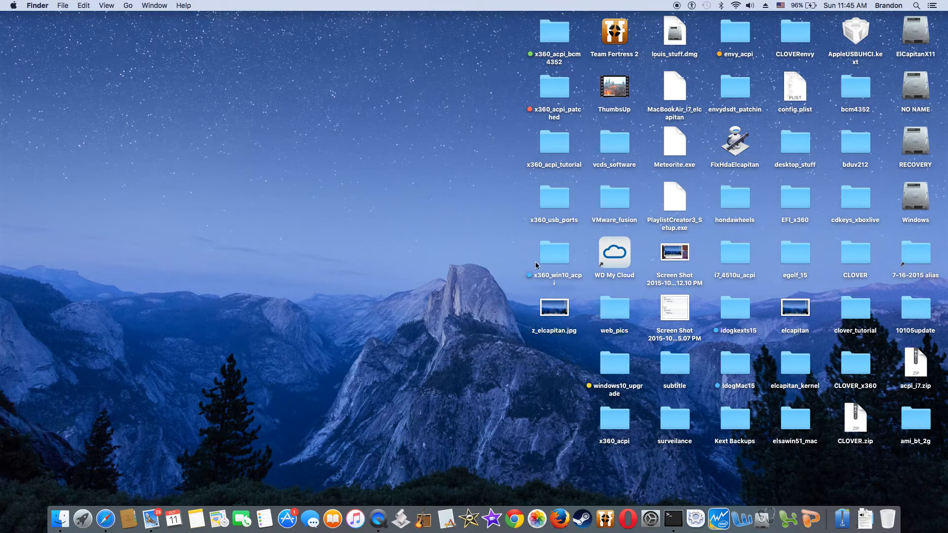
Open the x360_win10_acpi folder listing DSDT.aml and the DSDT4 patch variants.
double_click(554, 252)
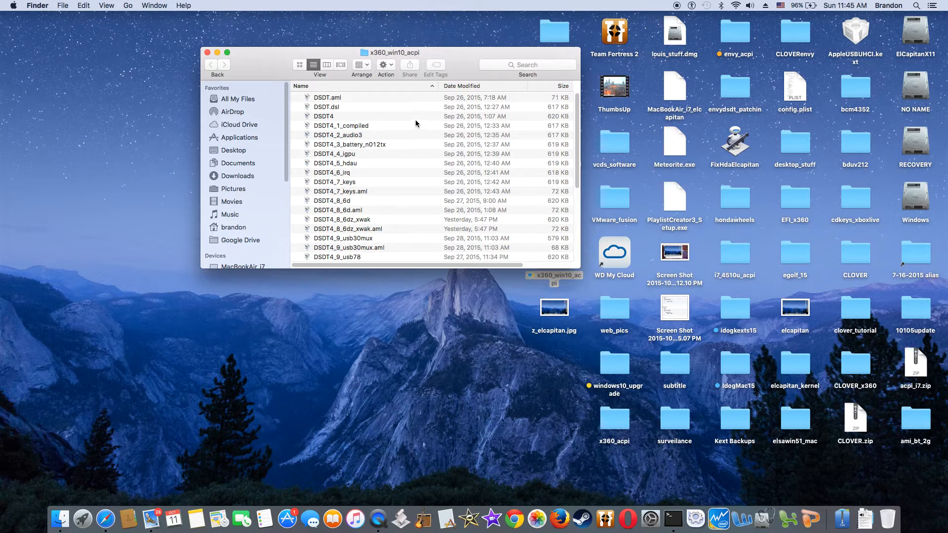
mouse_move(423, 134)
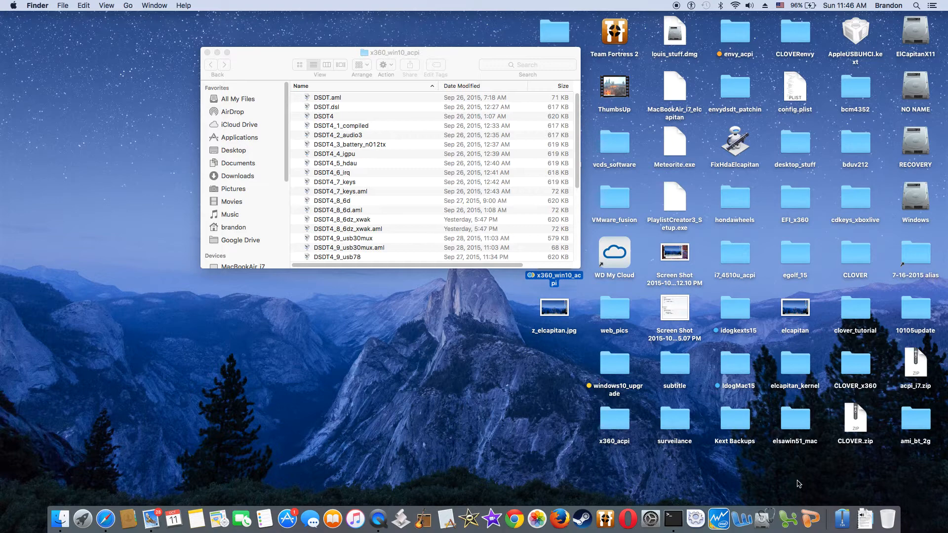
mouse_move(831, 502)
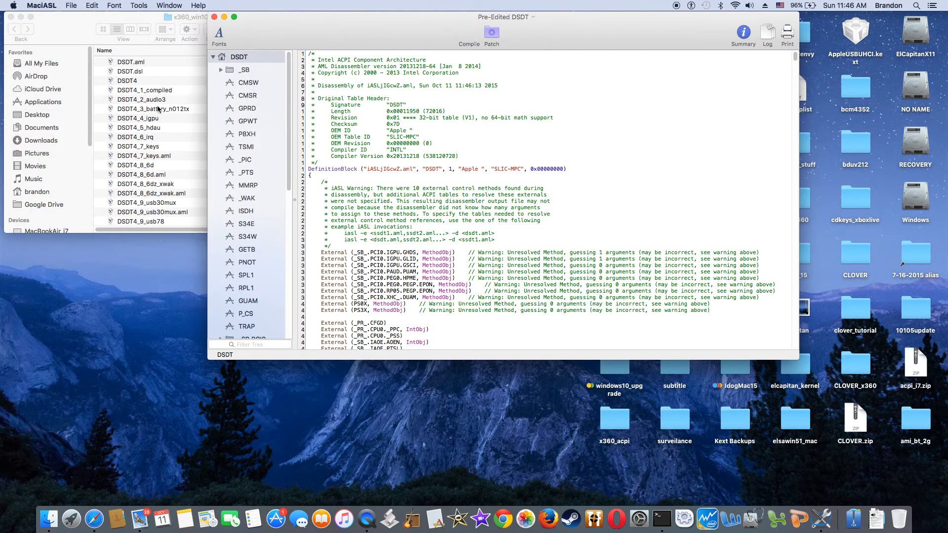
mouse_move(163, 90)
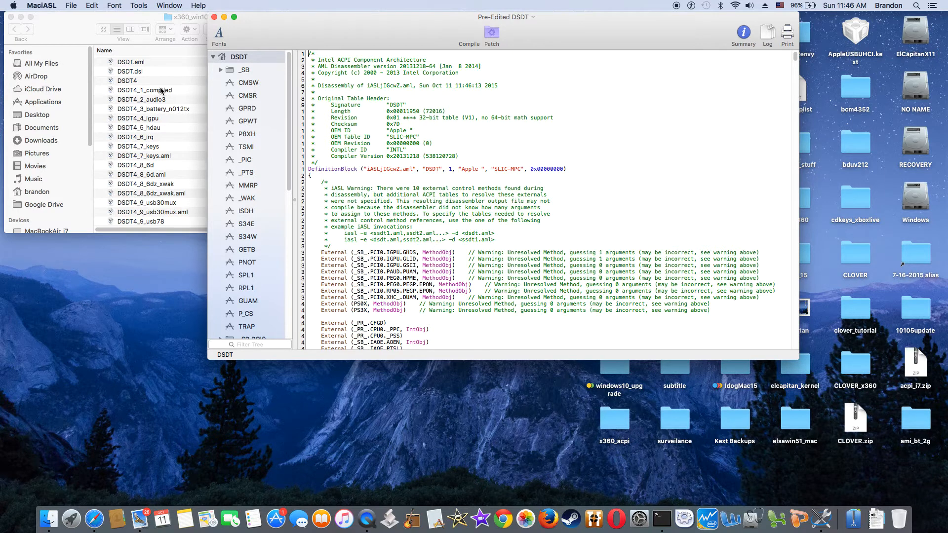
mouse_move(159, 108)
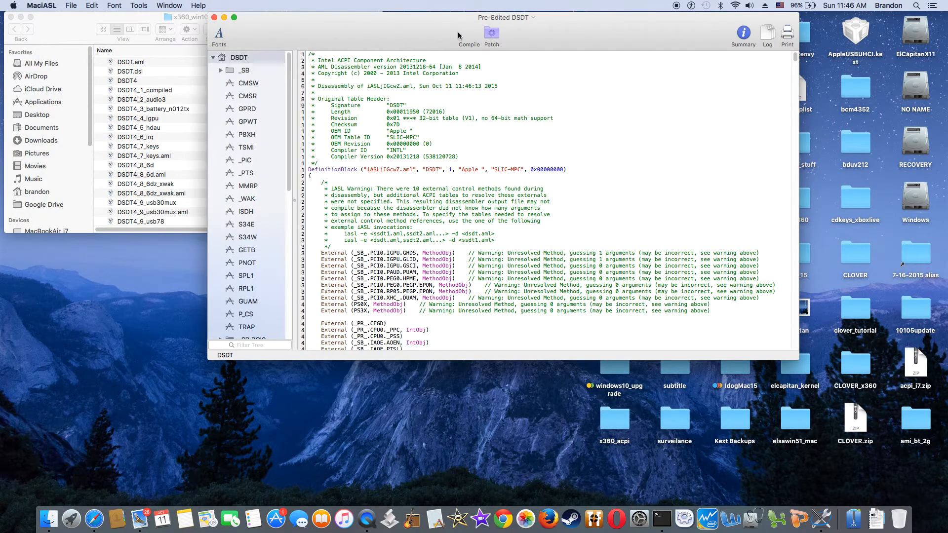
Preview the rehabman [audio] Audio Layout 3 patch and select DSDT4_3_battery_n012tx for reference.
left_click(492, 33)
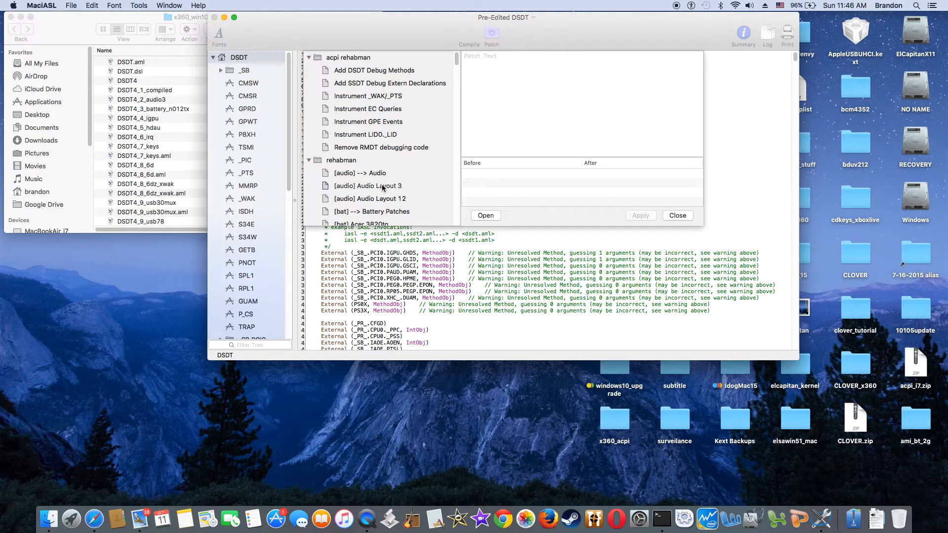
left_click(359, 186)
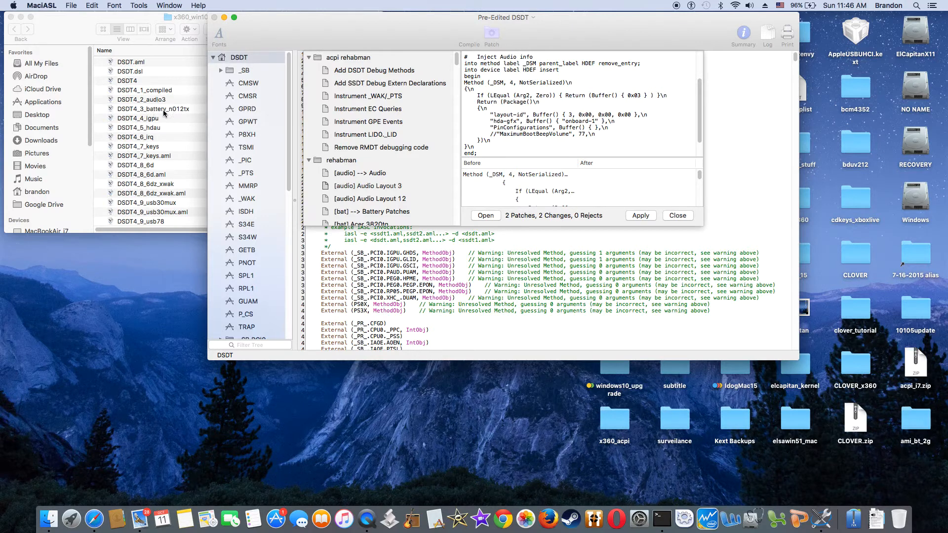
left_click(154, 109)
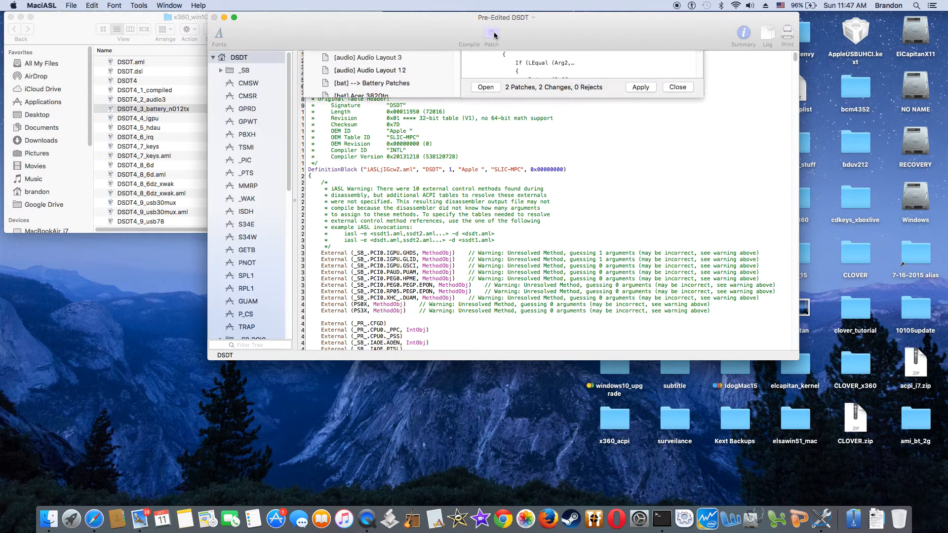
Scroll to the [bat] section and preview the HP Pavilion n012tx battery patch (5 changes).
left_click(492, 34)
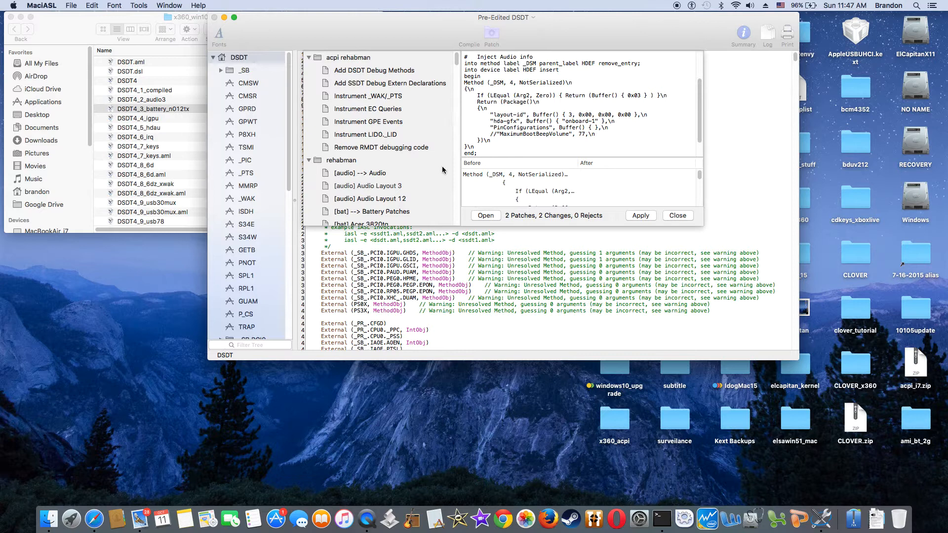
scroll("down", 3)
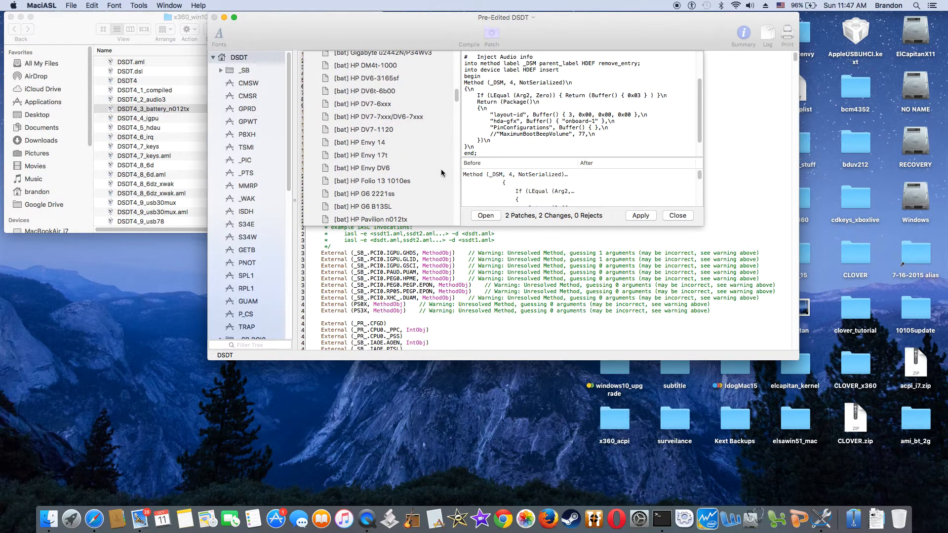
scroll("down", 3)
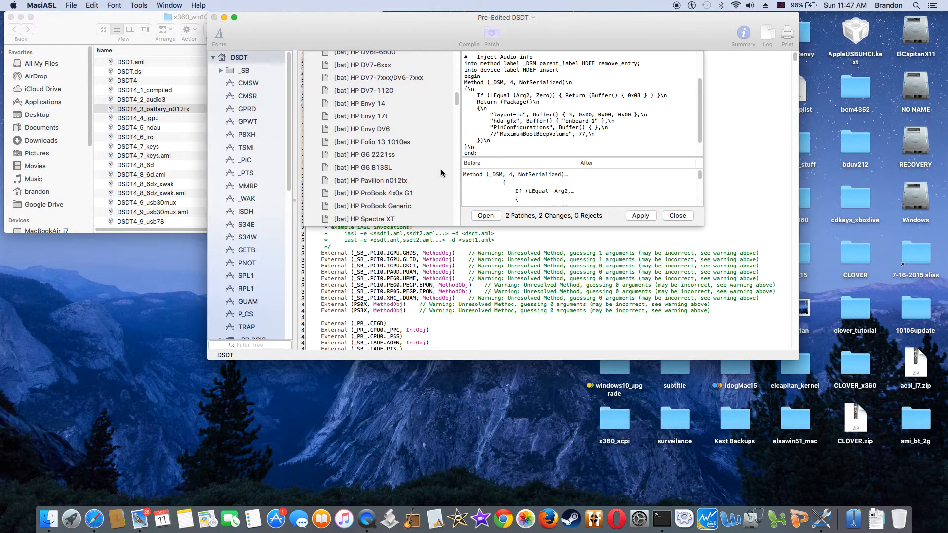
scroll("down", 3)
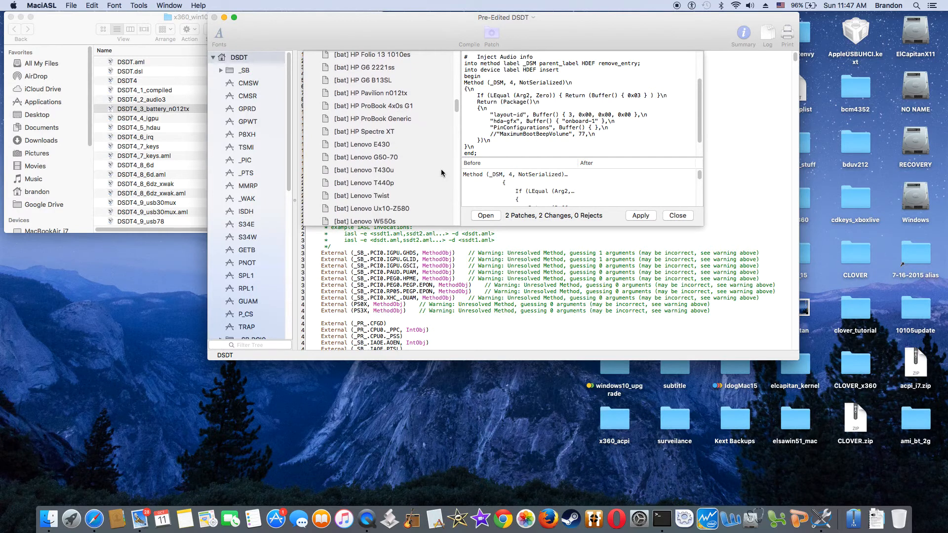
scroll("up", 3)
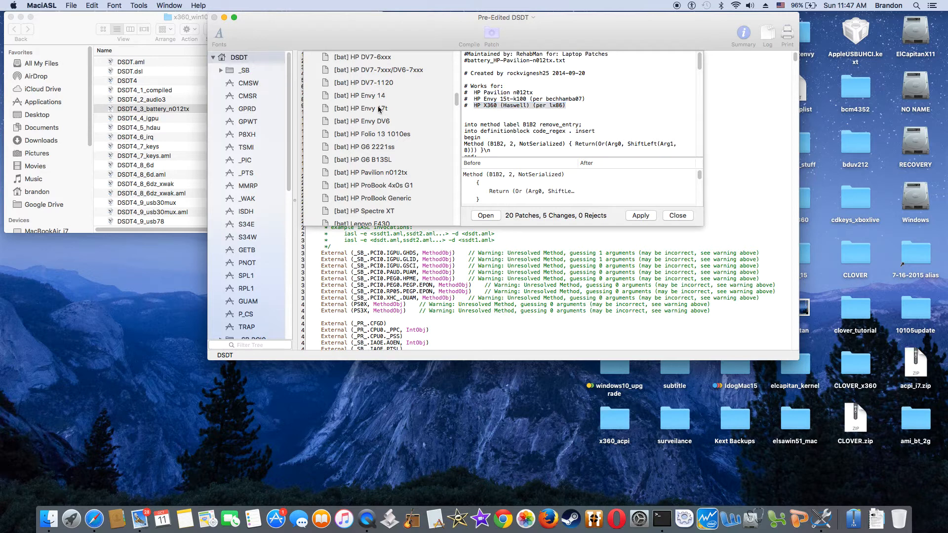
Check the HP Envy 17t battery patch, select DSDT4_4_igpu, and preview Rename GFX0 to IGPU (0 changes).
left_click(361, 109)
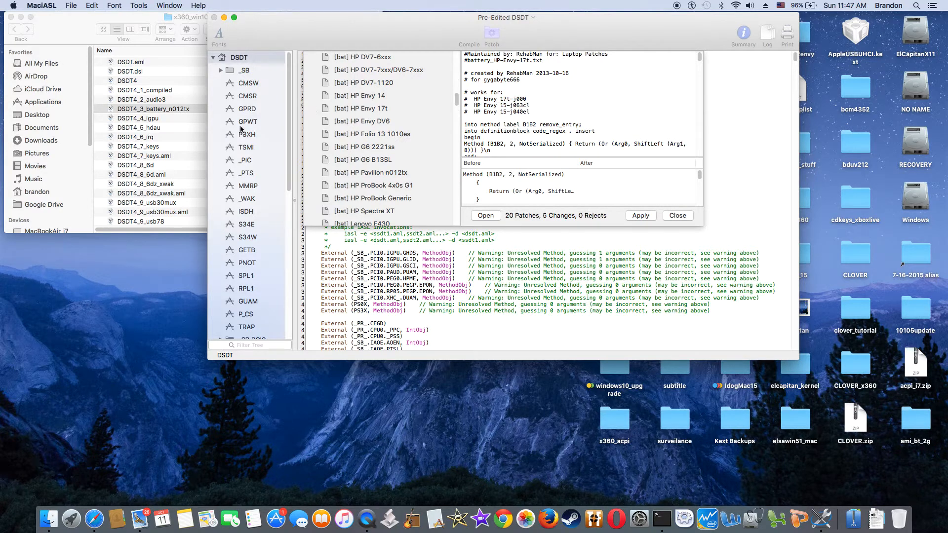
left_click(154, 109)
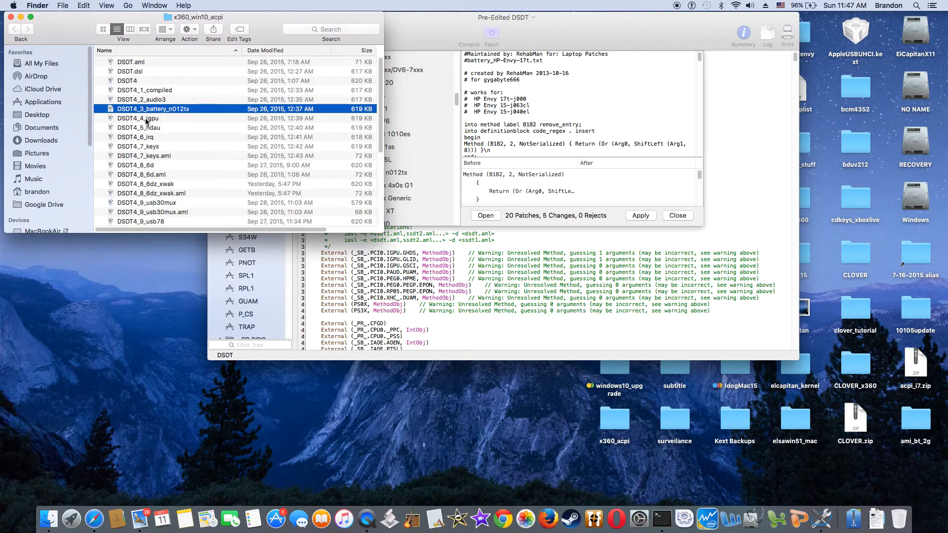
left_click(139, 117)
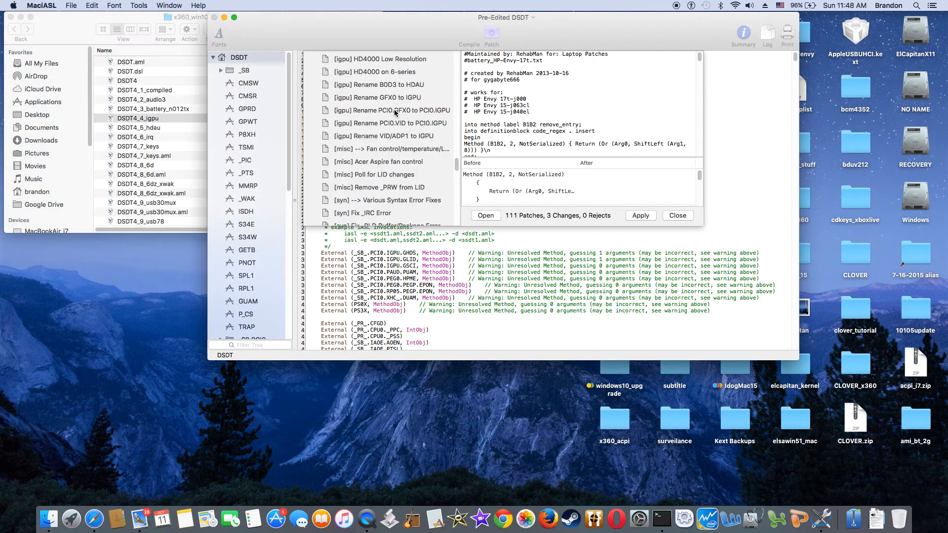
left_click(376, 97)
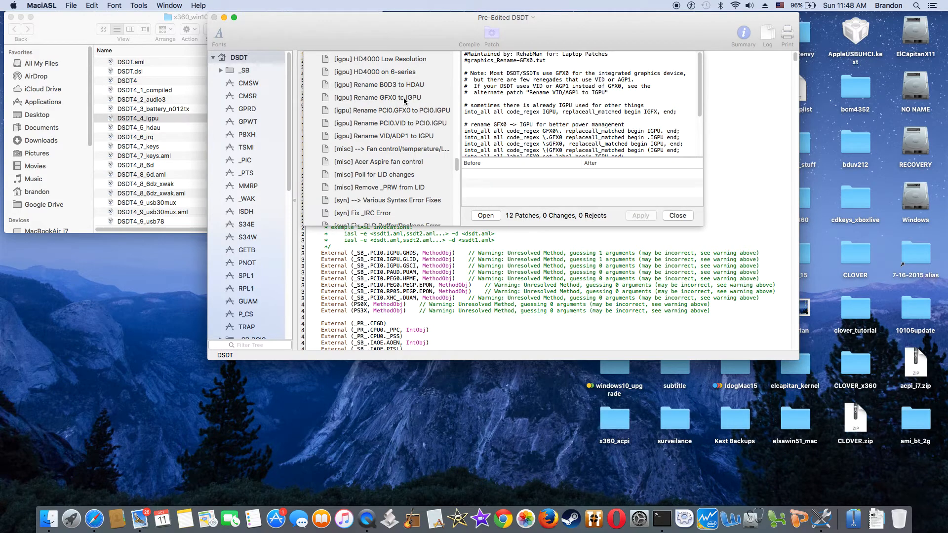
mouse_move(188, 143)
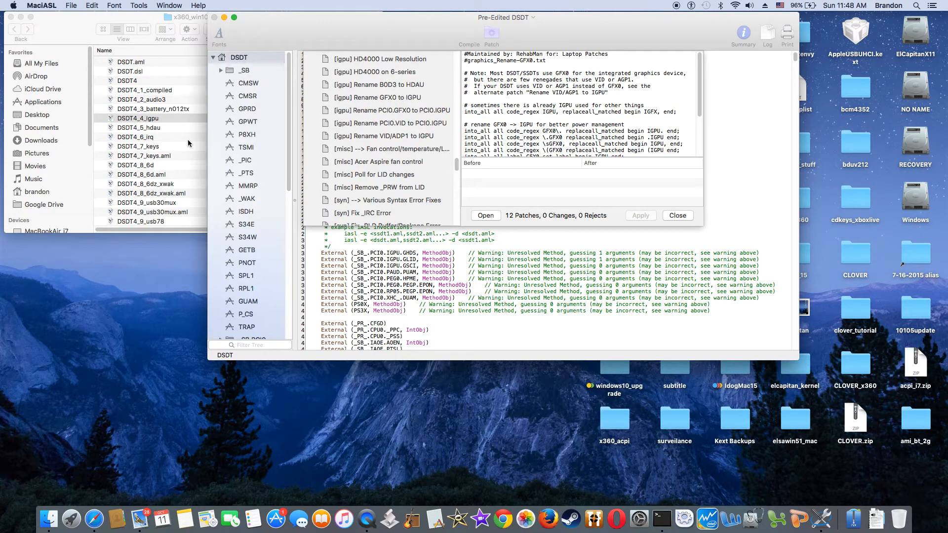
mouse_move(156, 131)
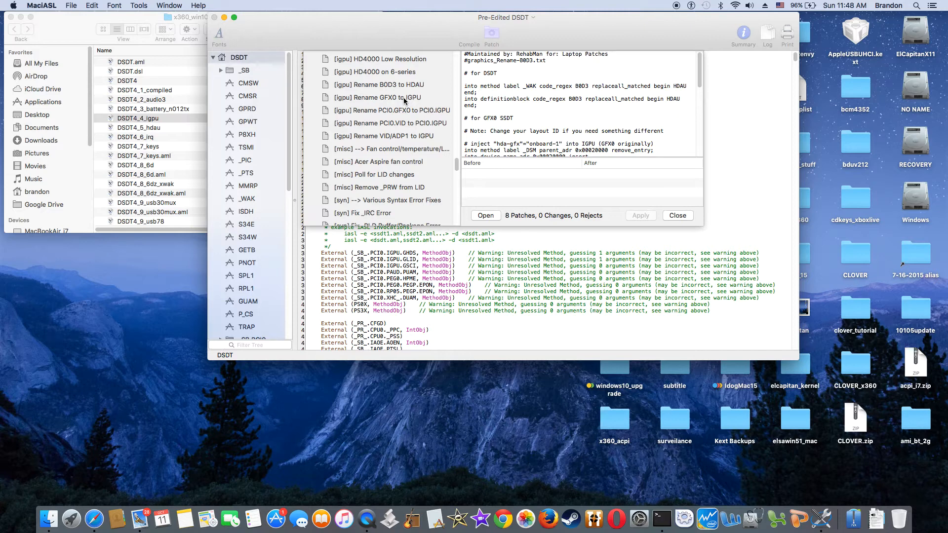
mouse_move(335, 102)
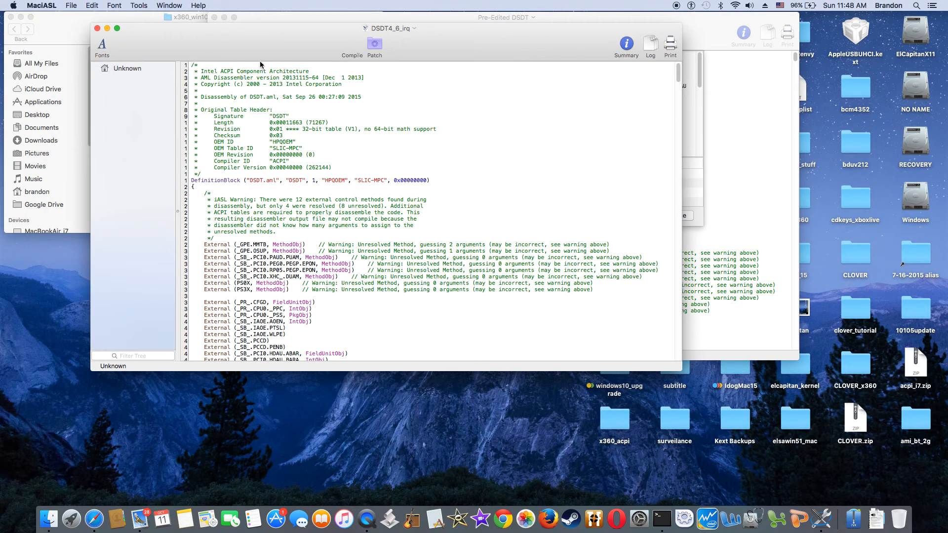
Scroll the patch list down and preview [sys] IRQ Fix: 5 patches, 2 changes, 0 rejects.
left_click(96, 68)
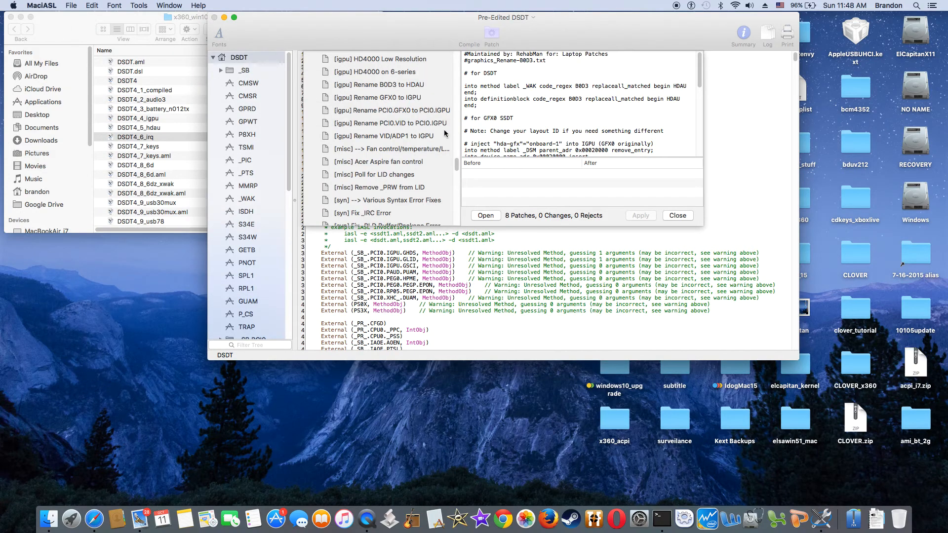
scroll("down", 3)
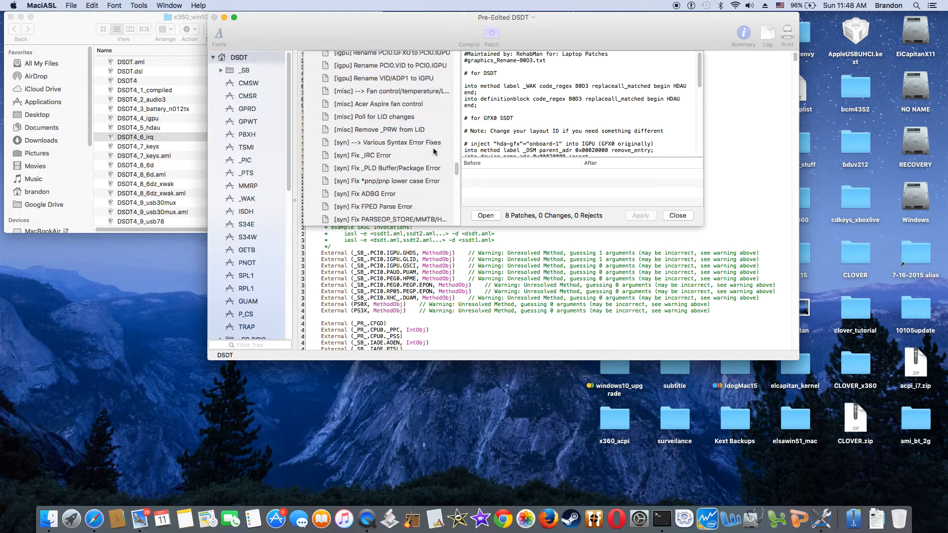
scroll("down", 3)
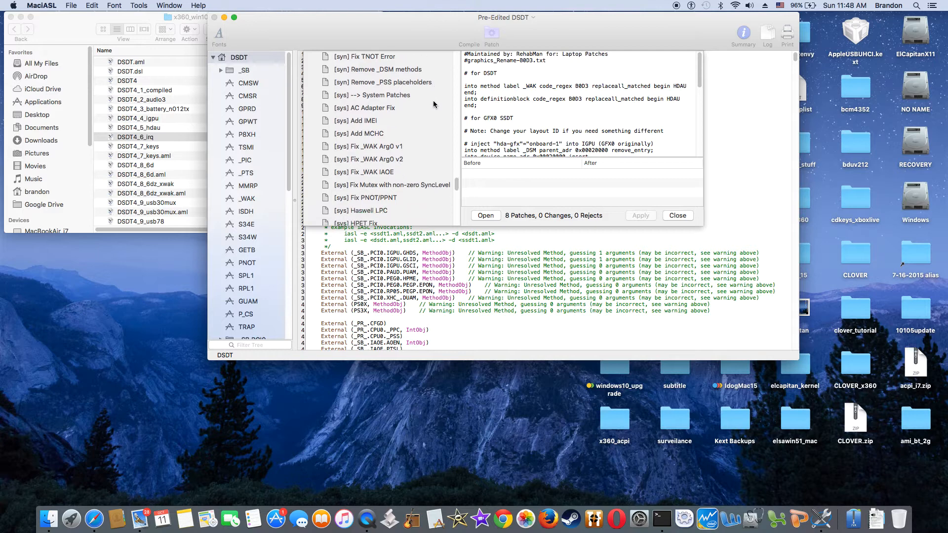
scroll("down", 3)
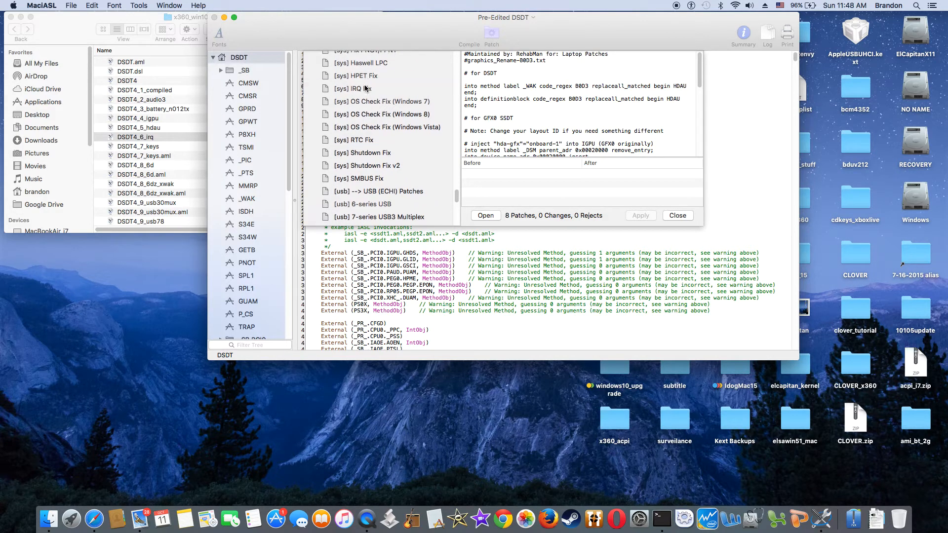
left_click(355, 88)
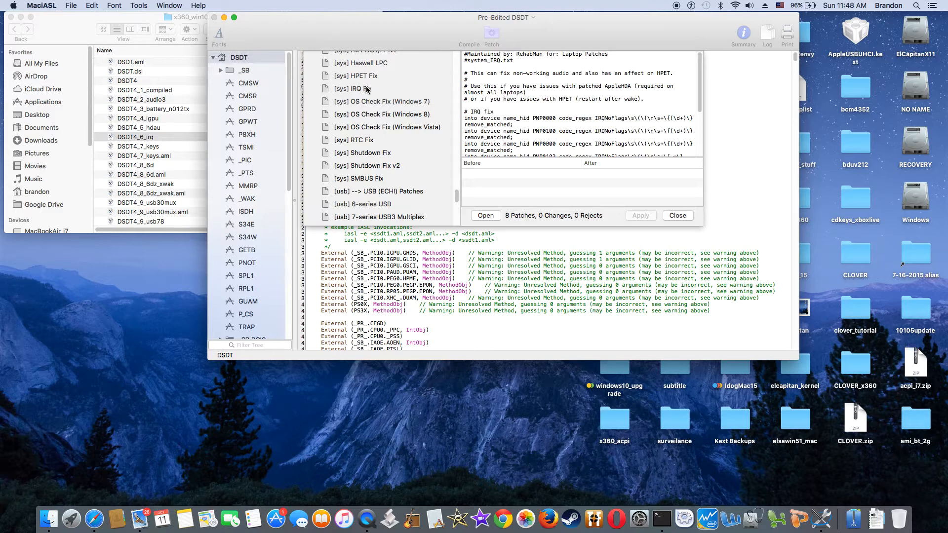
left_click(356, 88)
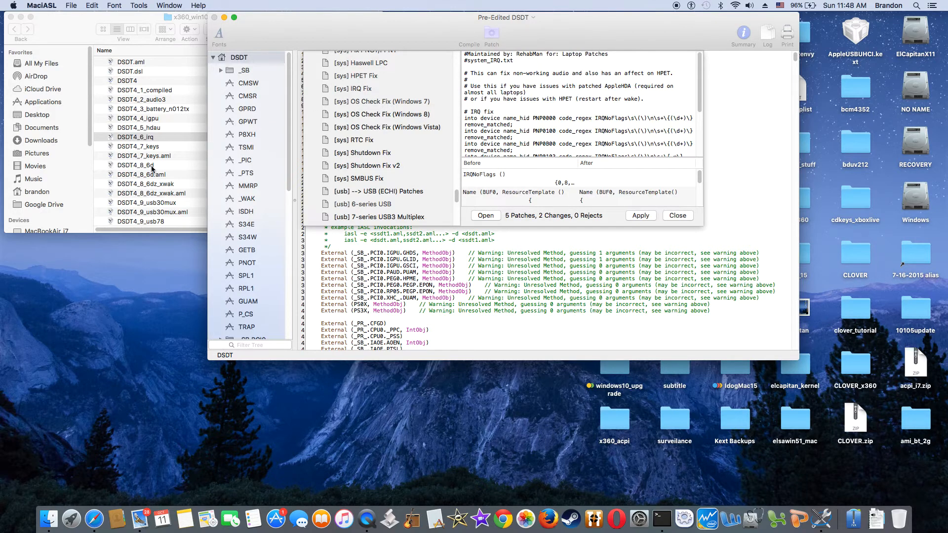
mouse_move(338, 126)
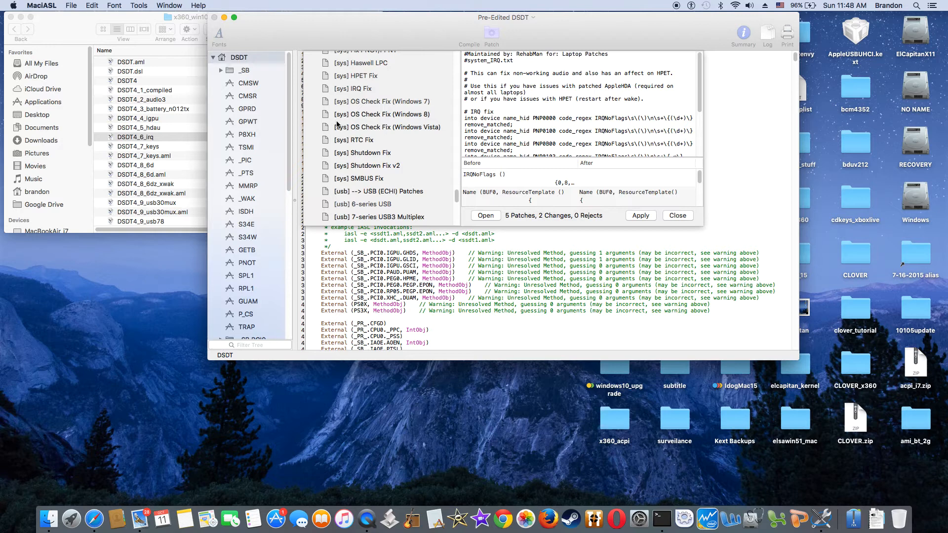
mouse_move(377, 141)
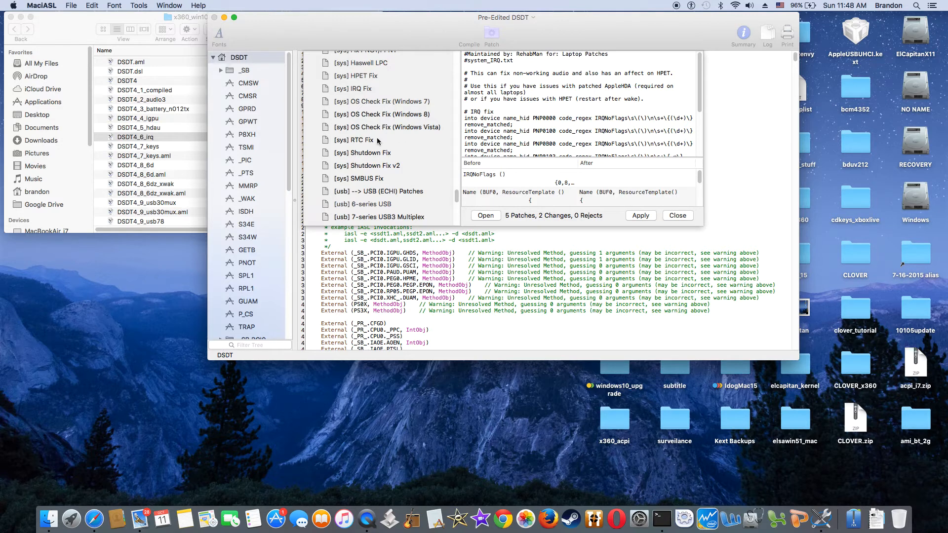
mouse_move(185, 334)
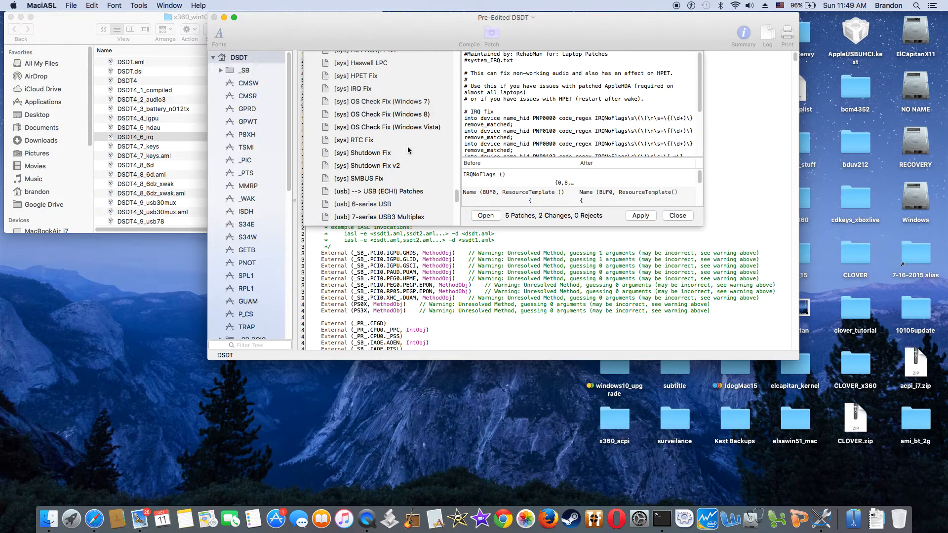
mouse_move(390, 173)
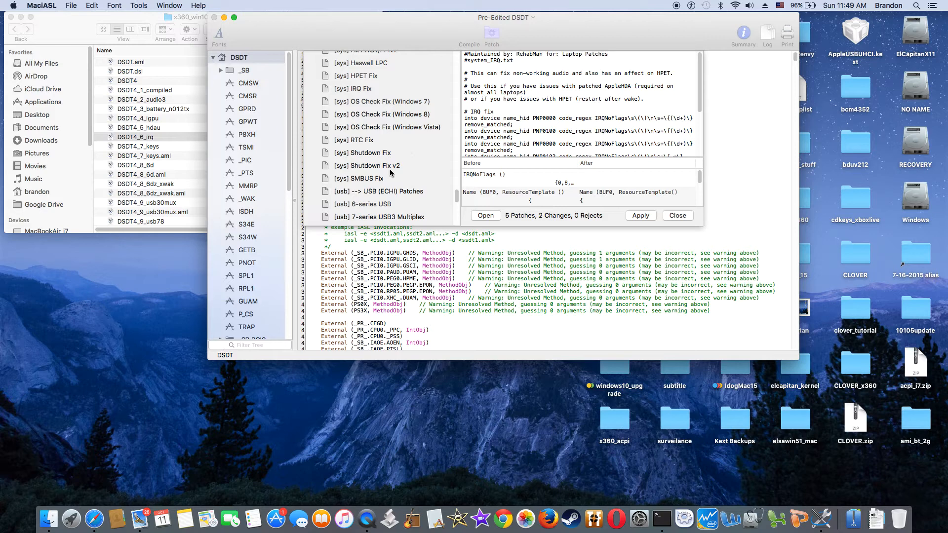
mouse_move(184, 507)
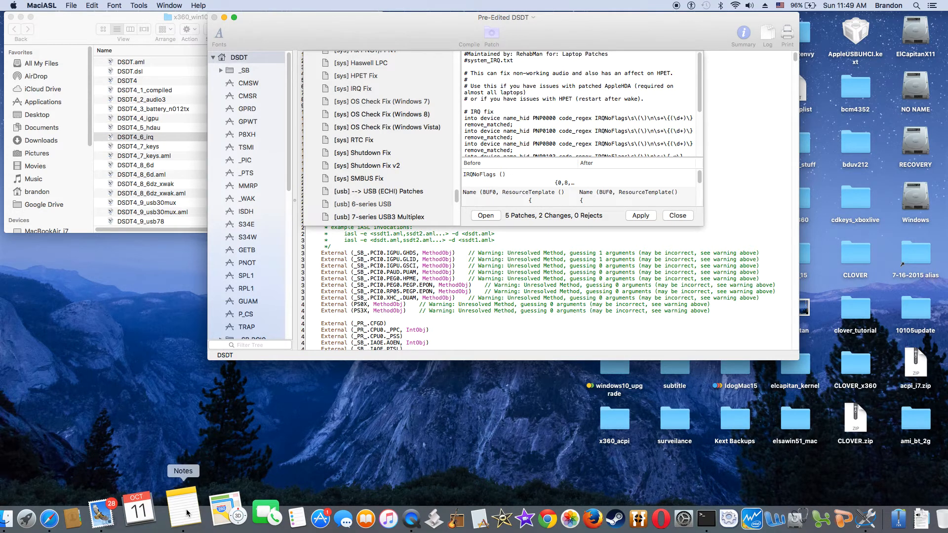
Bring Notes forward and scroll the All iCloud list back to the x360 patching and wakeup entries.
left_click(181, 507)
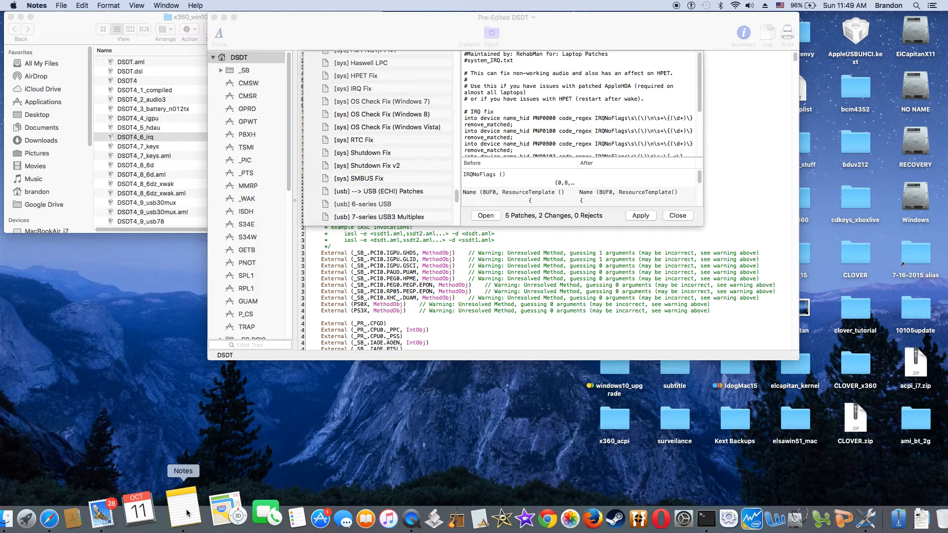
left_click(183, 507)
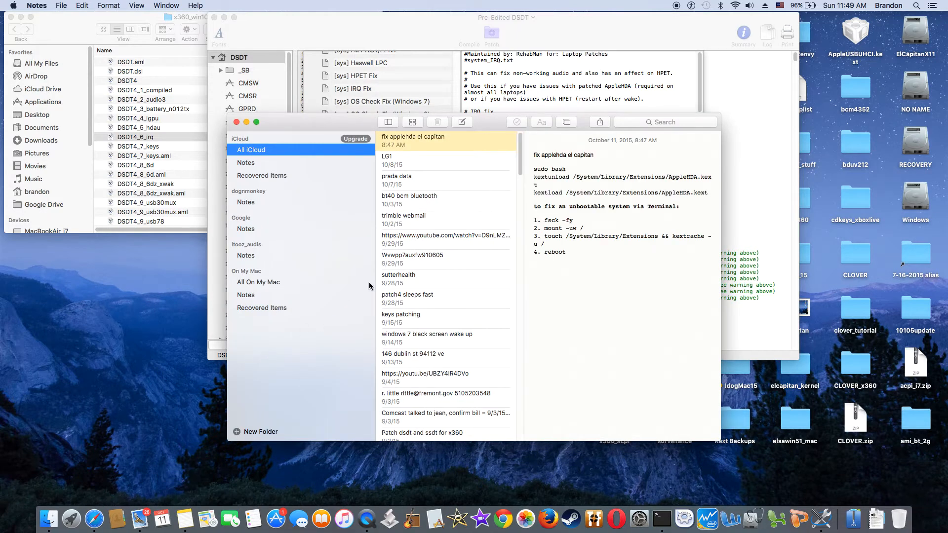
mouse_move(467, 273)
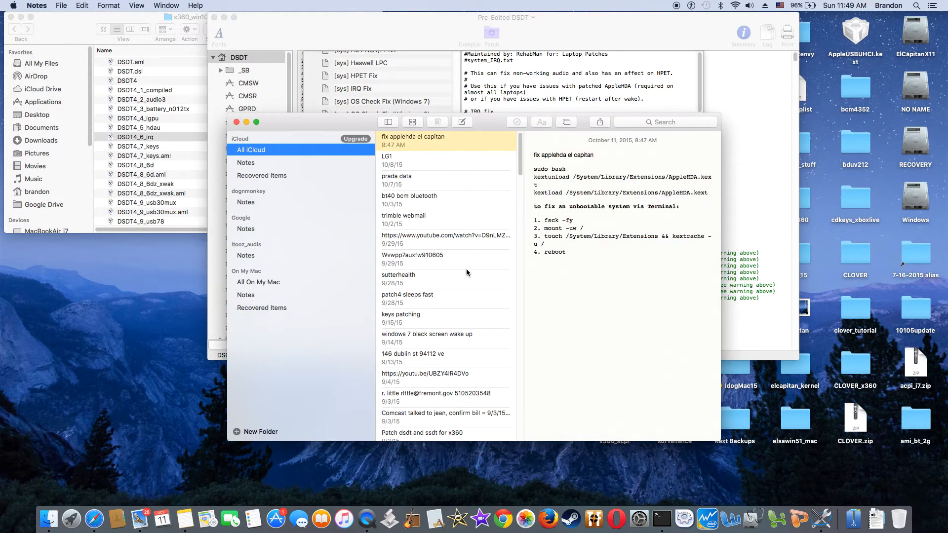
scroll("down", 3)
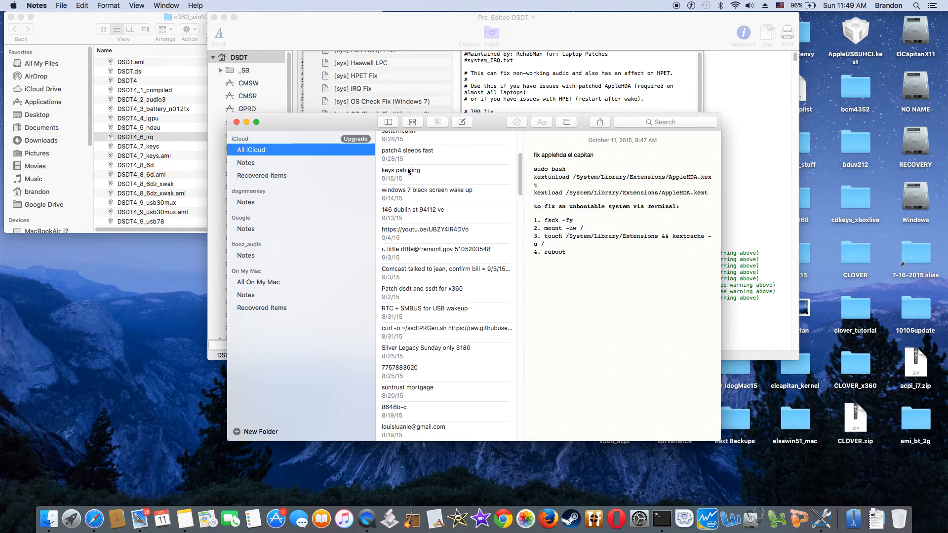
left_click(401, 170)
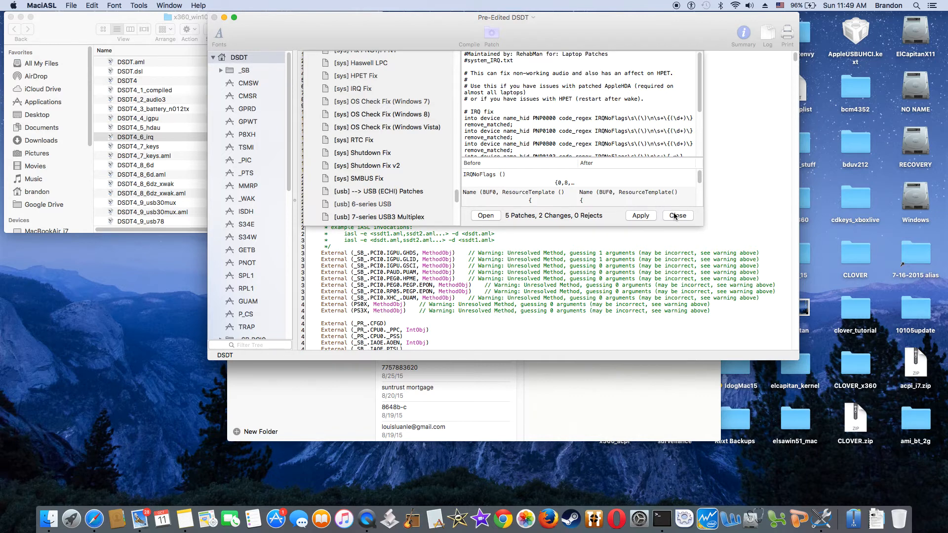
Close the patch preview, select DSDT4_8_6d, and scroll the patch list to the [usb] section.
left_click(677, 216)
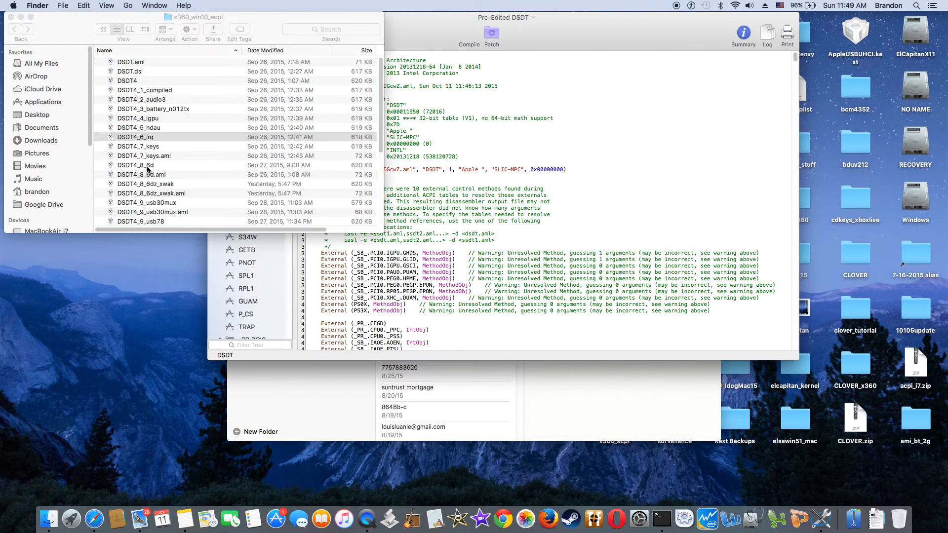
left_click(136, 136)
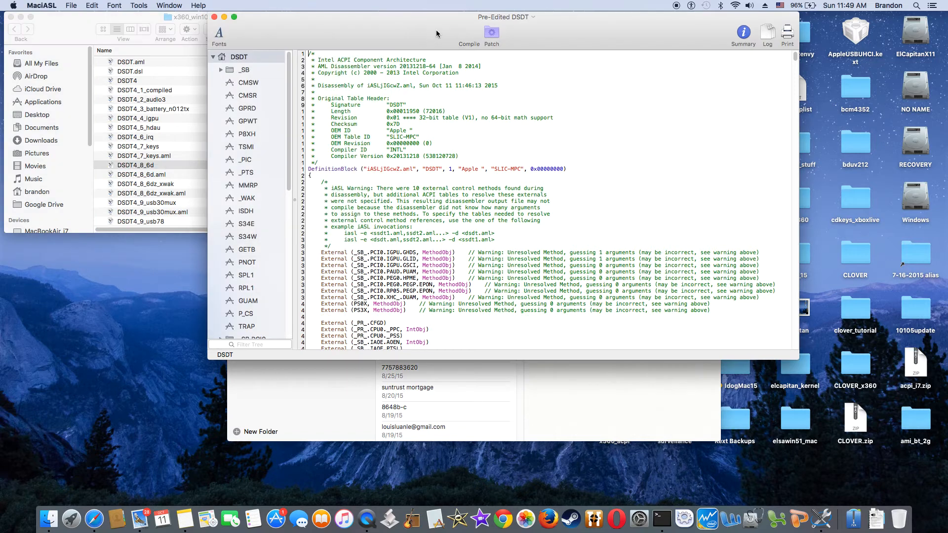
left_click(491, 36)
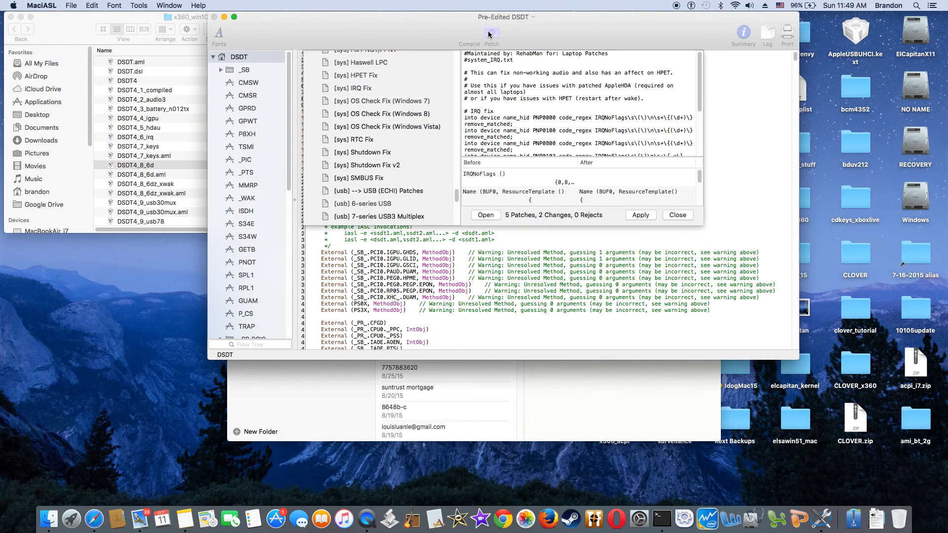
scroll("down", 3)
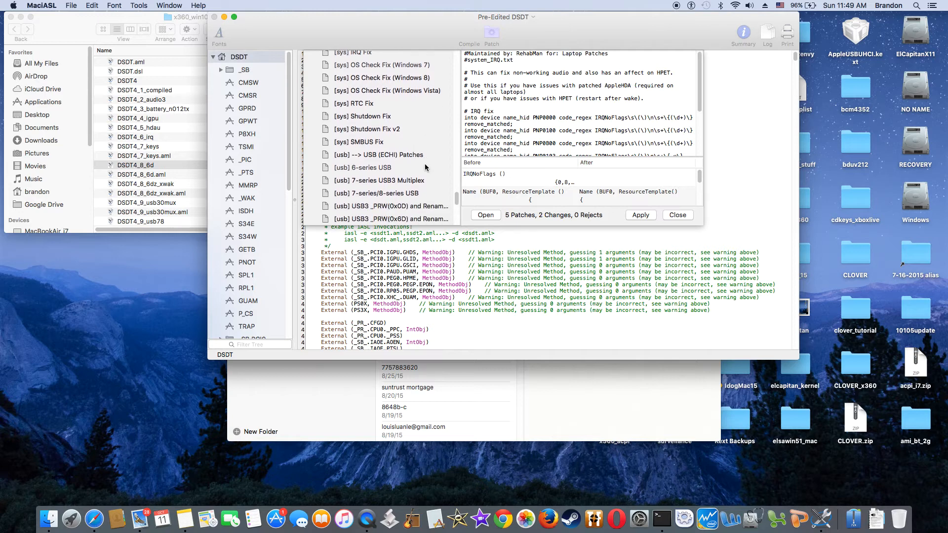
scroll("down", 3)
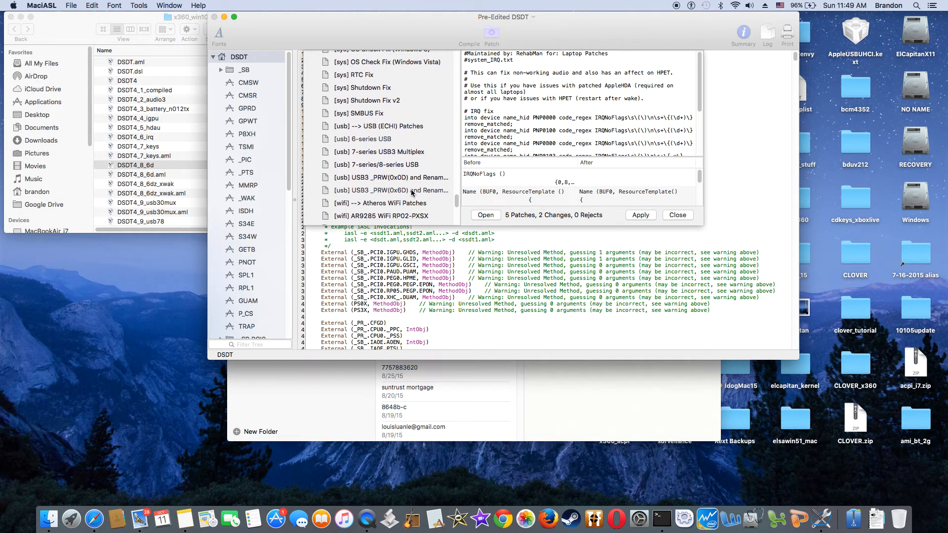
Preview the USB3 _PRW(0x0D) wake patch, close without applying, and select DSDT4_8_6dz_xwak.
left_click(392, 191)
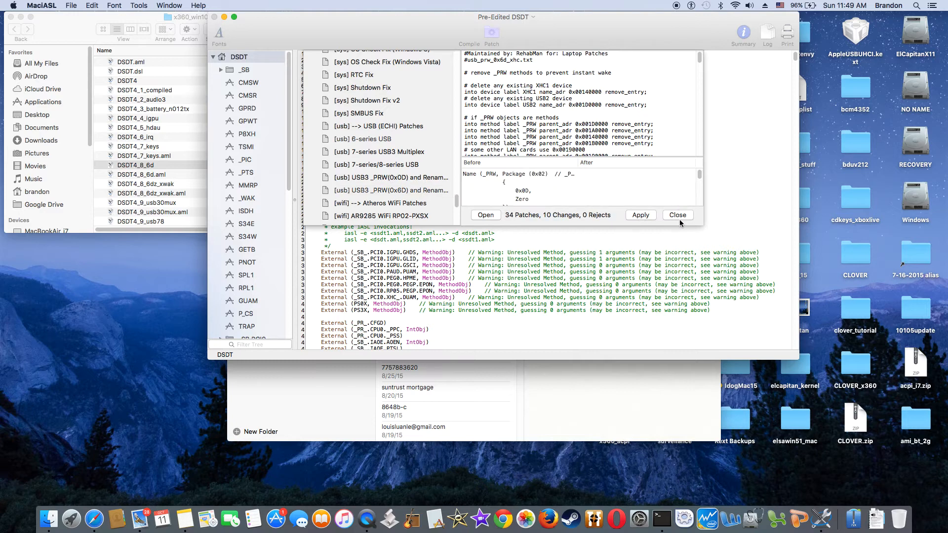
left_click(677, 214)
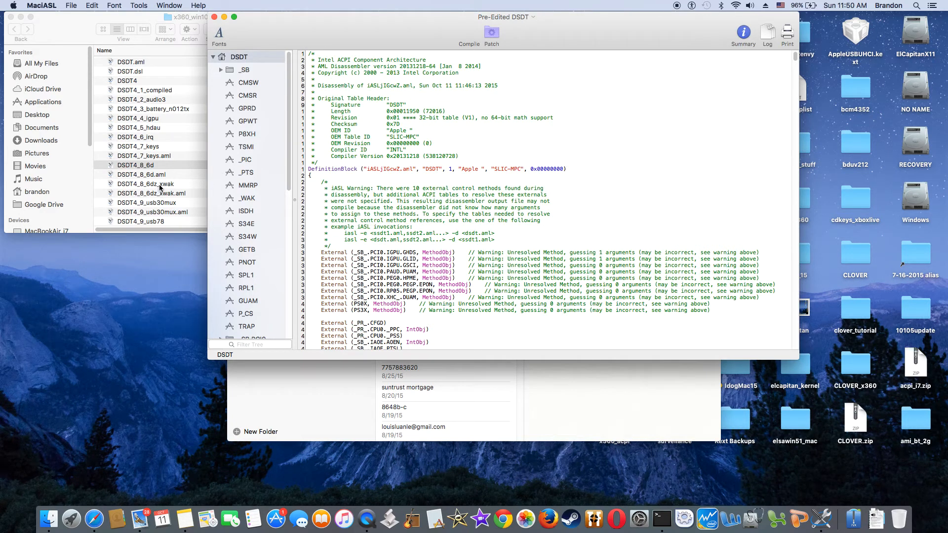
left_click(145, 183)
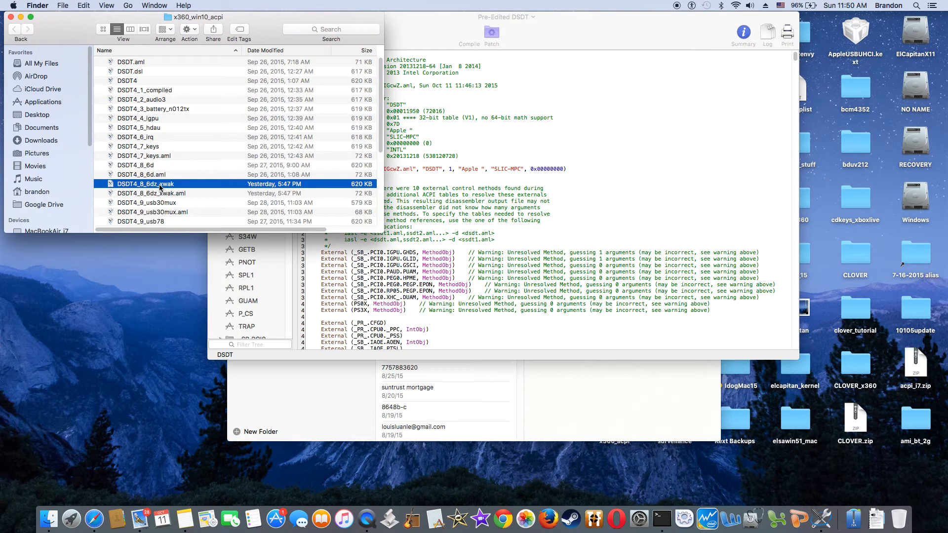
mouse_move(245, 137)
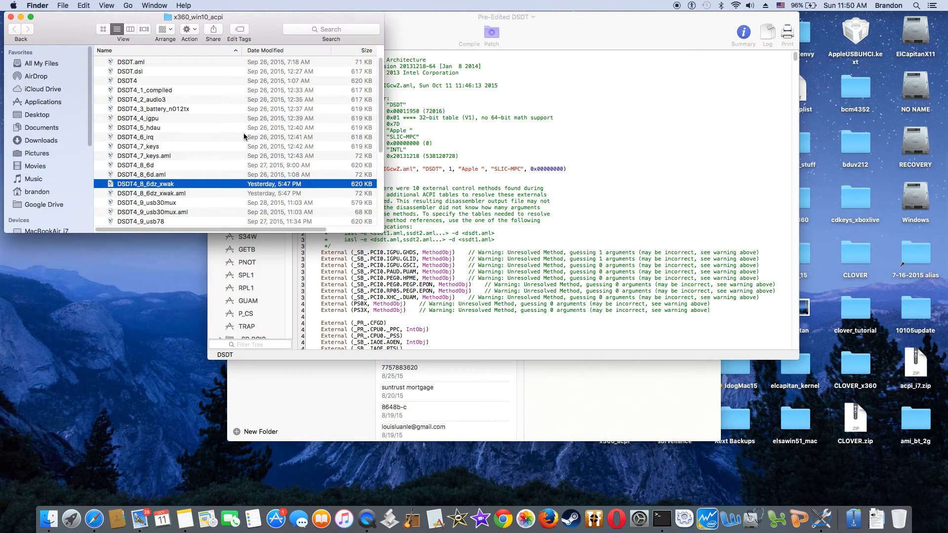
Search the DSDT for xwak and step to Method (XWAK) under _SB.PCI0.XHC.
left_click(424, 29)
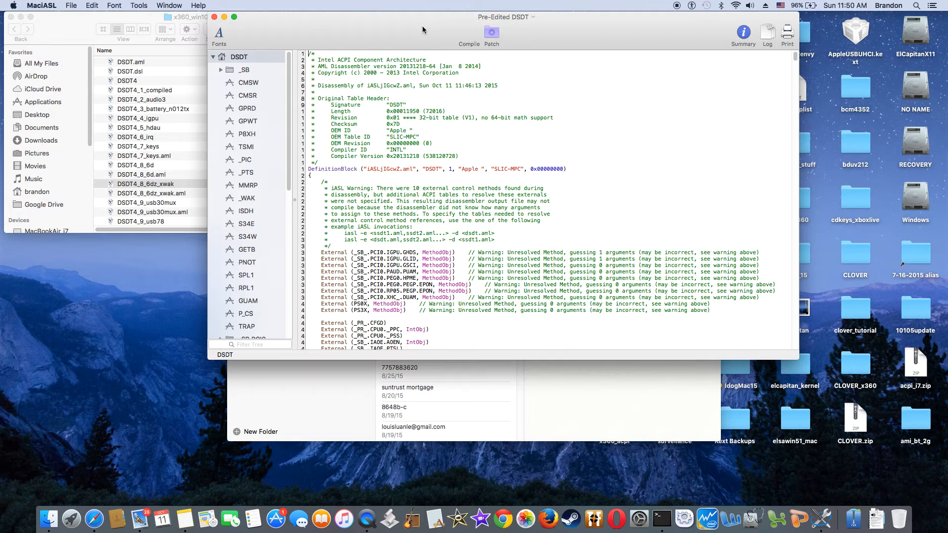
mouse_move(439, 138)
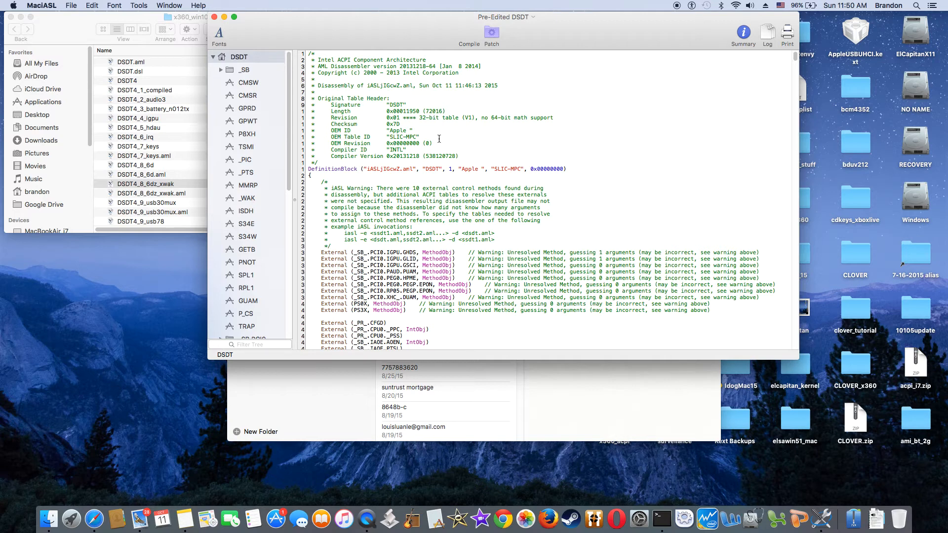
mouse_move(419, 45)
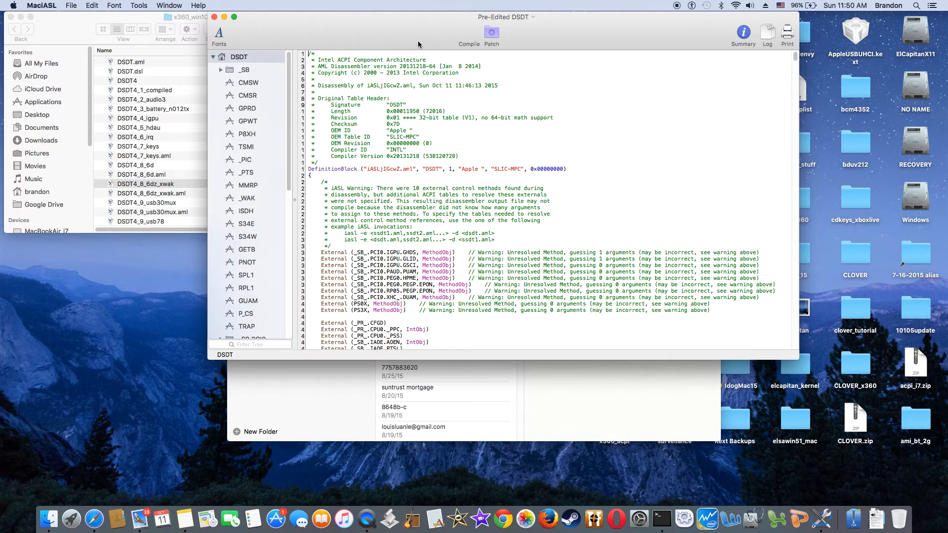
mouse_move(405, 55)
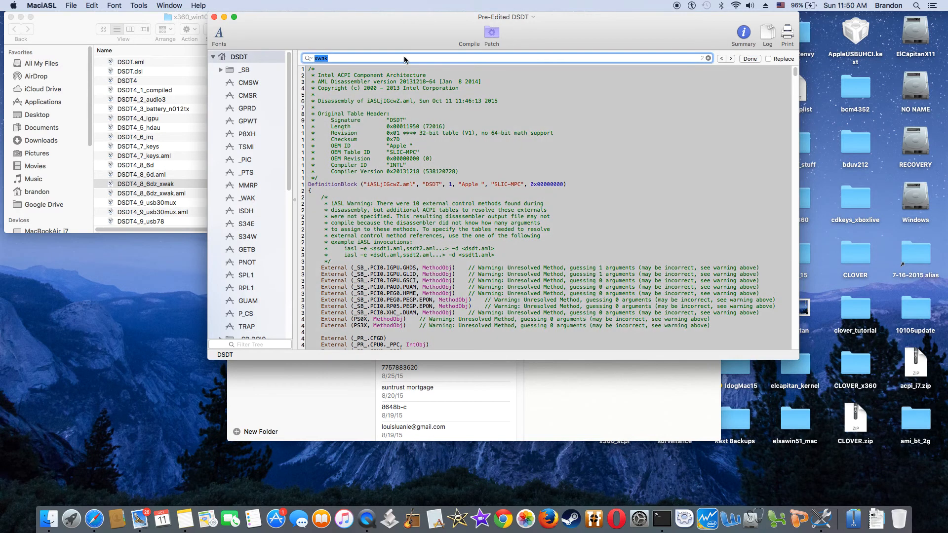
left_click(730, 58)
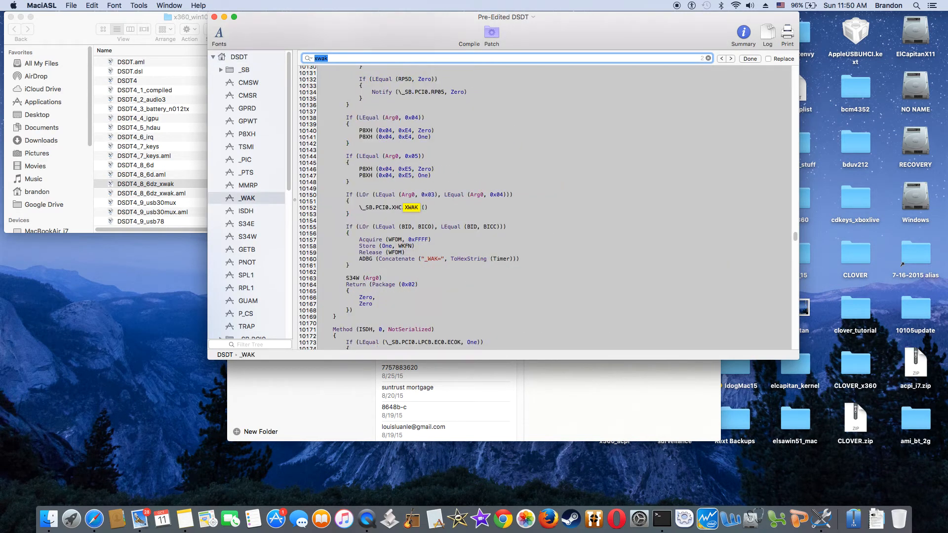
left_click(730, 58)
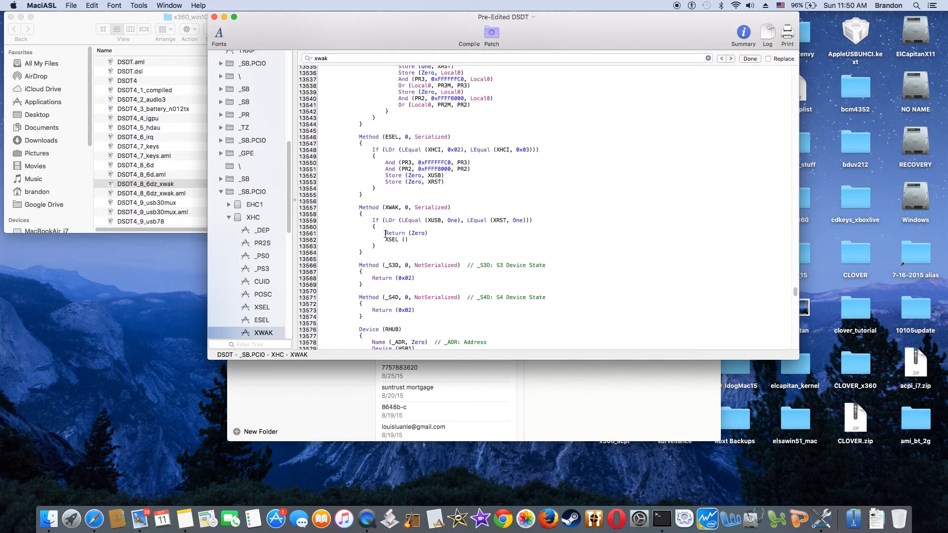
double_click(400, 233)
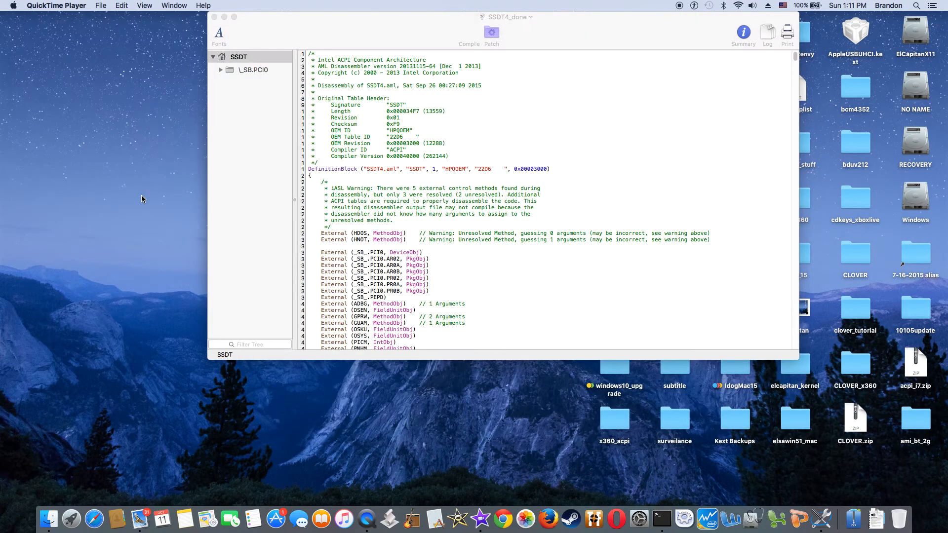
mouse_move(274, 252)
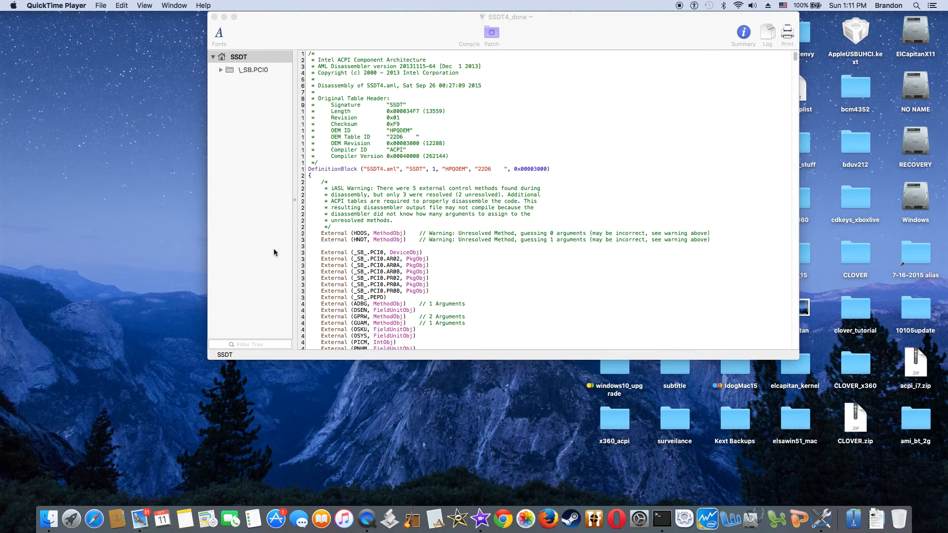
mouse_move(580, 426)
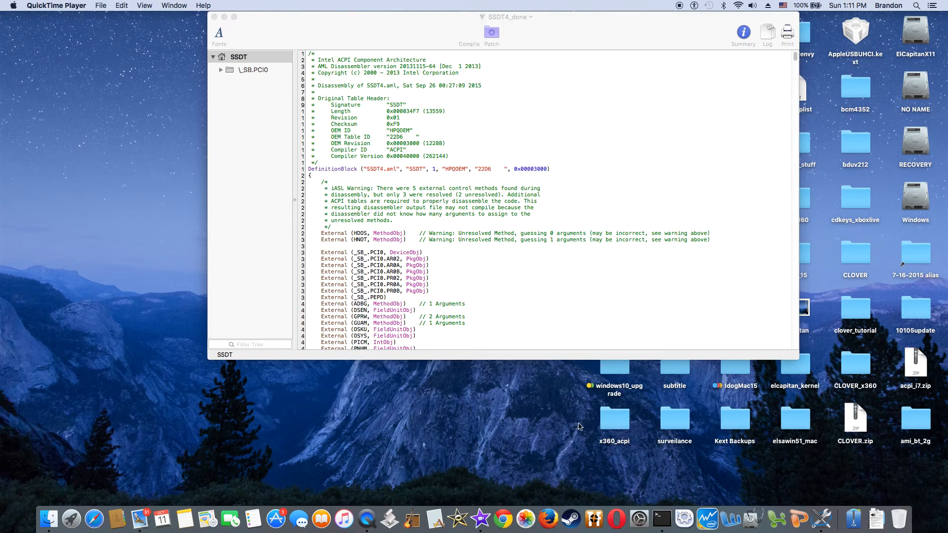
mouse_move(492, 321)
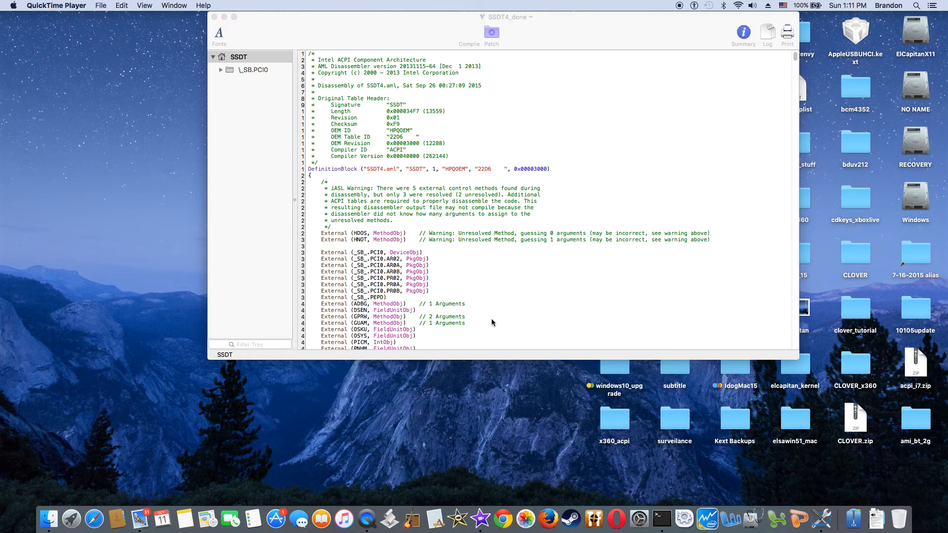
mouse_move(220, 72)
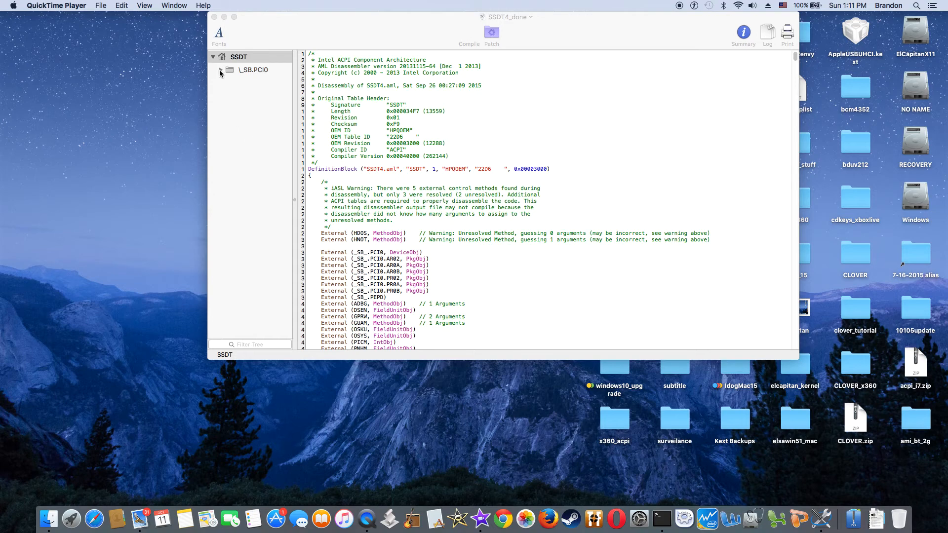
Expand \_SB.PCI0 in SSDT4_done and view the IGPU device code, then the HDAU audio device.
left_click(221, 69)
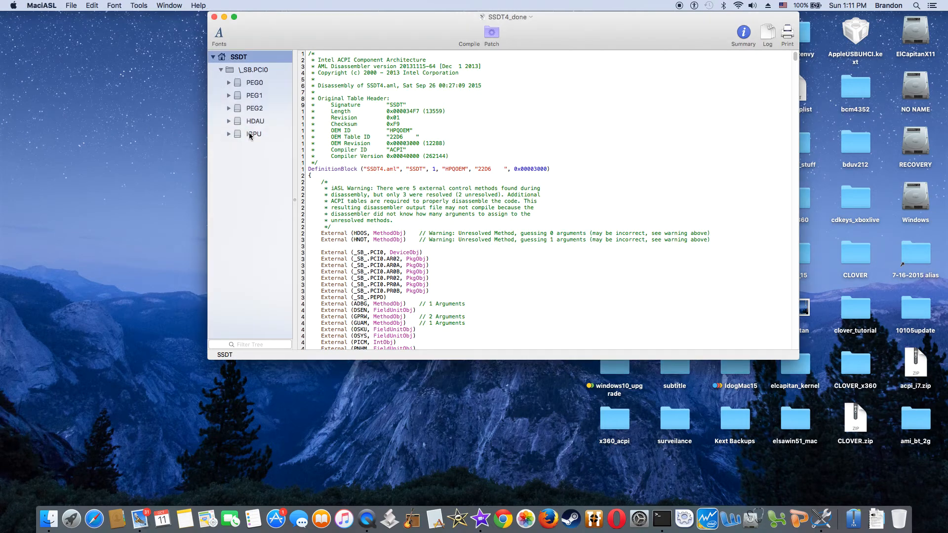
left_click(253, 134)
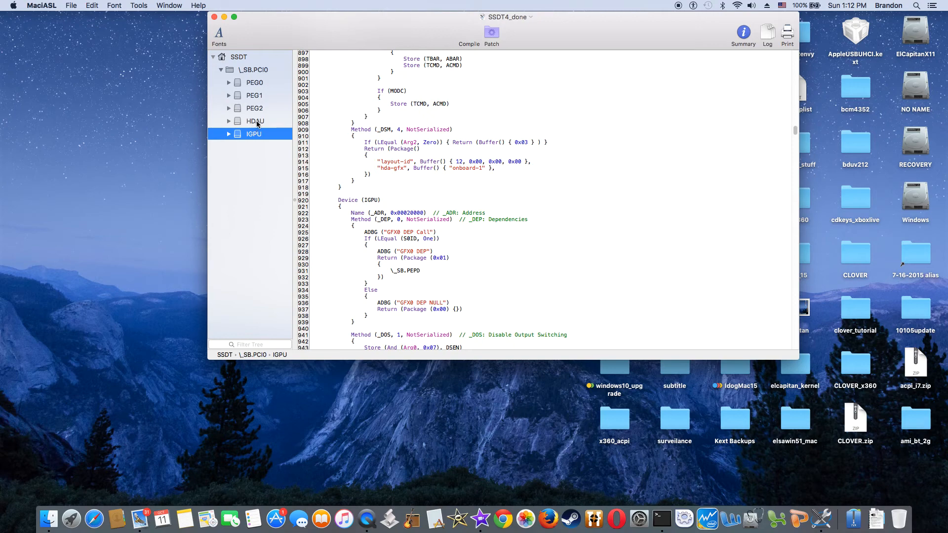
left_click(254, 120)
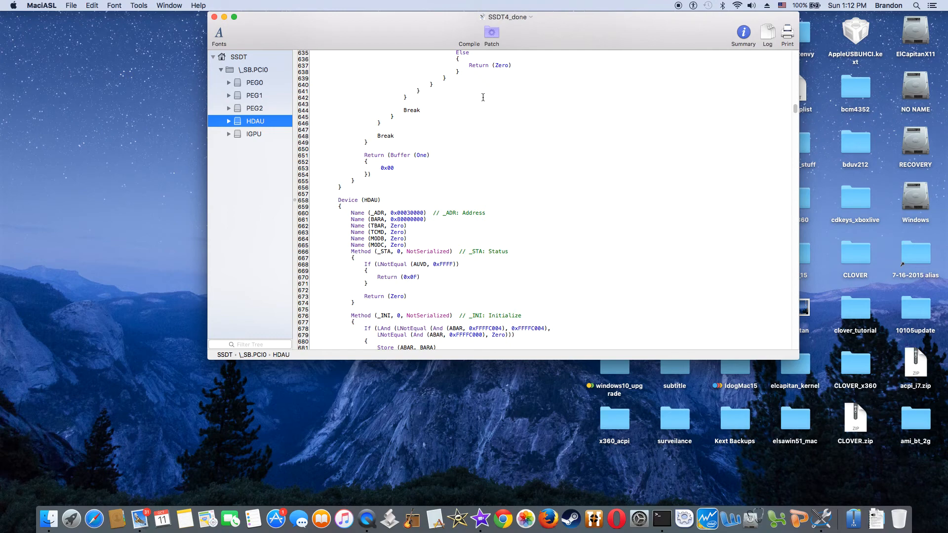
left_click(492, 33)
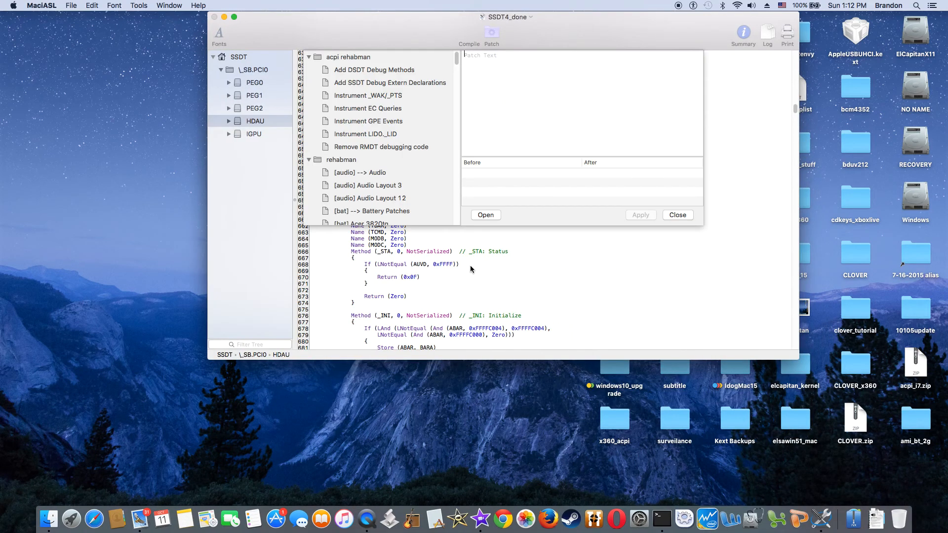
Scroll the library and preview the Haswell HD4400/HD4600 graphics patch against SSDT4_done.
scroll("down", 3)
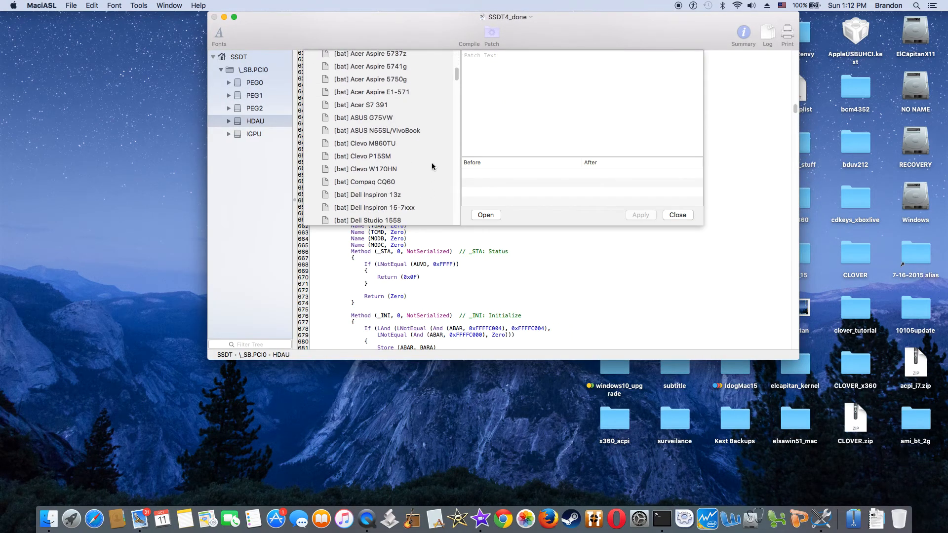
scroll("down", 3)
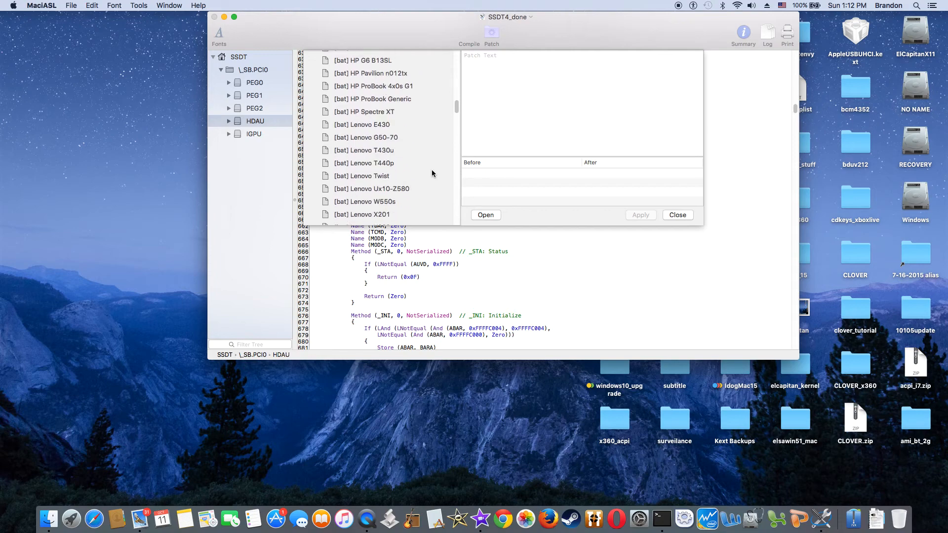
scroll("down", 3)
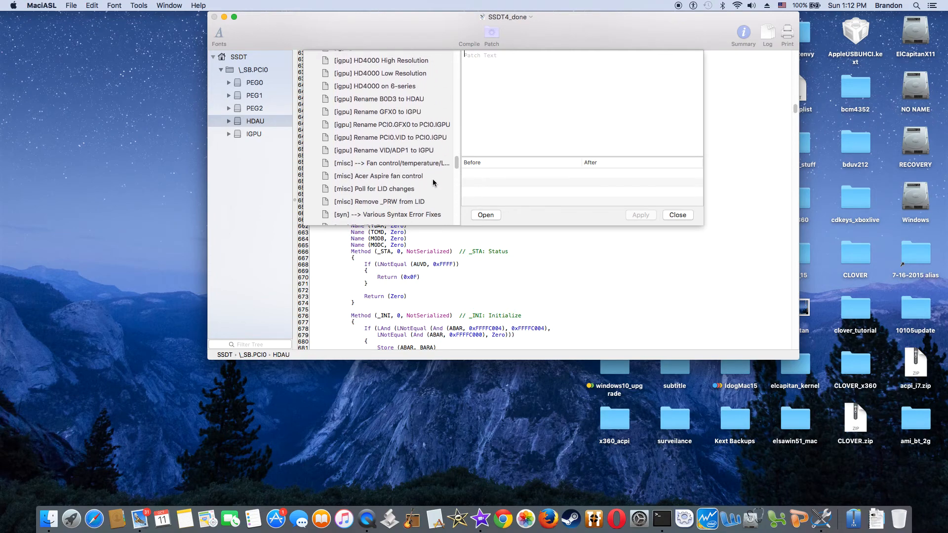
scroll("up", 3)
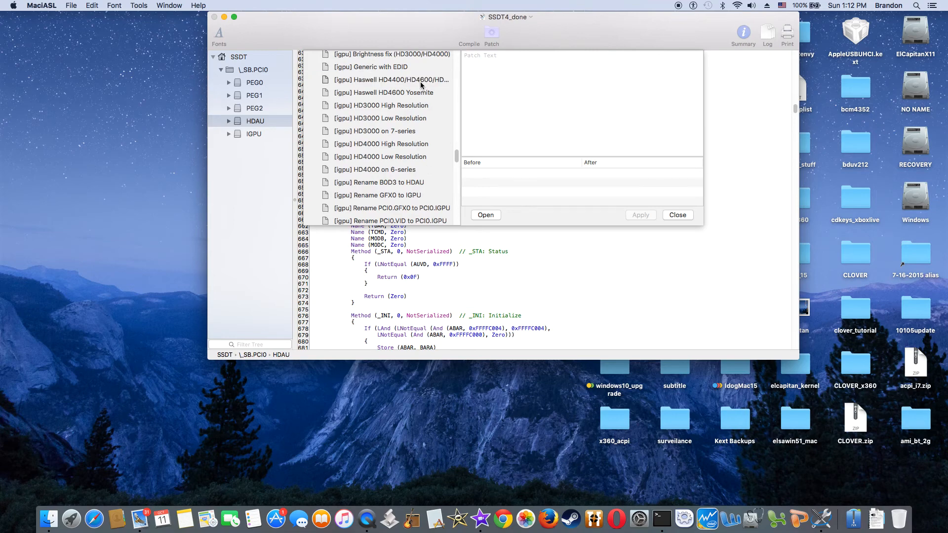
left_click(389, 79)
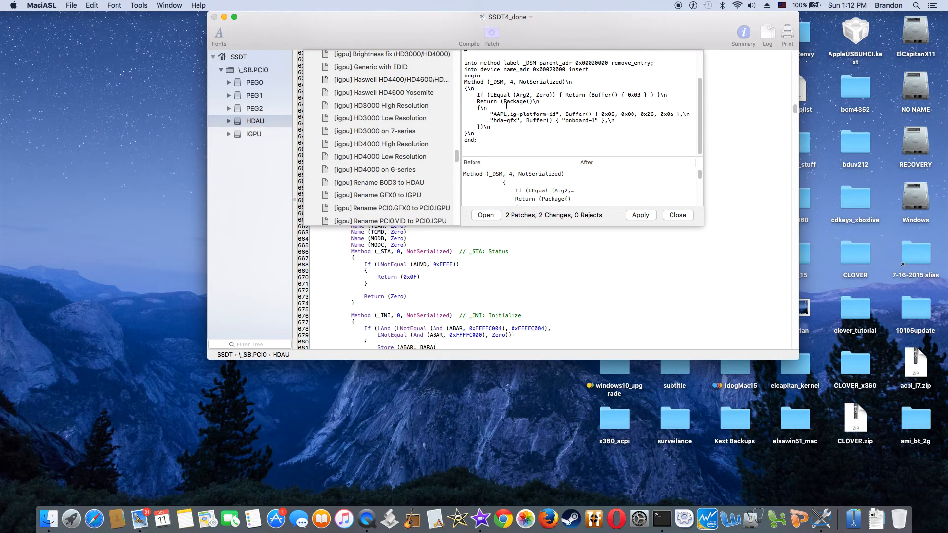
scroll("up", 3)
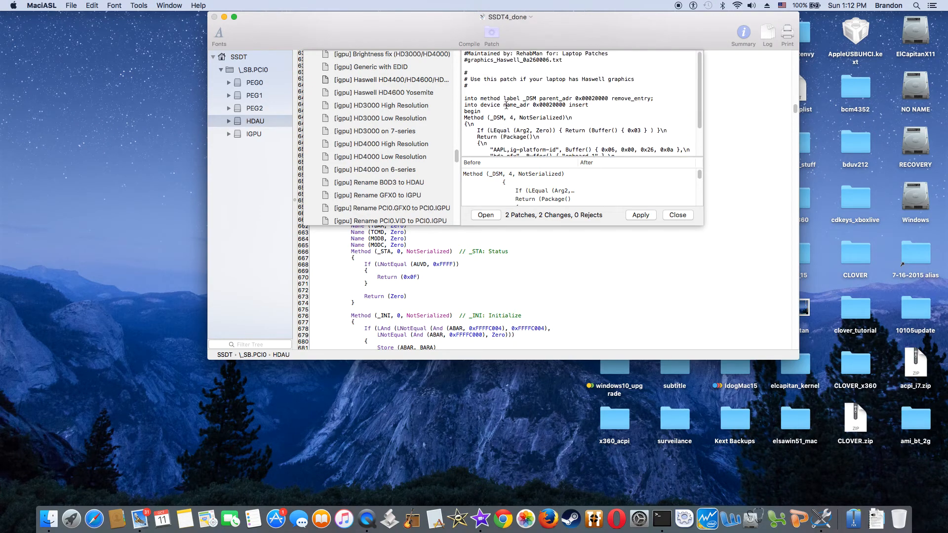
scroll("up", 3)
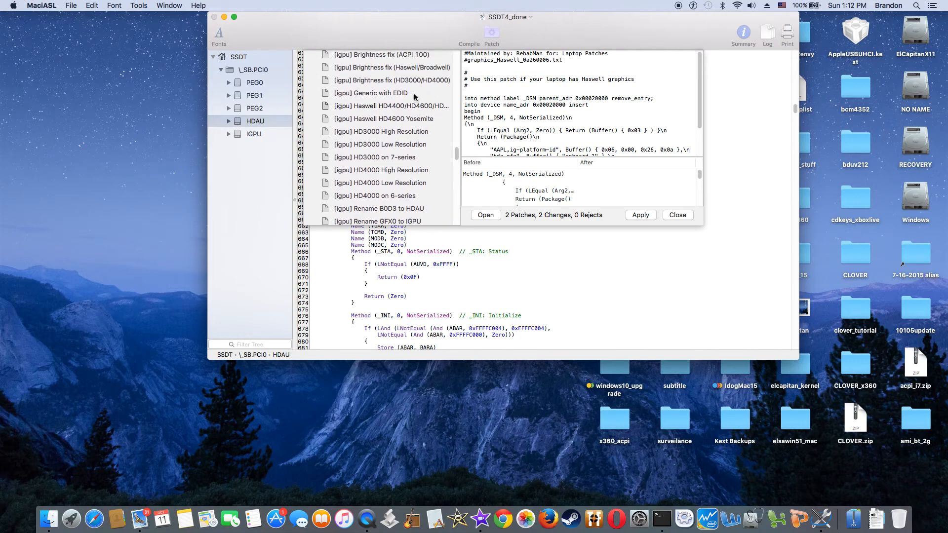
scroll("up", 3)
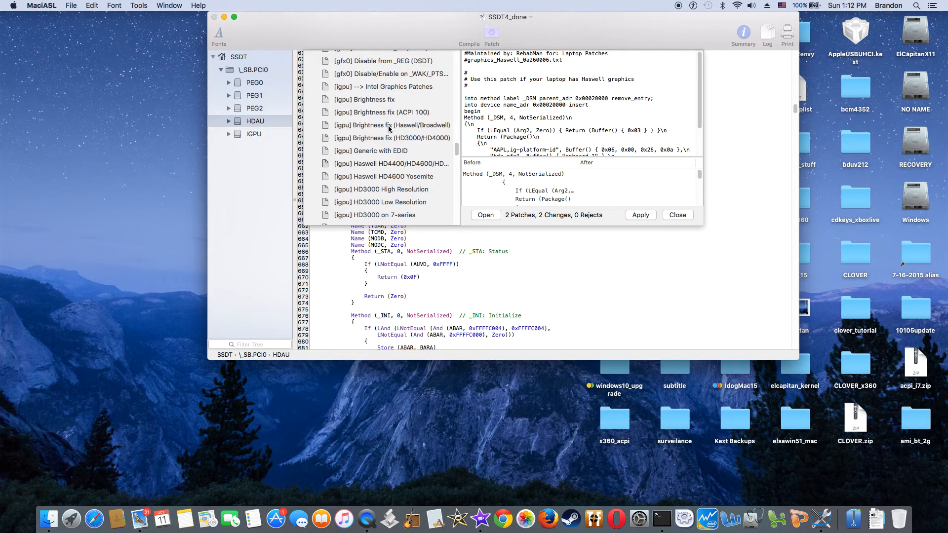
mouse_move(376, 125)
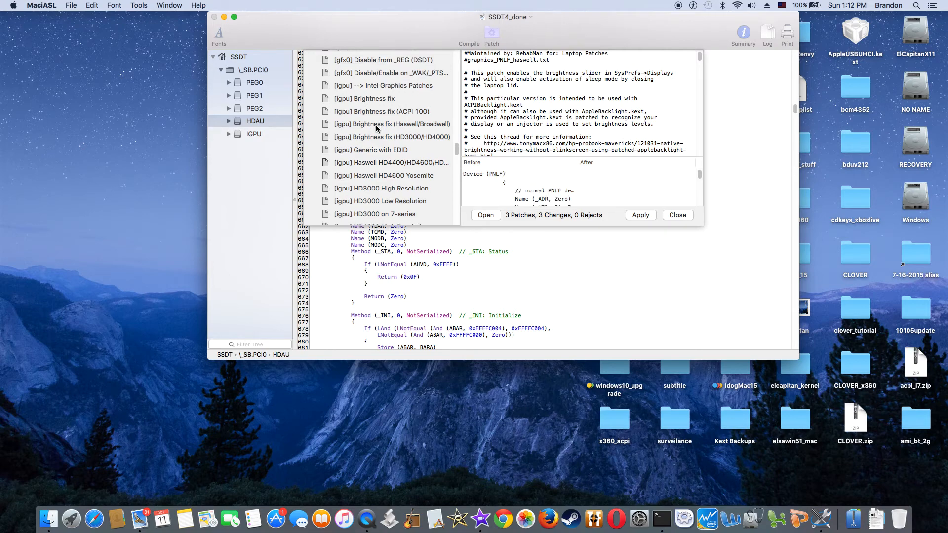
Preview Rename GFX0 to IGPU, then Rename B0D3 to HDAU showing 8 patches, 4 changes, 0 rejects.
scroll("down", 3)
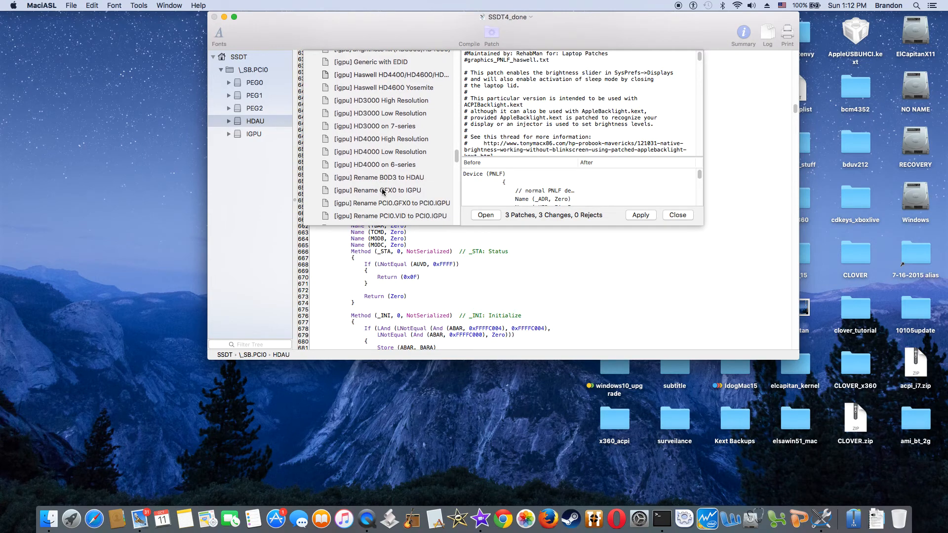
left_click(377, 189)
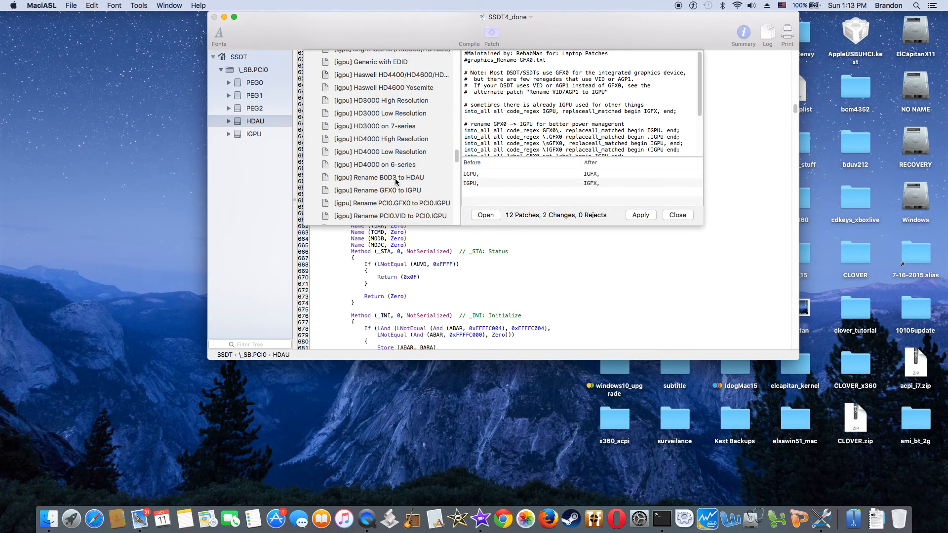
left_click(378, 176)
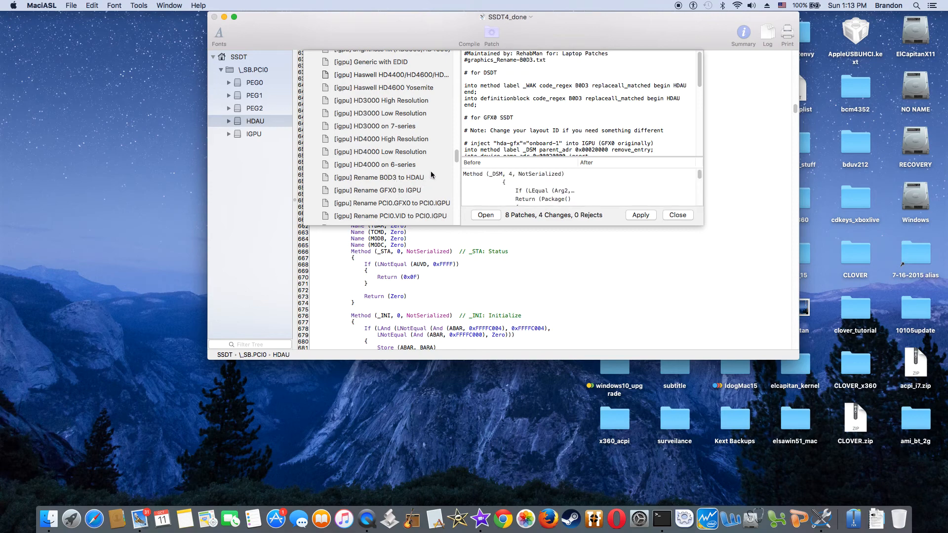
scroll("down", 3)
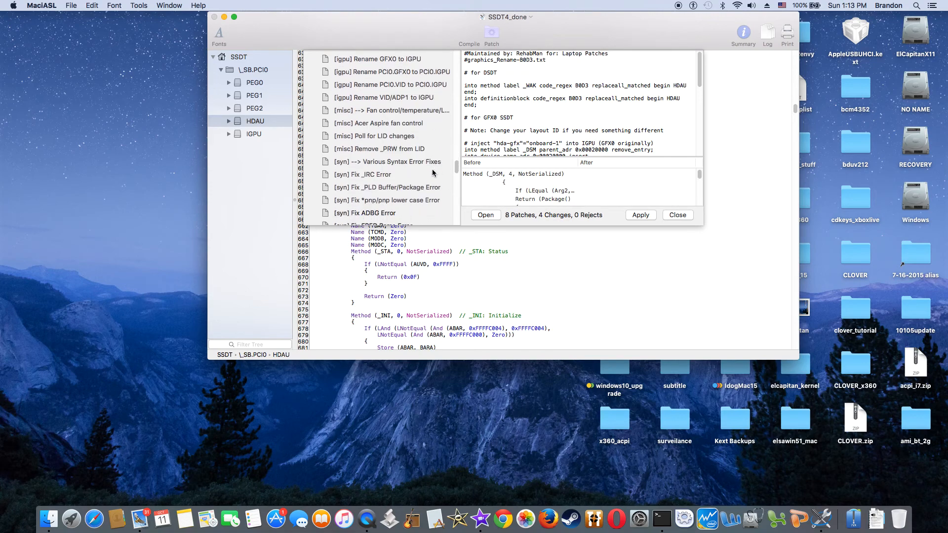
scroll("down", 3)
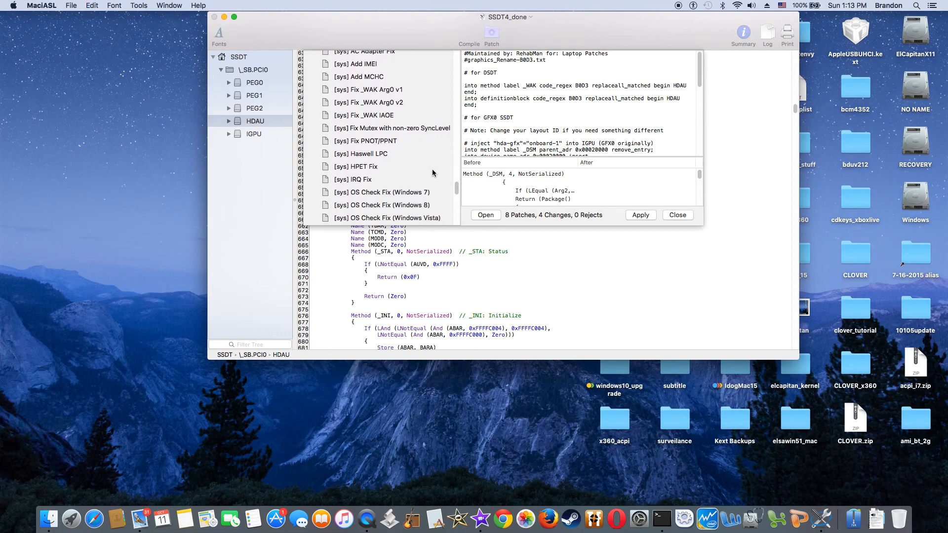
mouse_move(414, 192)
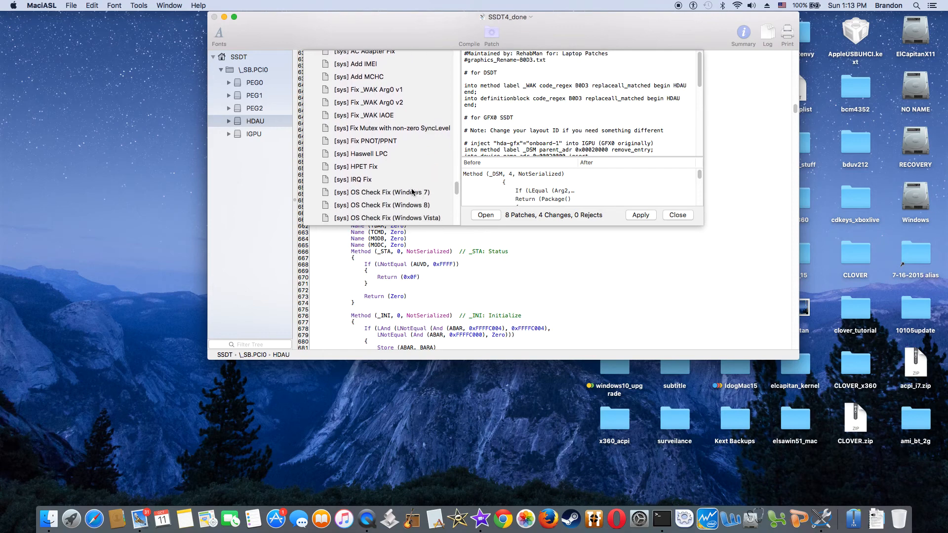
mouse_move(300, 68)
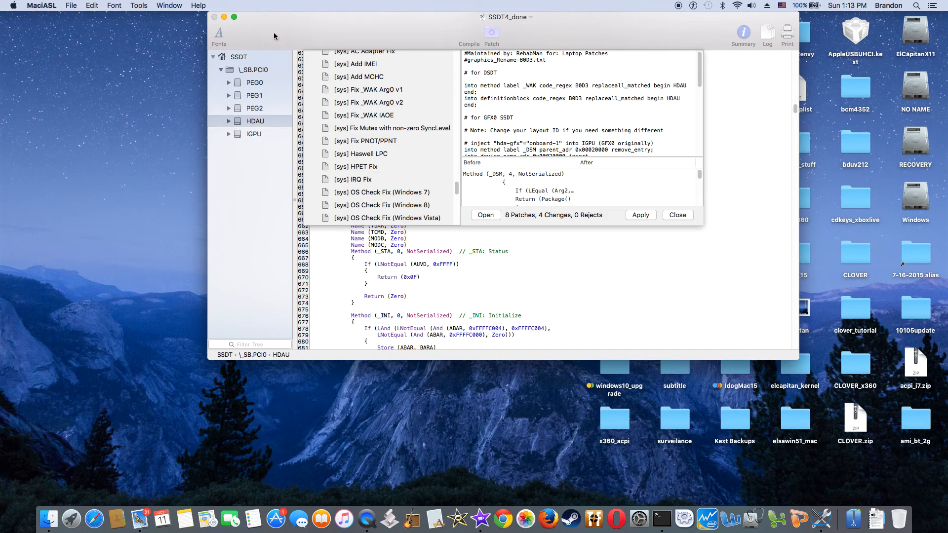
Dismiss the patch library unapplied and close the SSDT4_done document window.
left_click(677, 214)
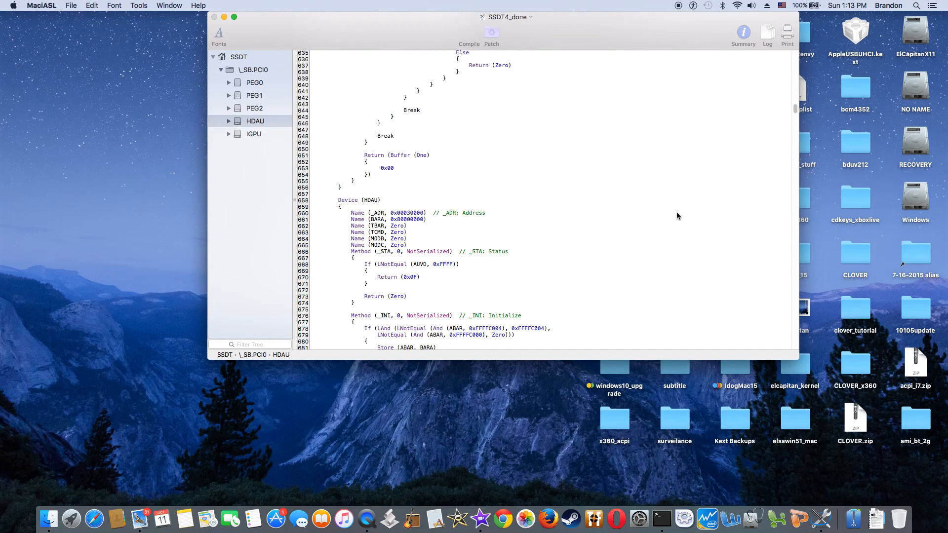
left_click(254, 121)
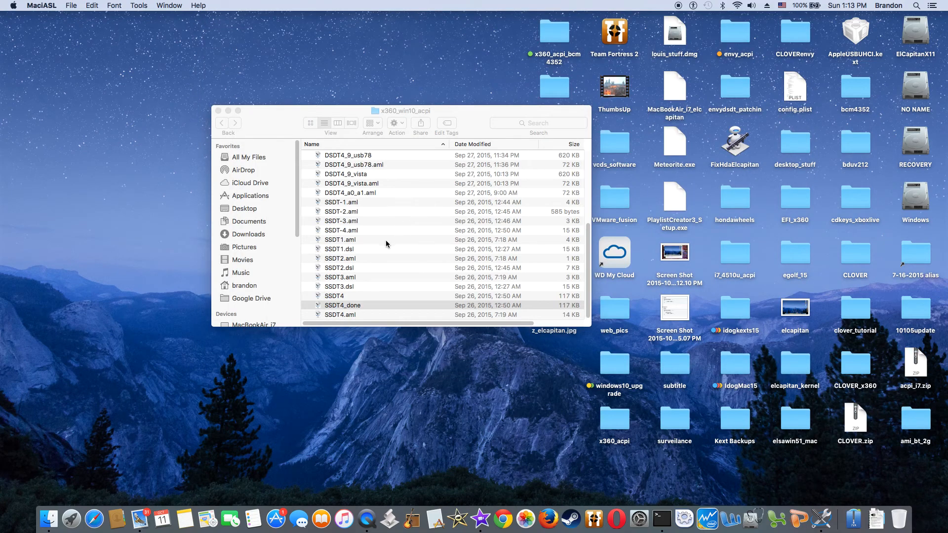
mouse_move(352, 290)
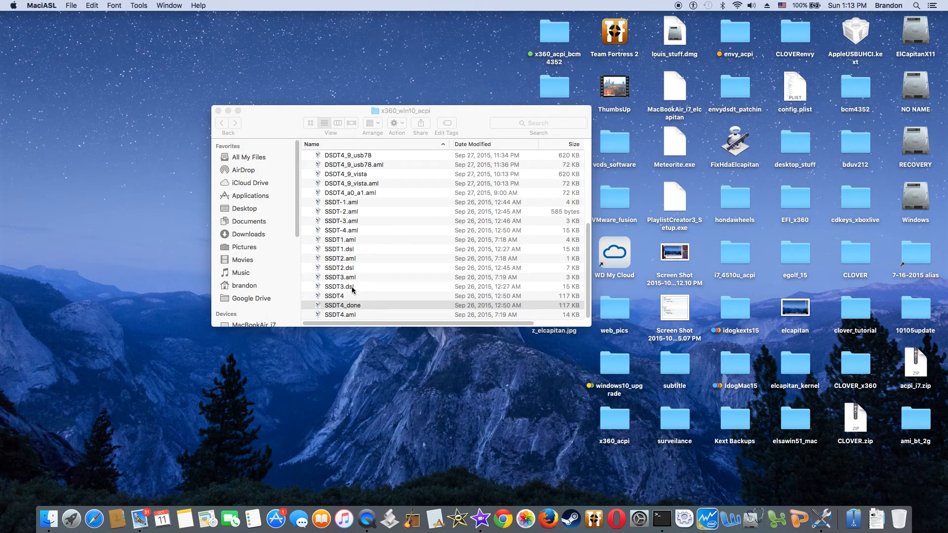
Point out SSDT2.dsl and SSDT1.dsl among the ACPI tables in Finder.
left_click(338, 268)
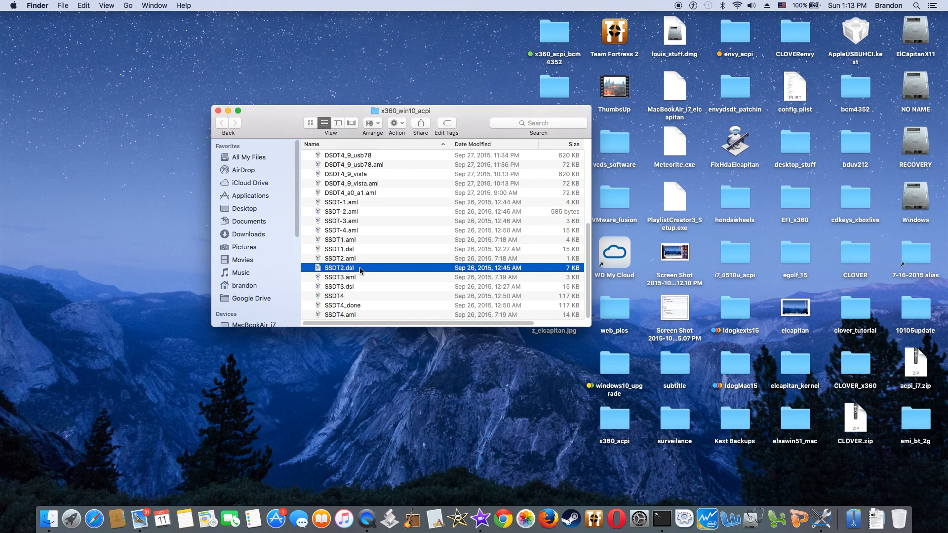
left_click(362, 248)
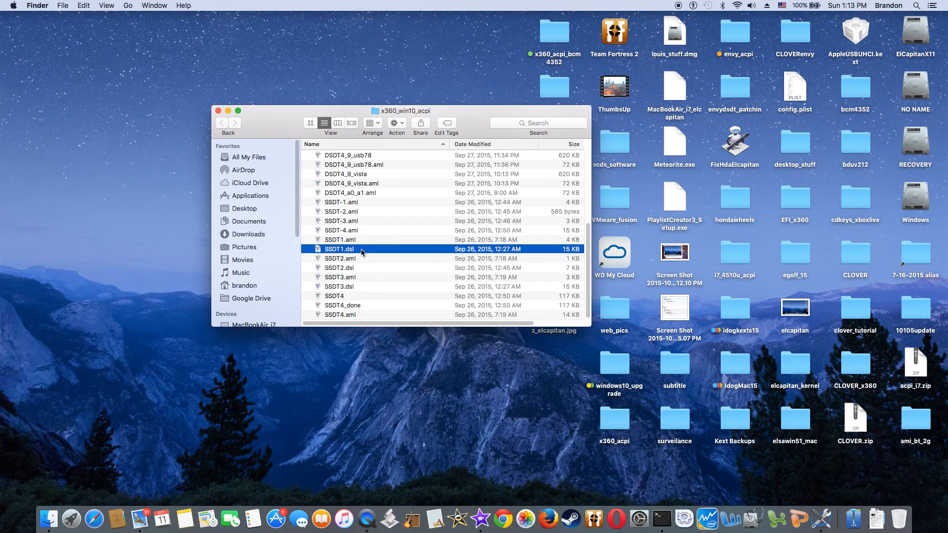
mouse_move(344, 250)
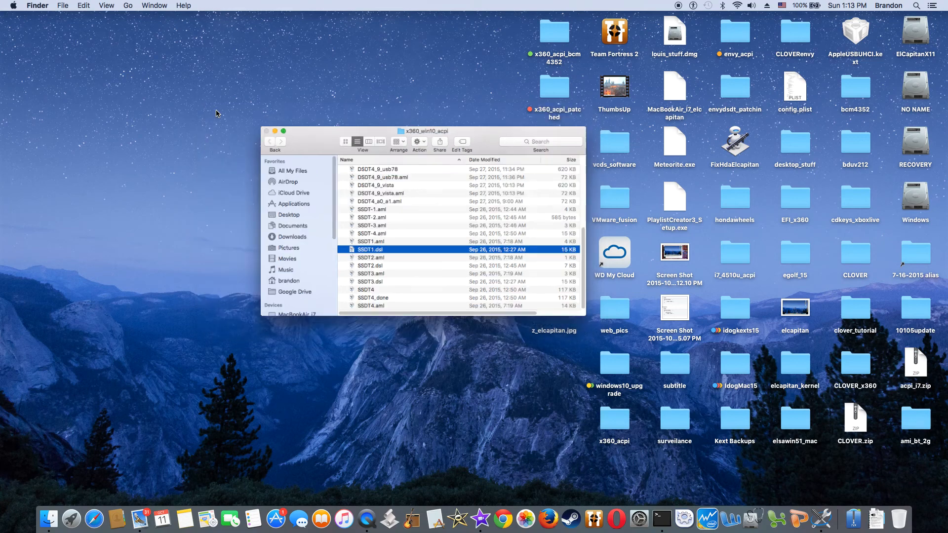
left_click(266, 130)
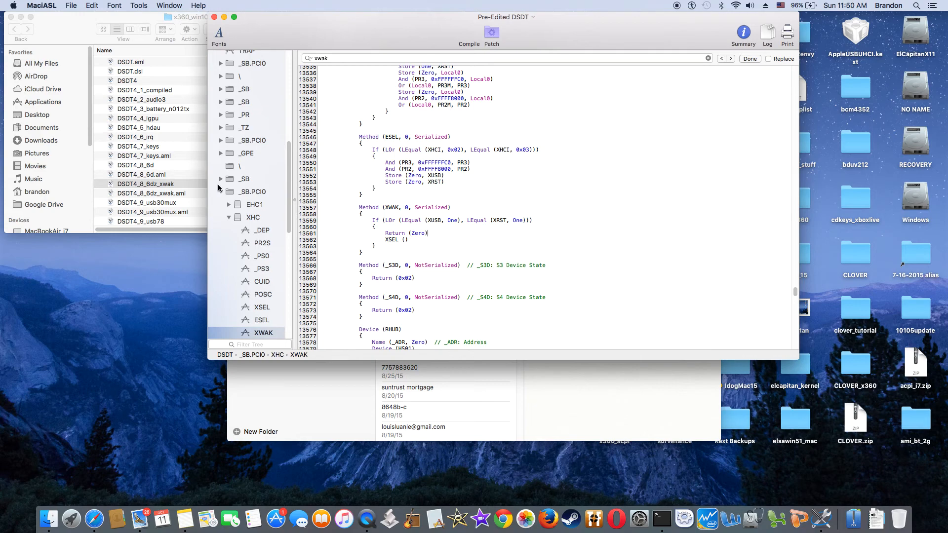
Point out DSDT4_8_6dz_xwak and its .aml, briefly showing the Wi-Fi networks list.
left_click(145, 183)
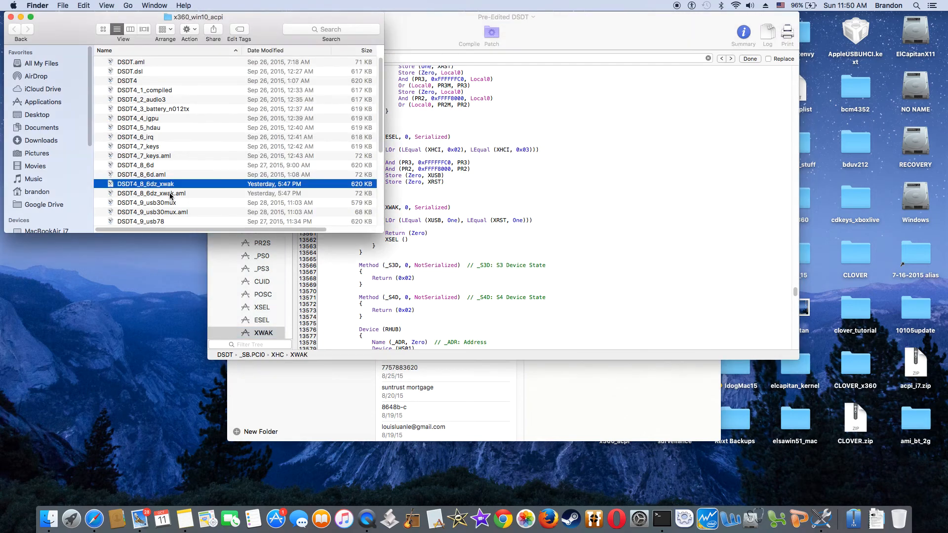
left_click(152, 193)
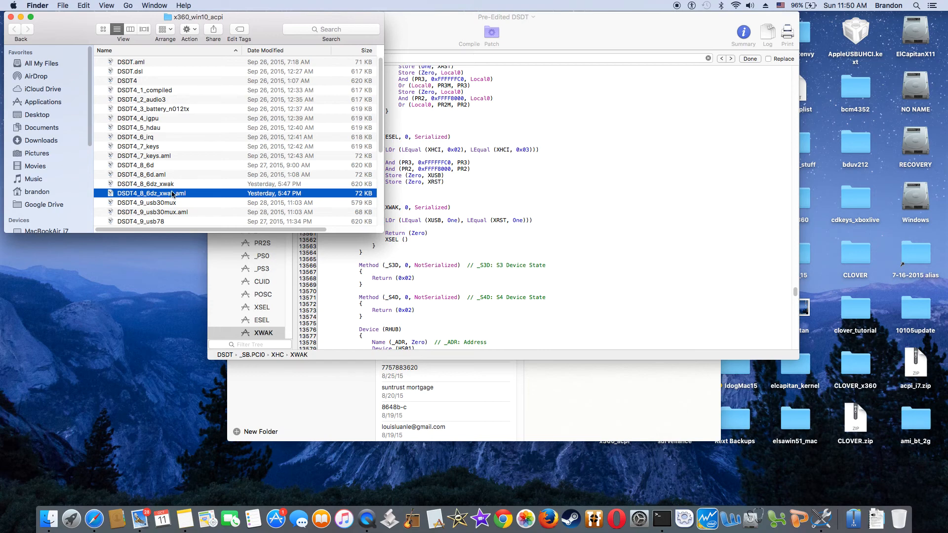
left_click(720, 6)
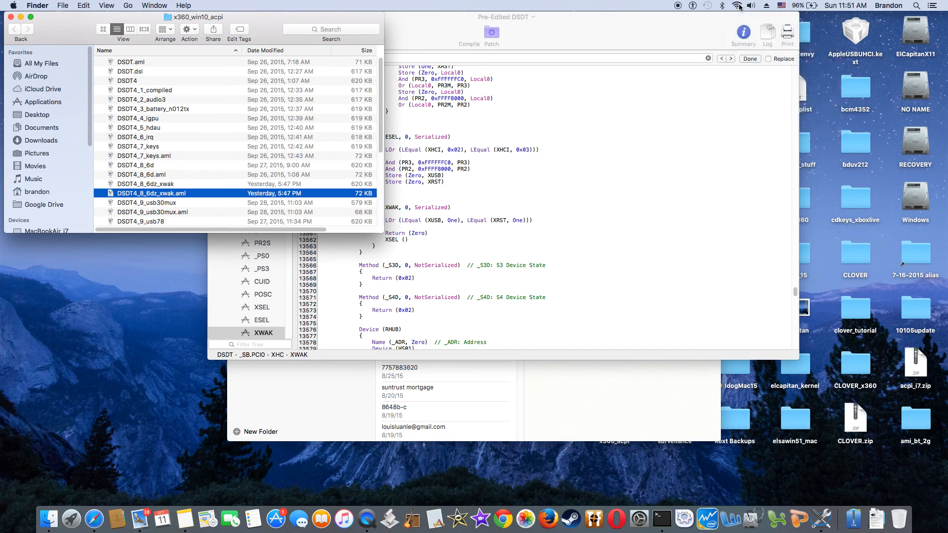
left_click(722, 6)
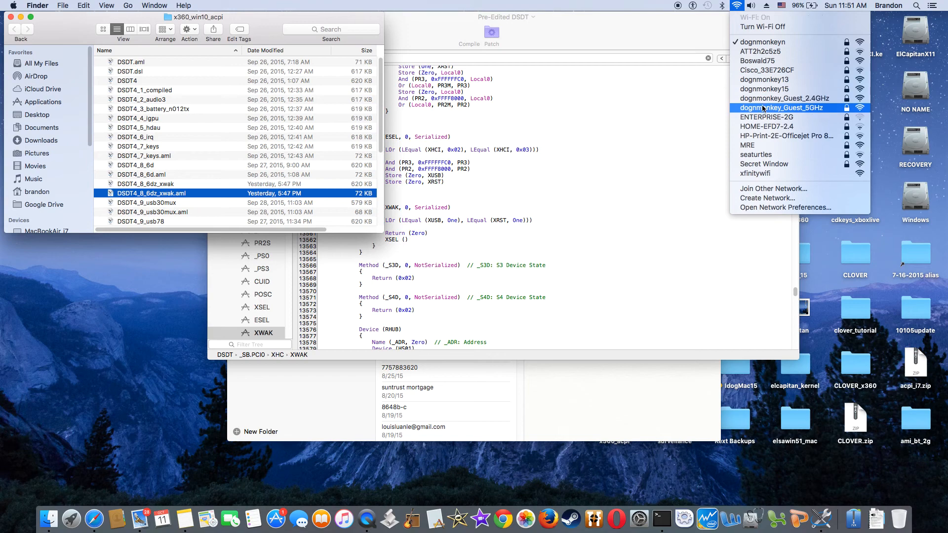
left_click(641, 6)
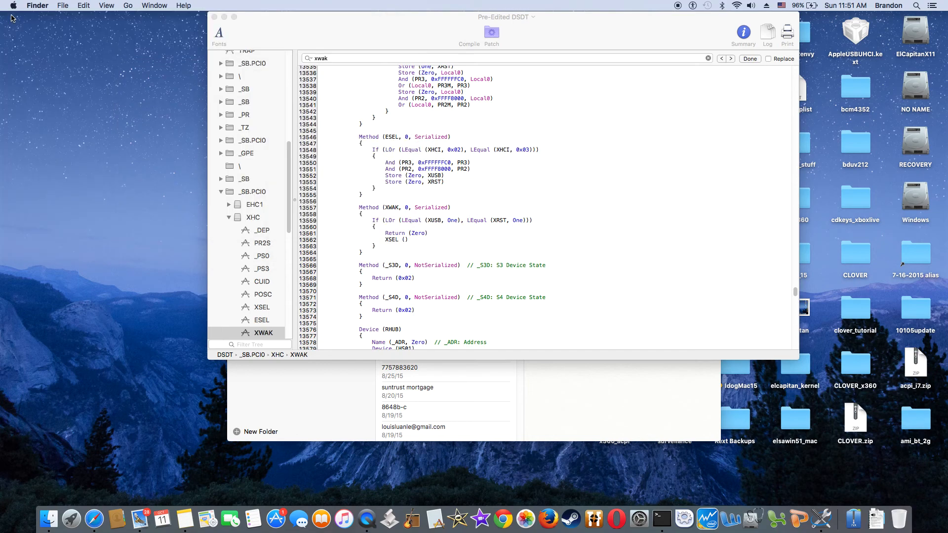
mouse_move(214, 17)
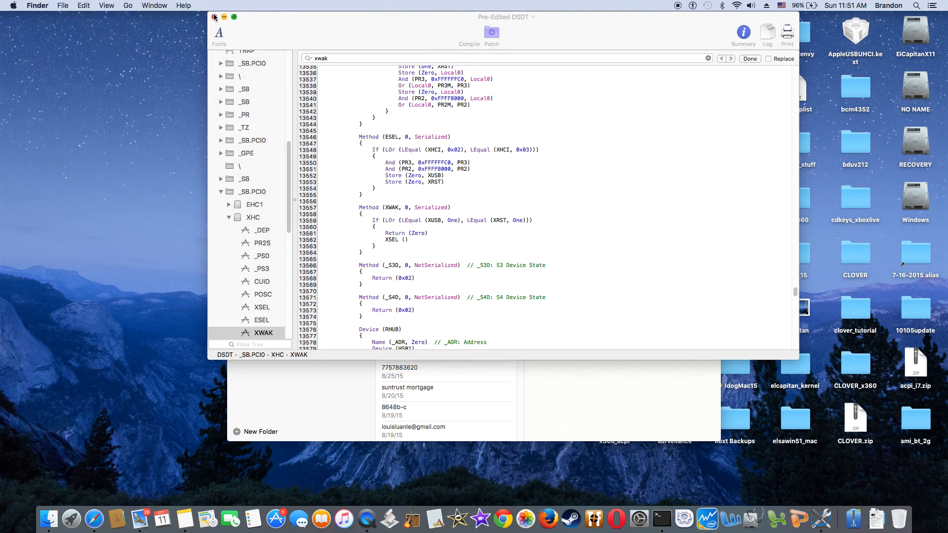
Close the Pre-Edited DSDT editor and the Notes window, leaving the desktop.
left_click(213, 16)
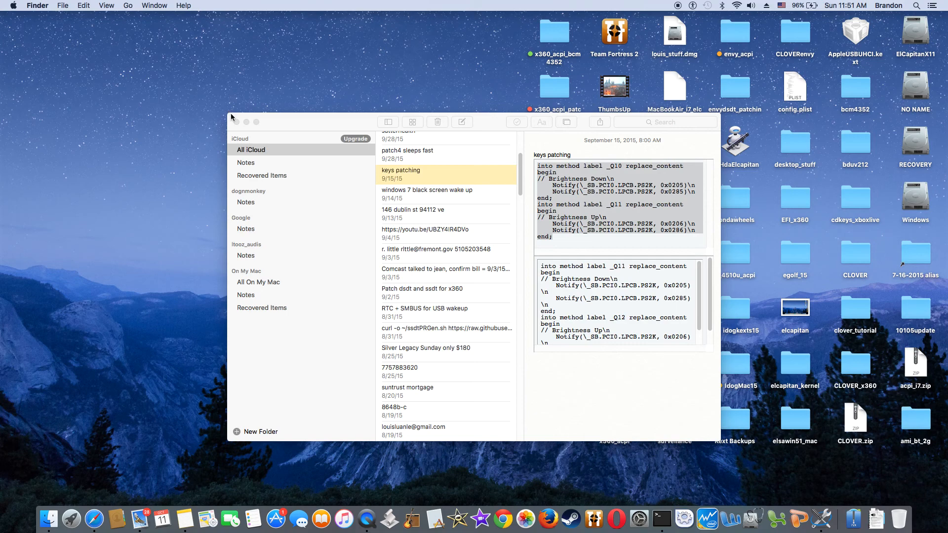
left_click(236, 121)
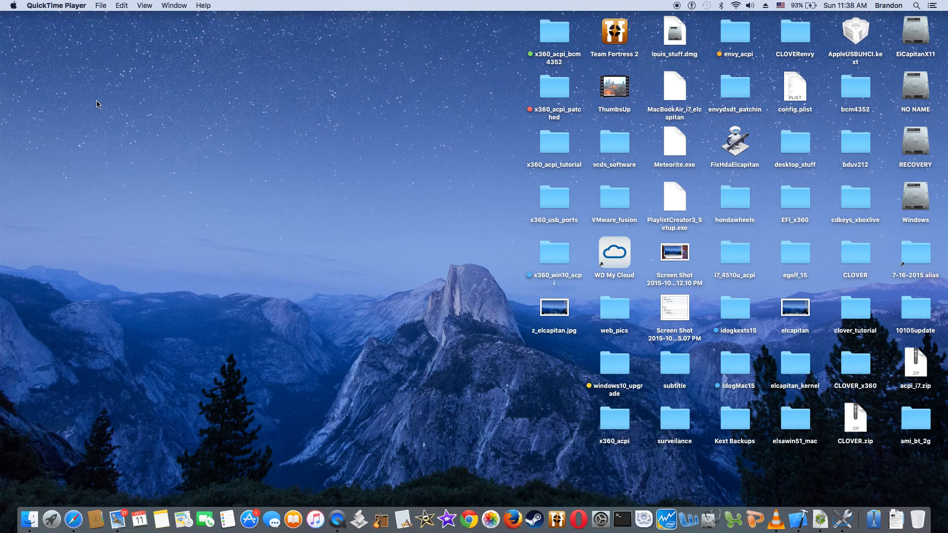
mouse_move(555, 4)
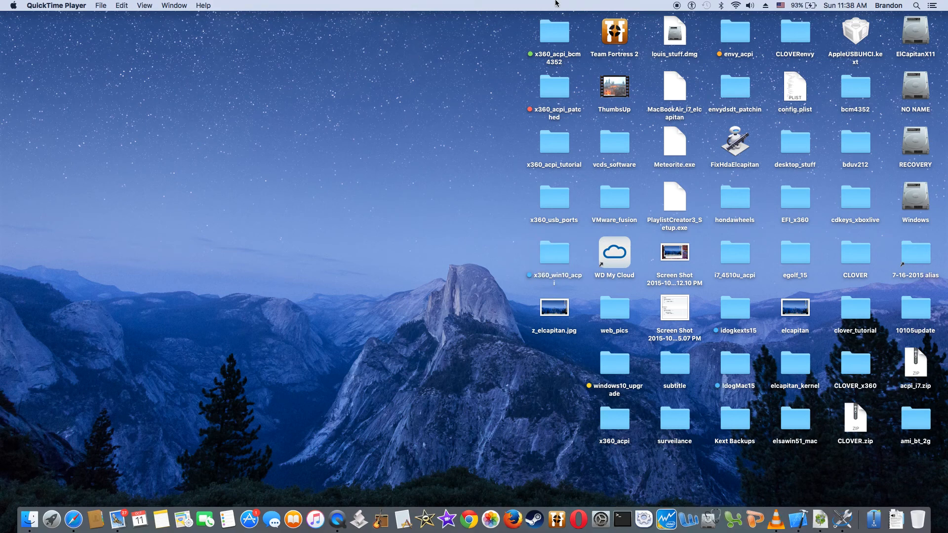
mouse_move(753, 7)
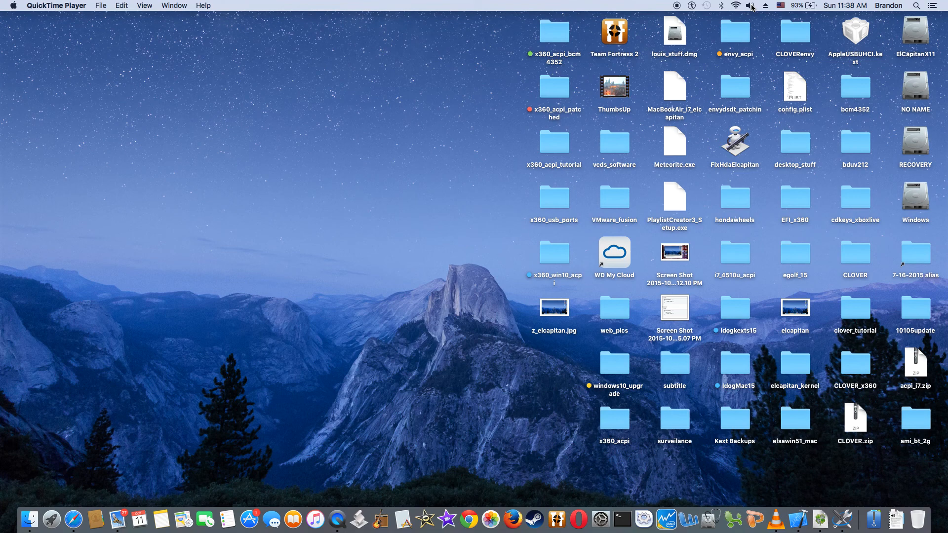
left_click(750, 6)
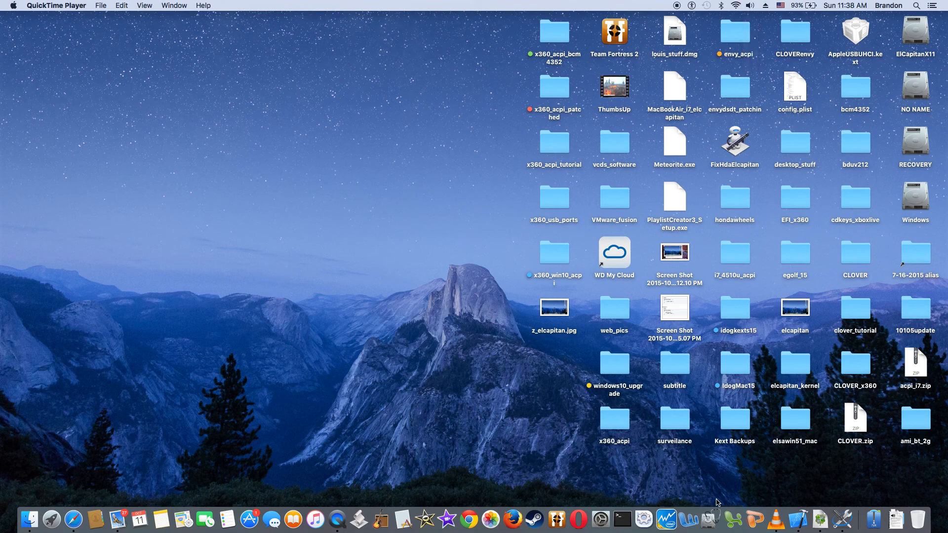
mouse_move(779, 497)
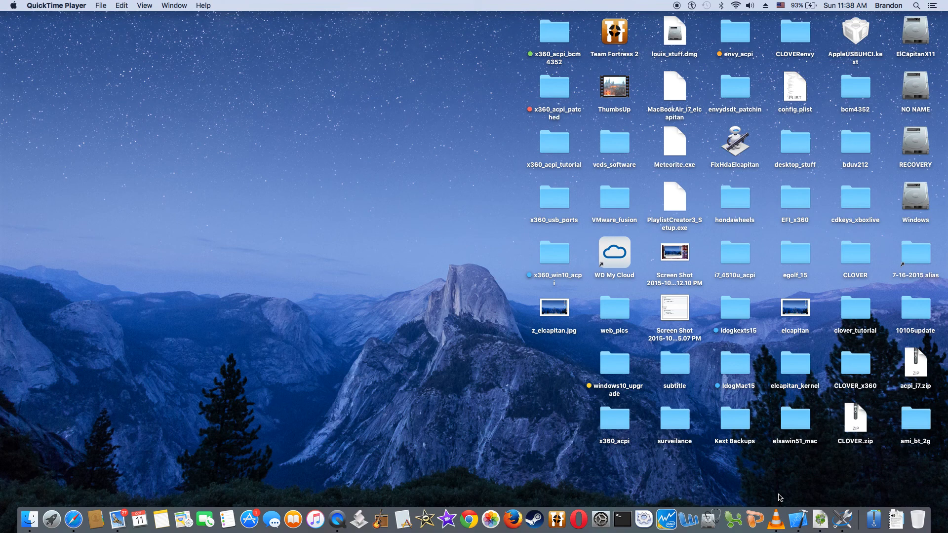
mouse_move(802, 497)
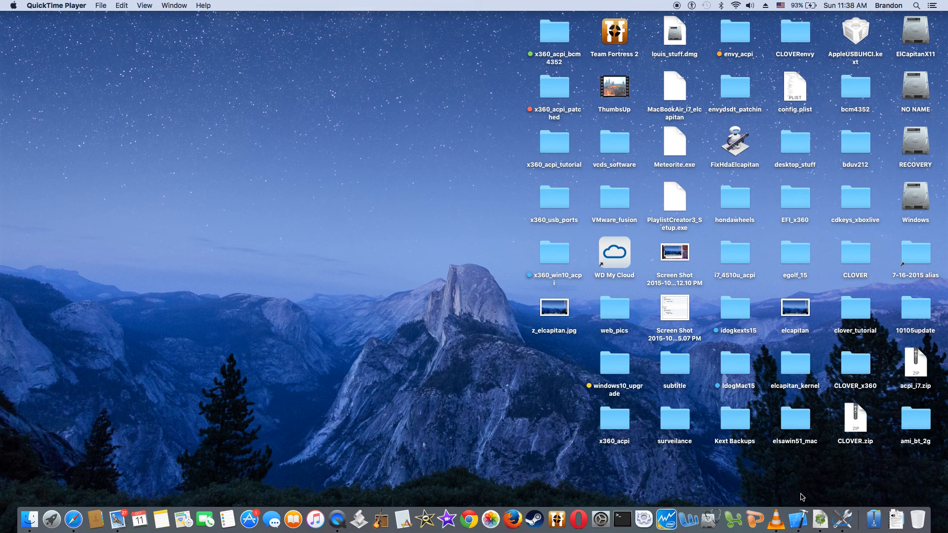
mouse_move(613, 487)
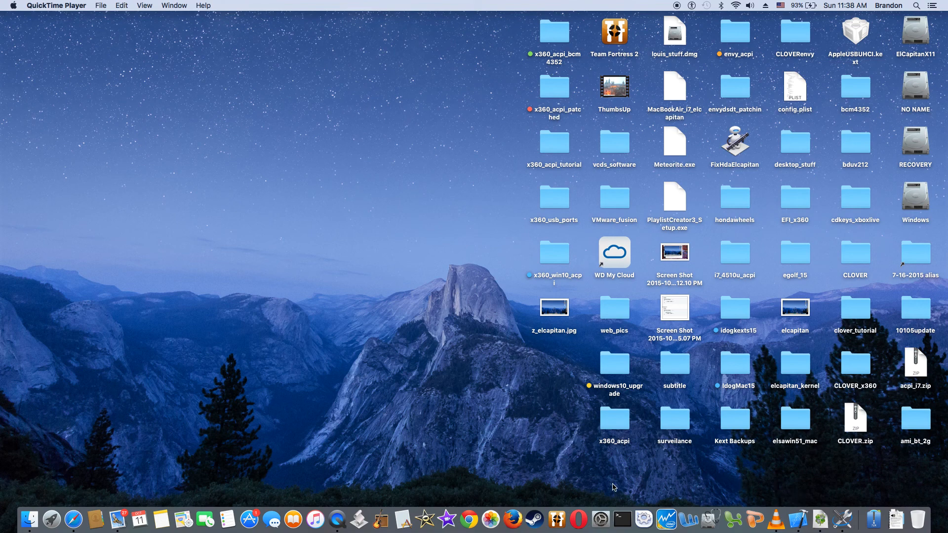
mouse_move(572, 478)
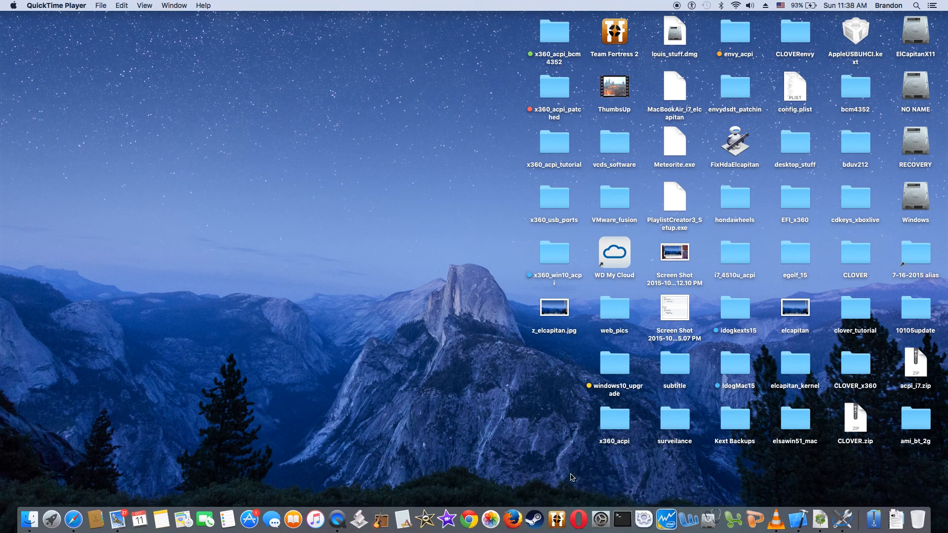
mouse_move(521, 397)
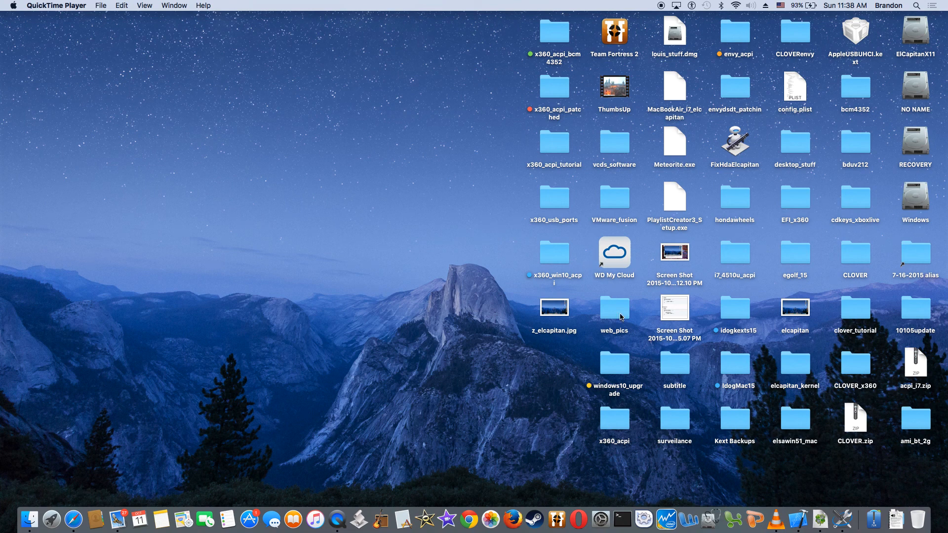
mouse_move(747, 7)
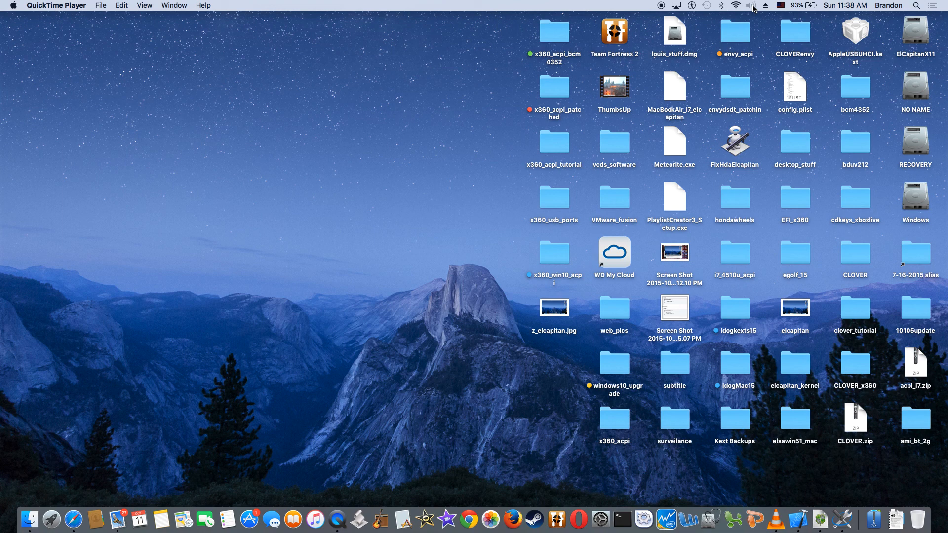
left_click(753, 6)
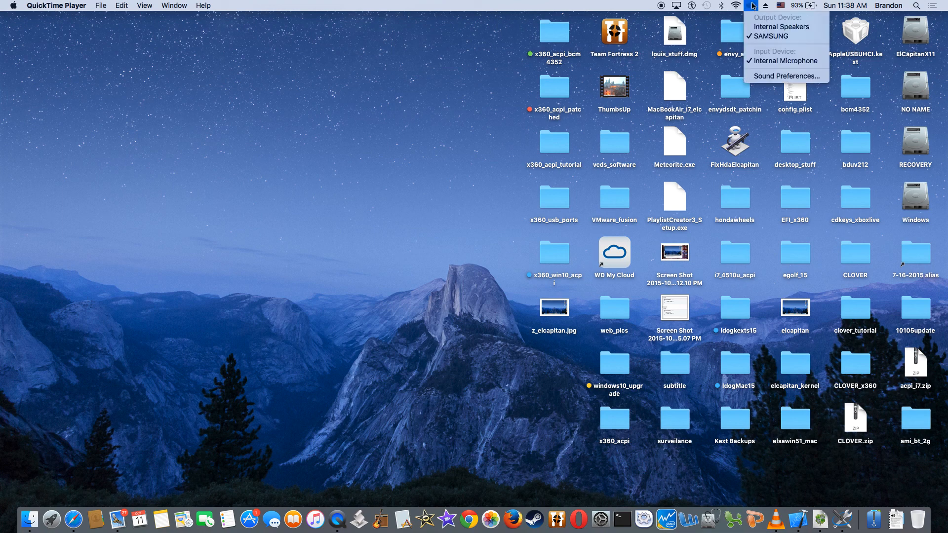
left_click(454, 126)
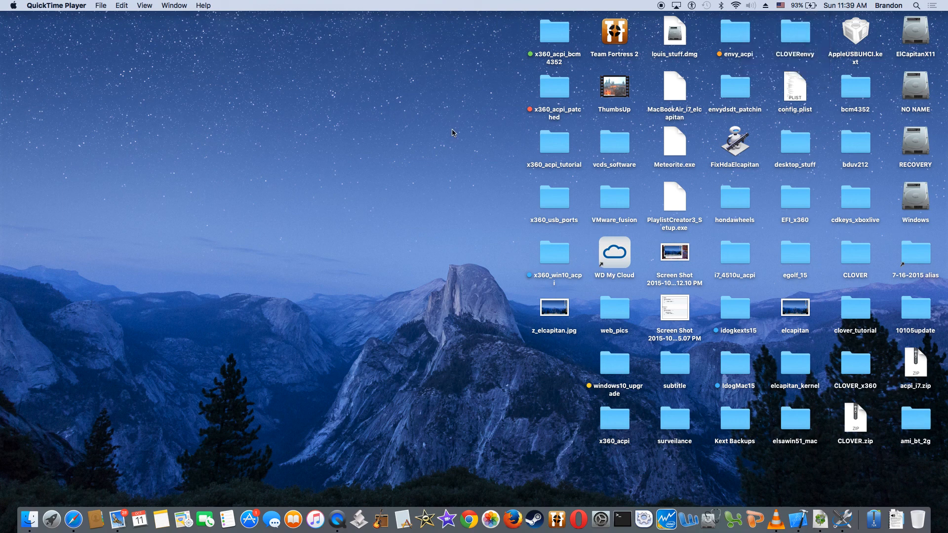
mouse_move(747, 14)
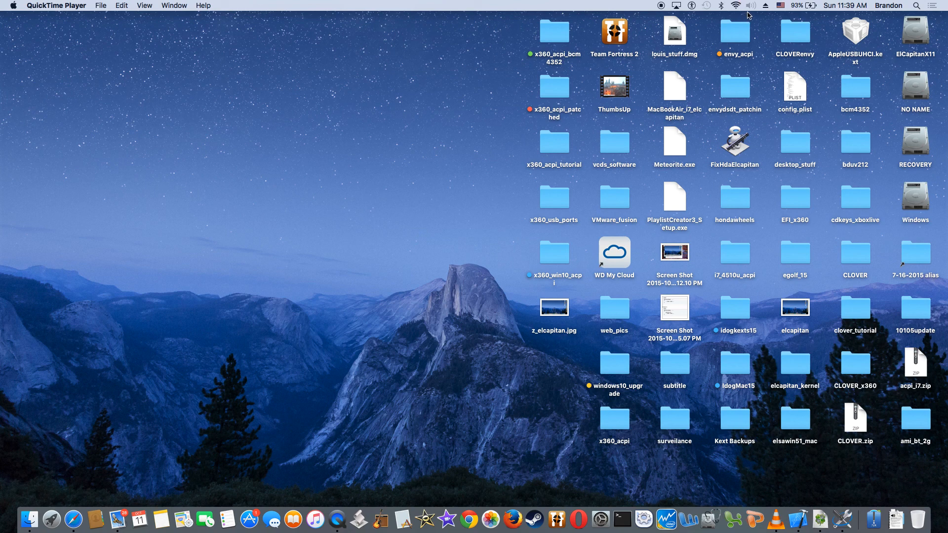